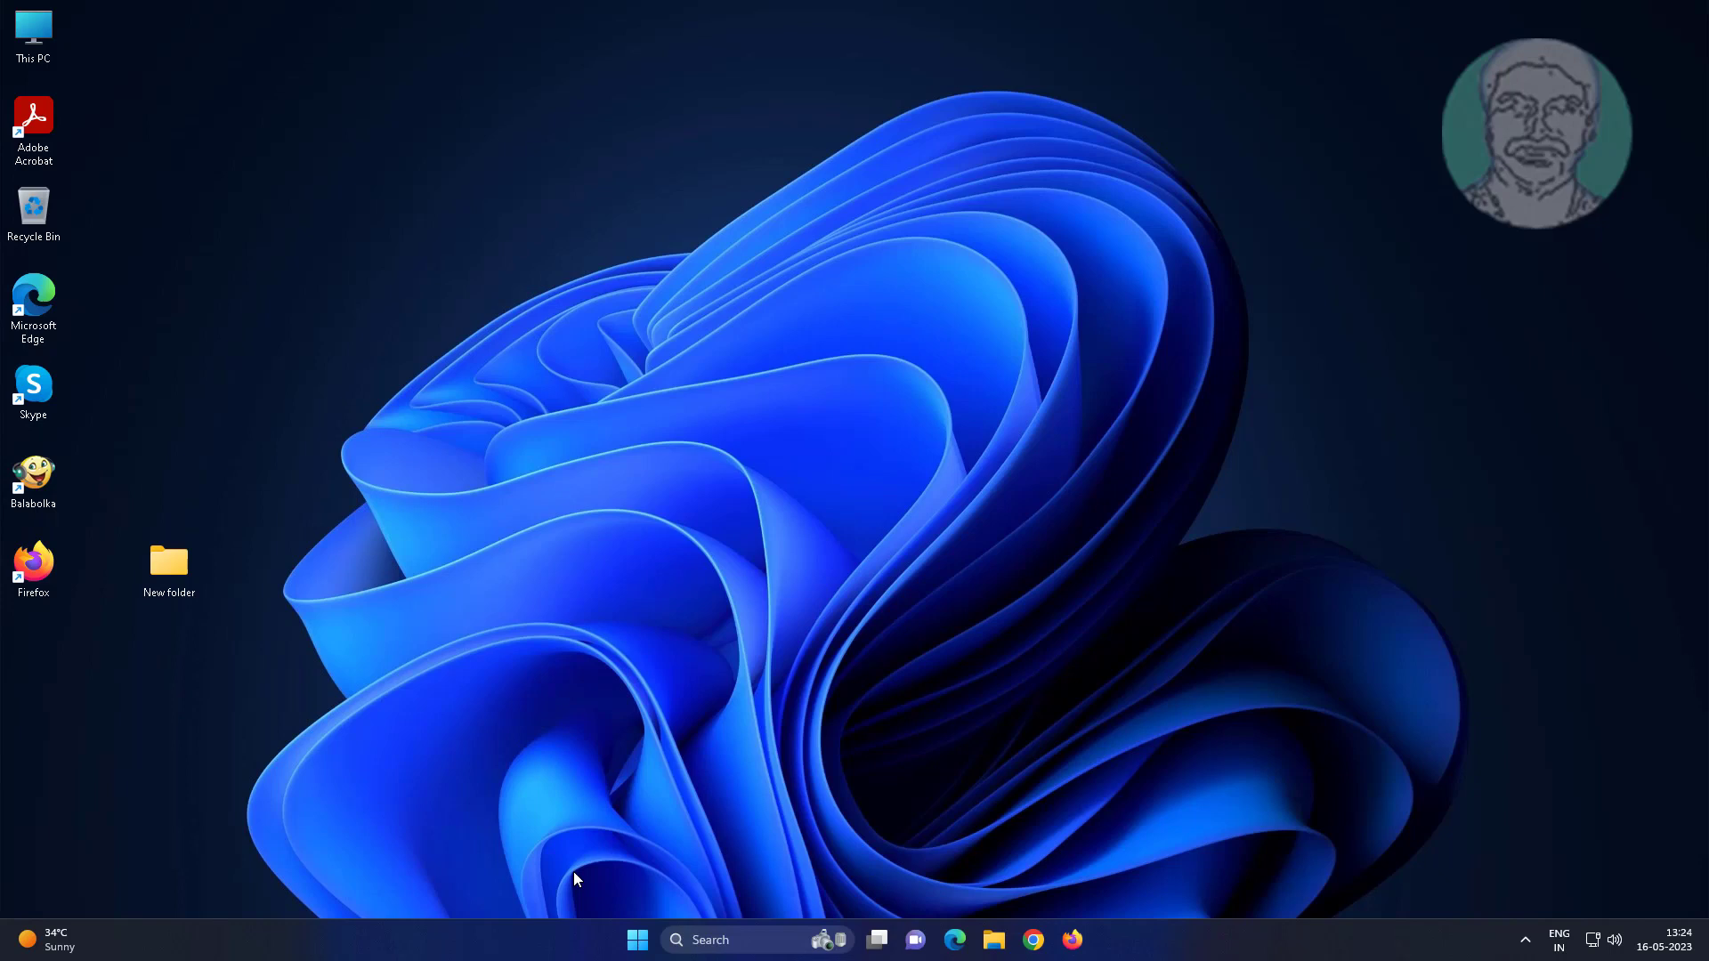
Step: Share the Canon G2020 series printer as 'Canon' from its Printer properties Sharing tab
left_click(637, 940)
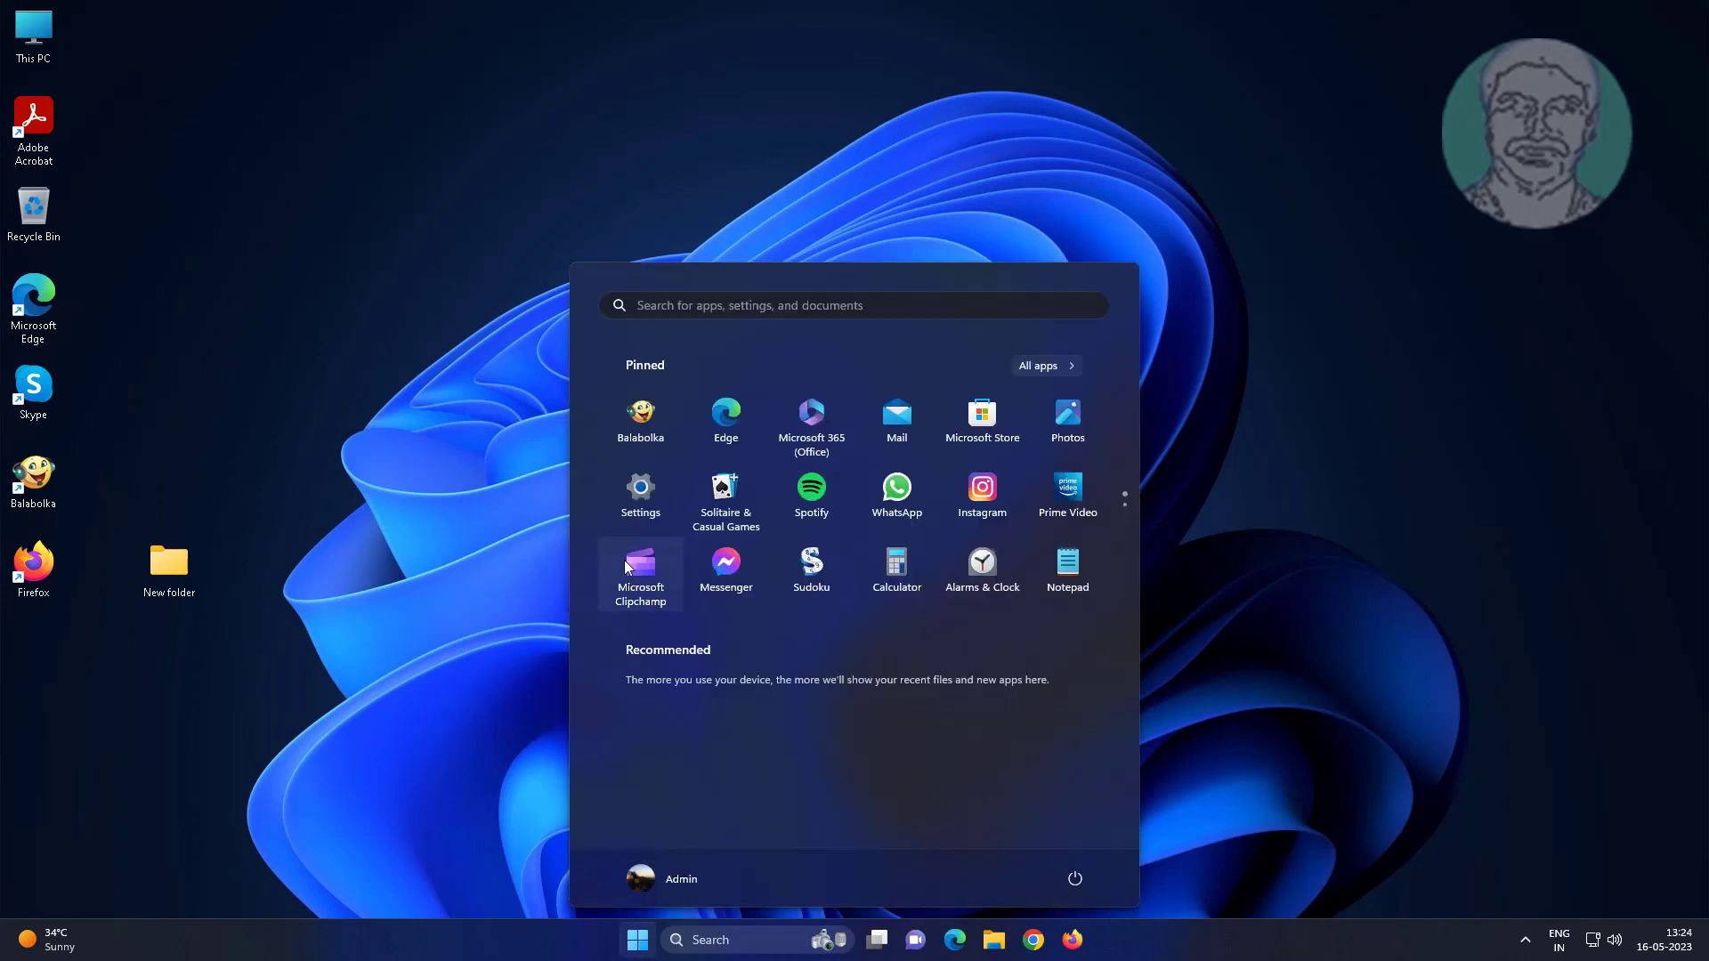
left_click(640, 491)
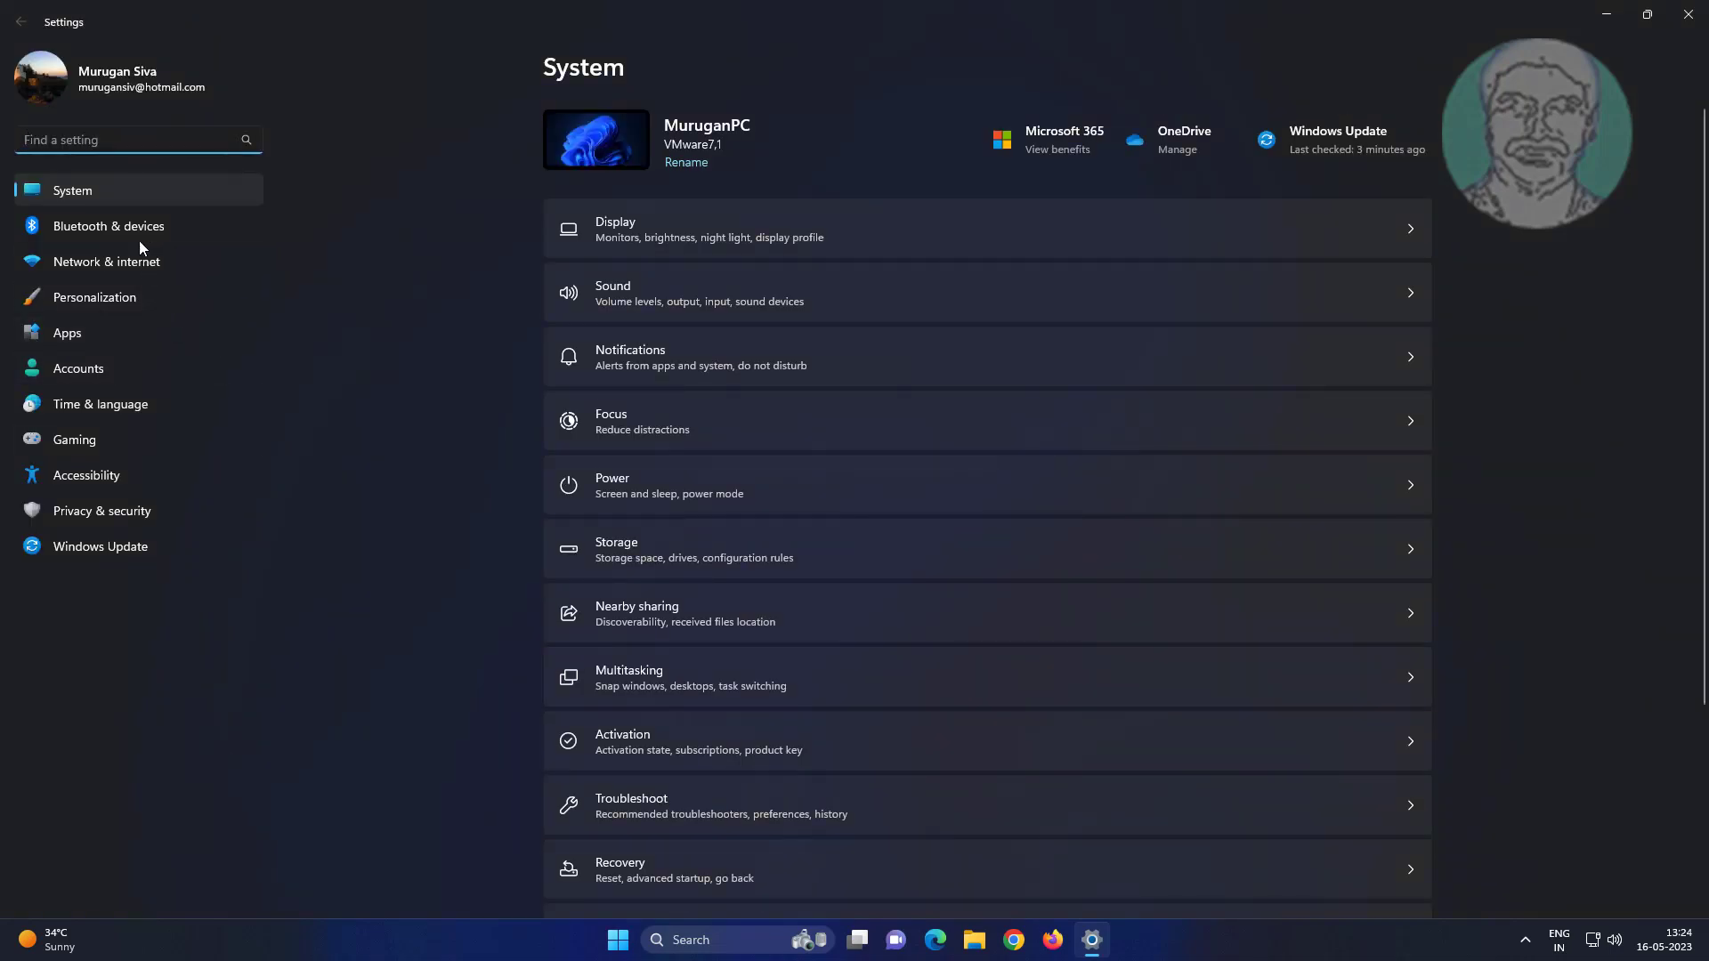
left_click(107, 226)
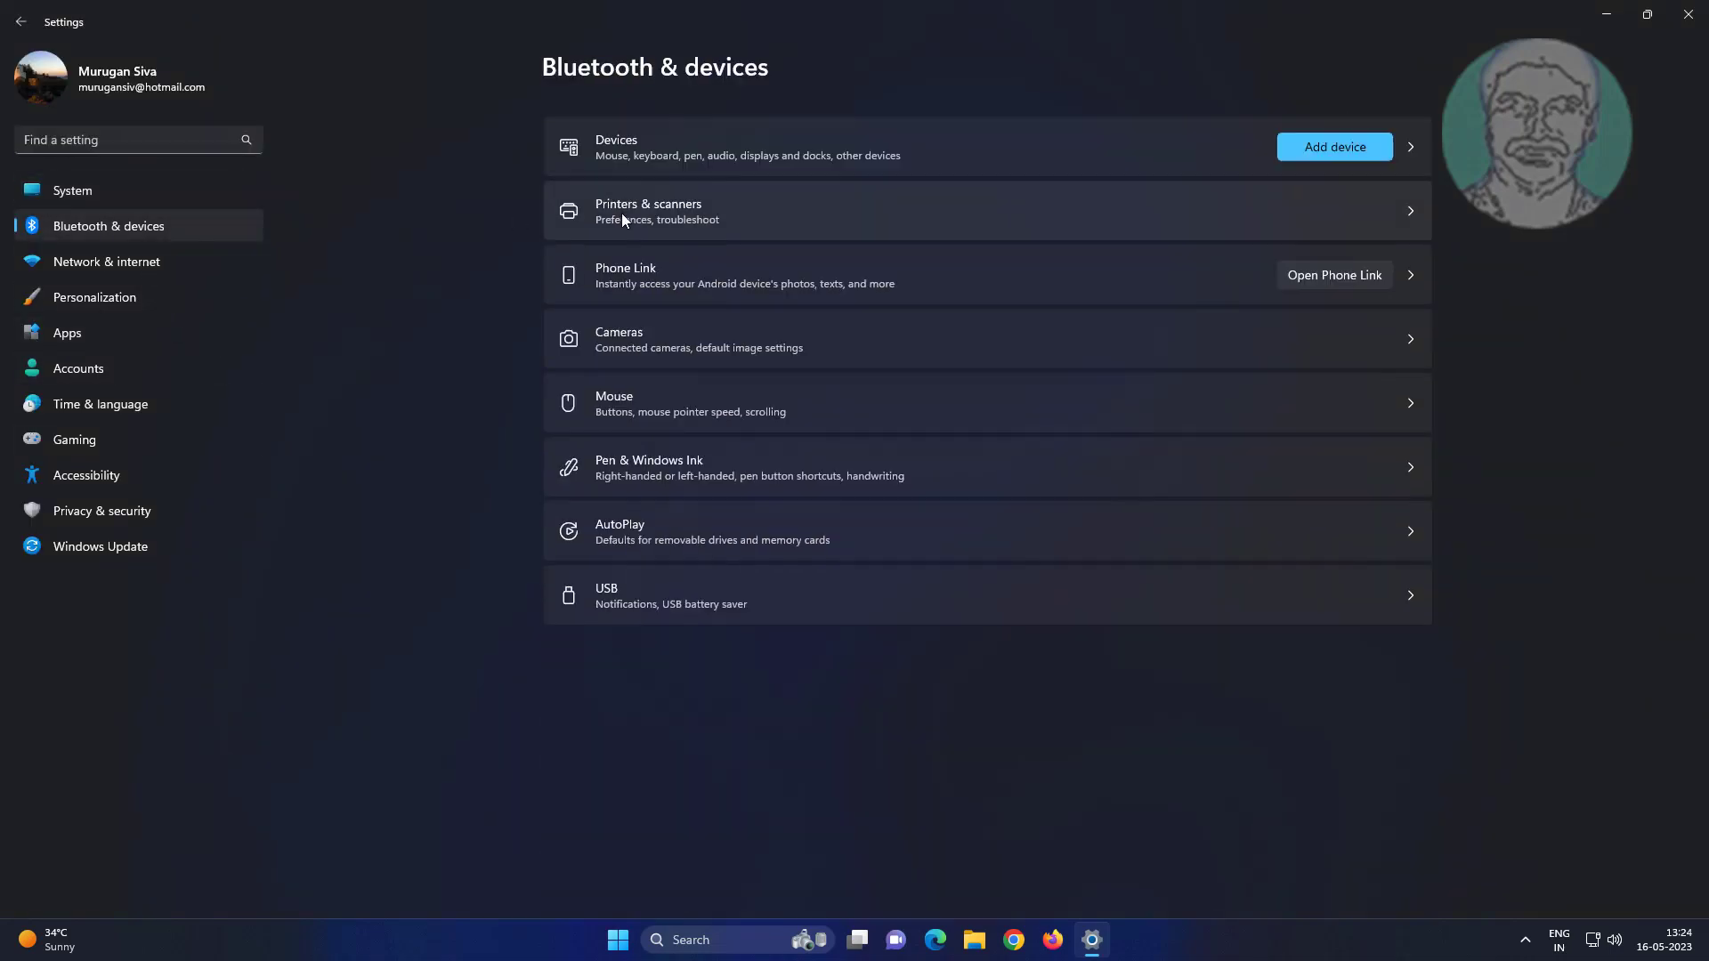
left_click(647, 210)
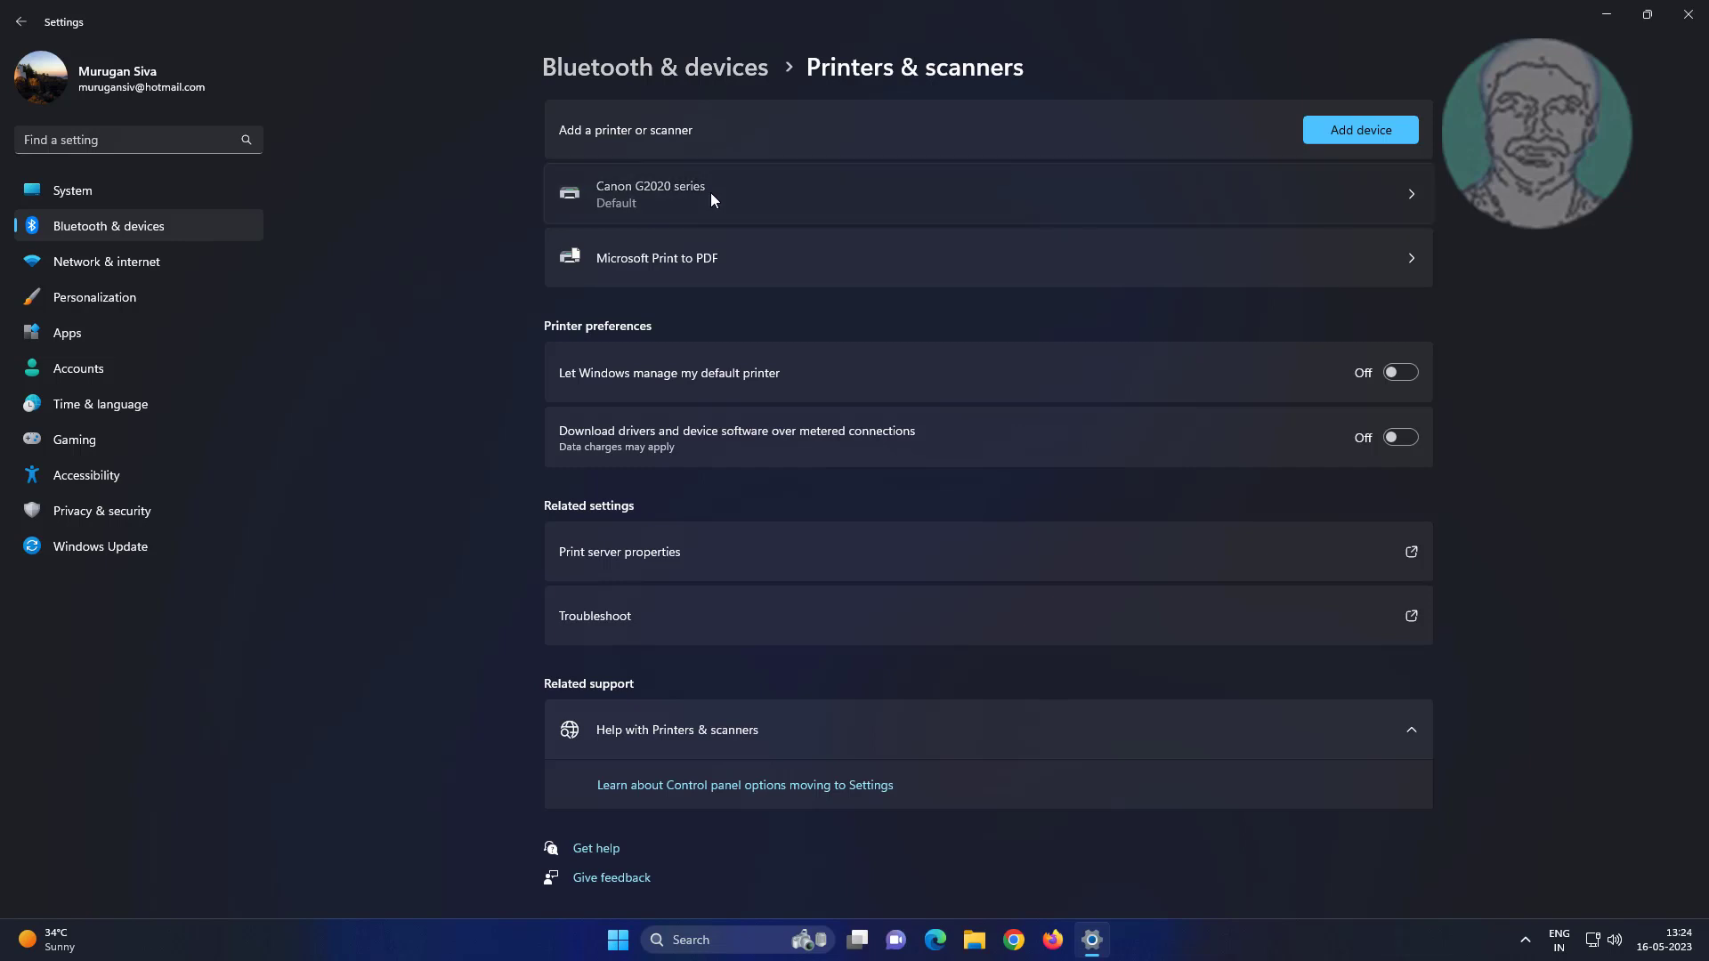
left_click(650, 194)
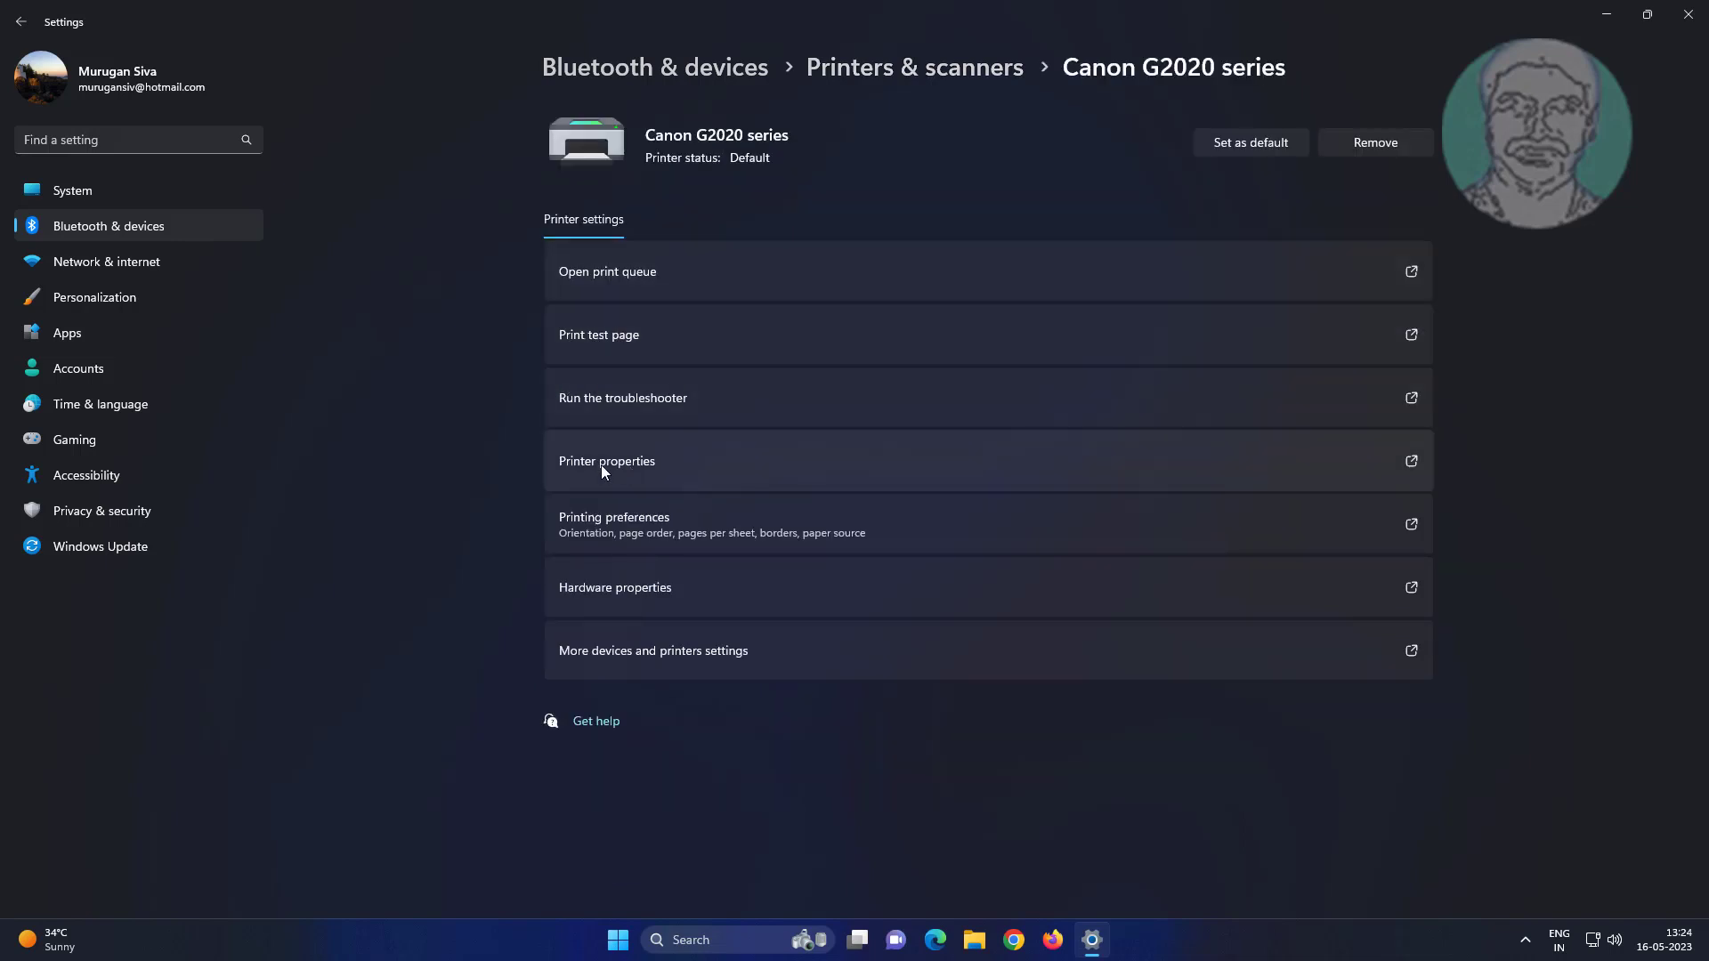
left_click(606, 461)
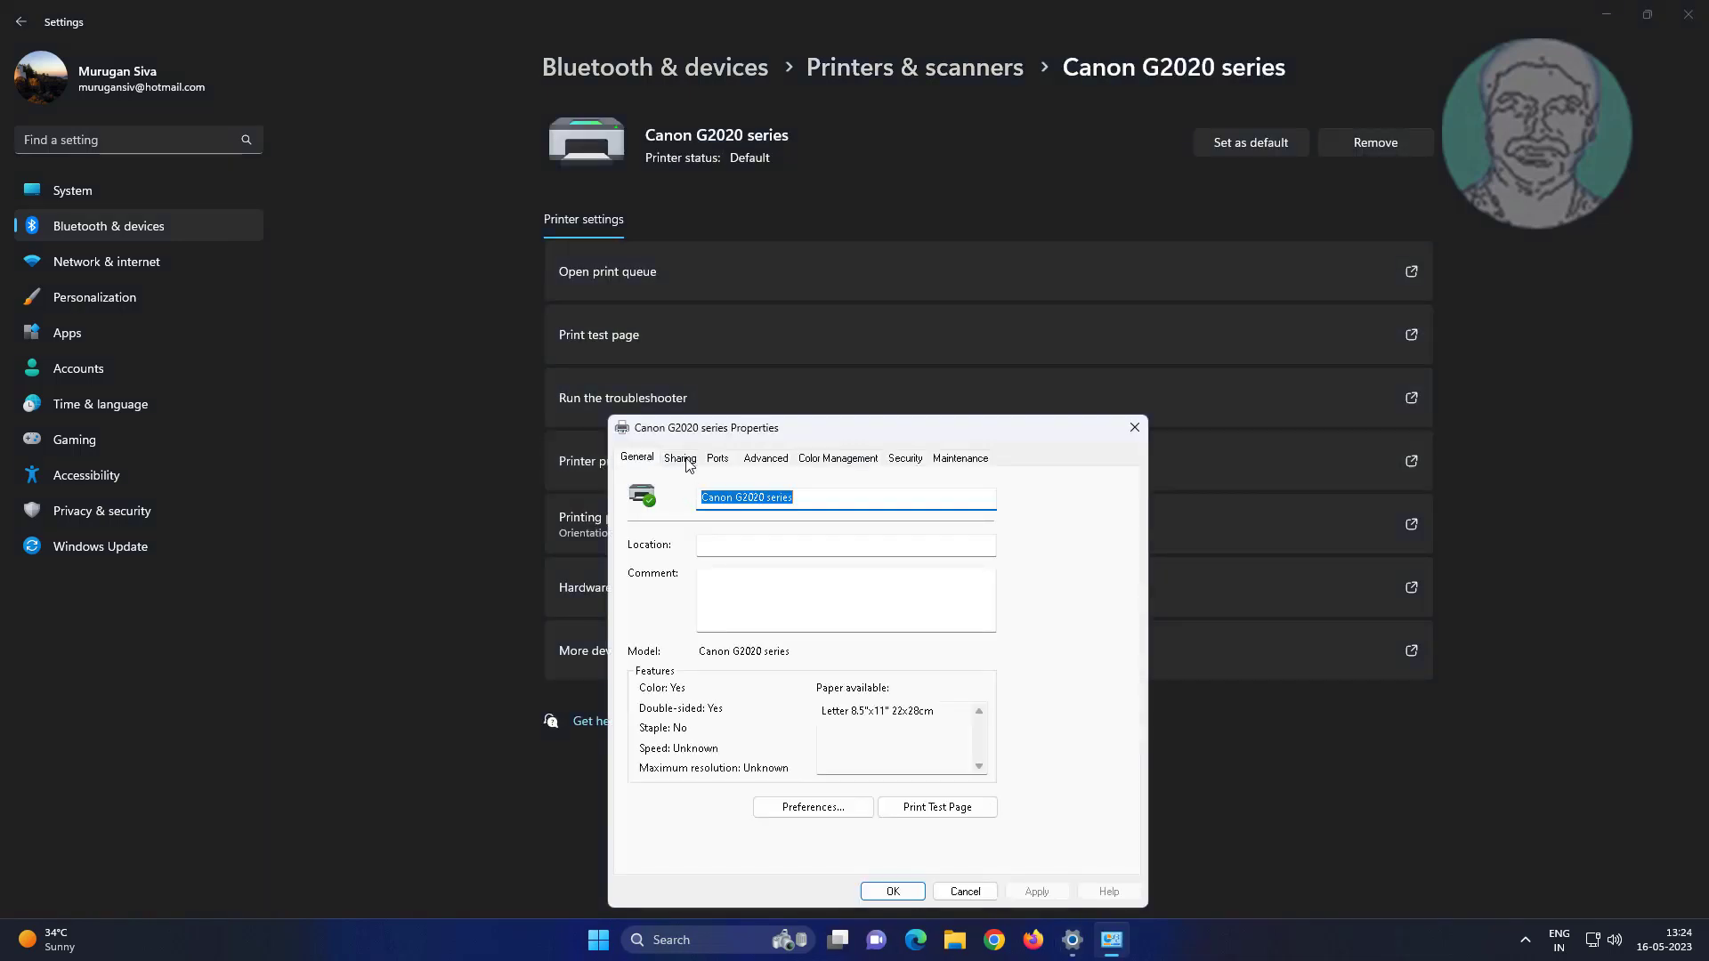
left_click(679, 458)
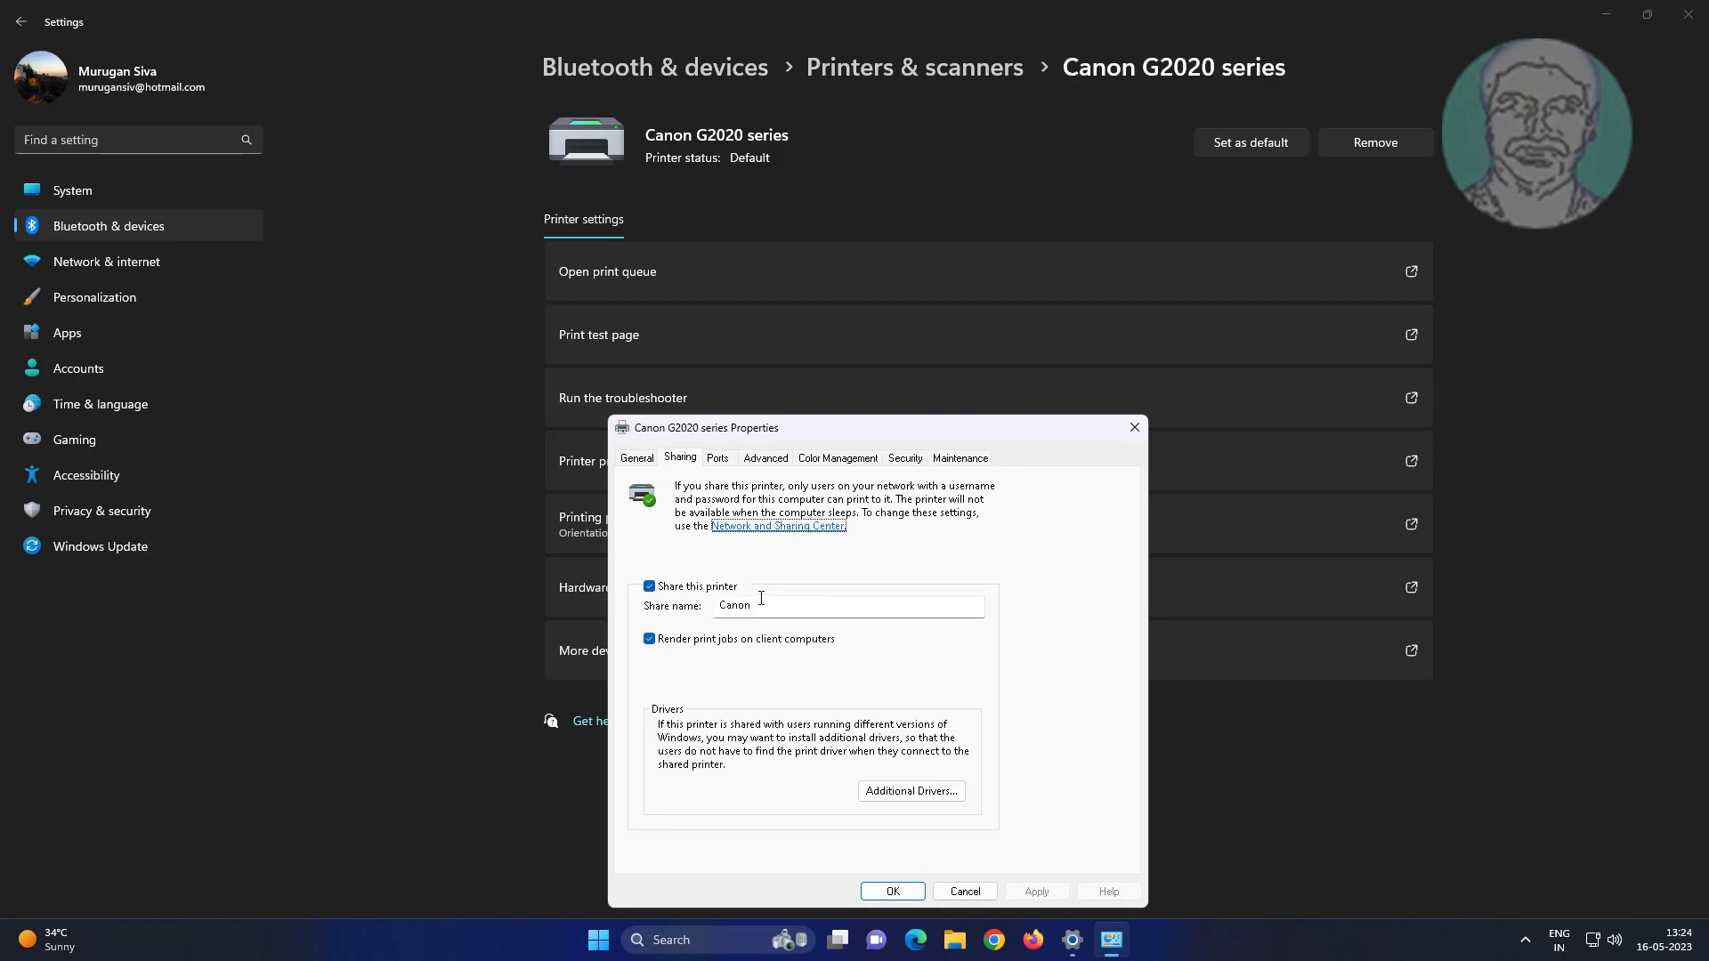
left_click(963, 892)
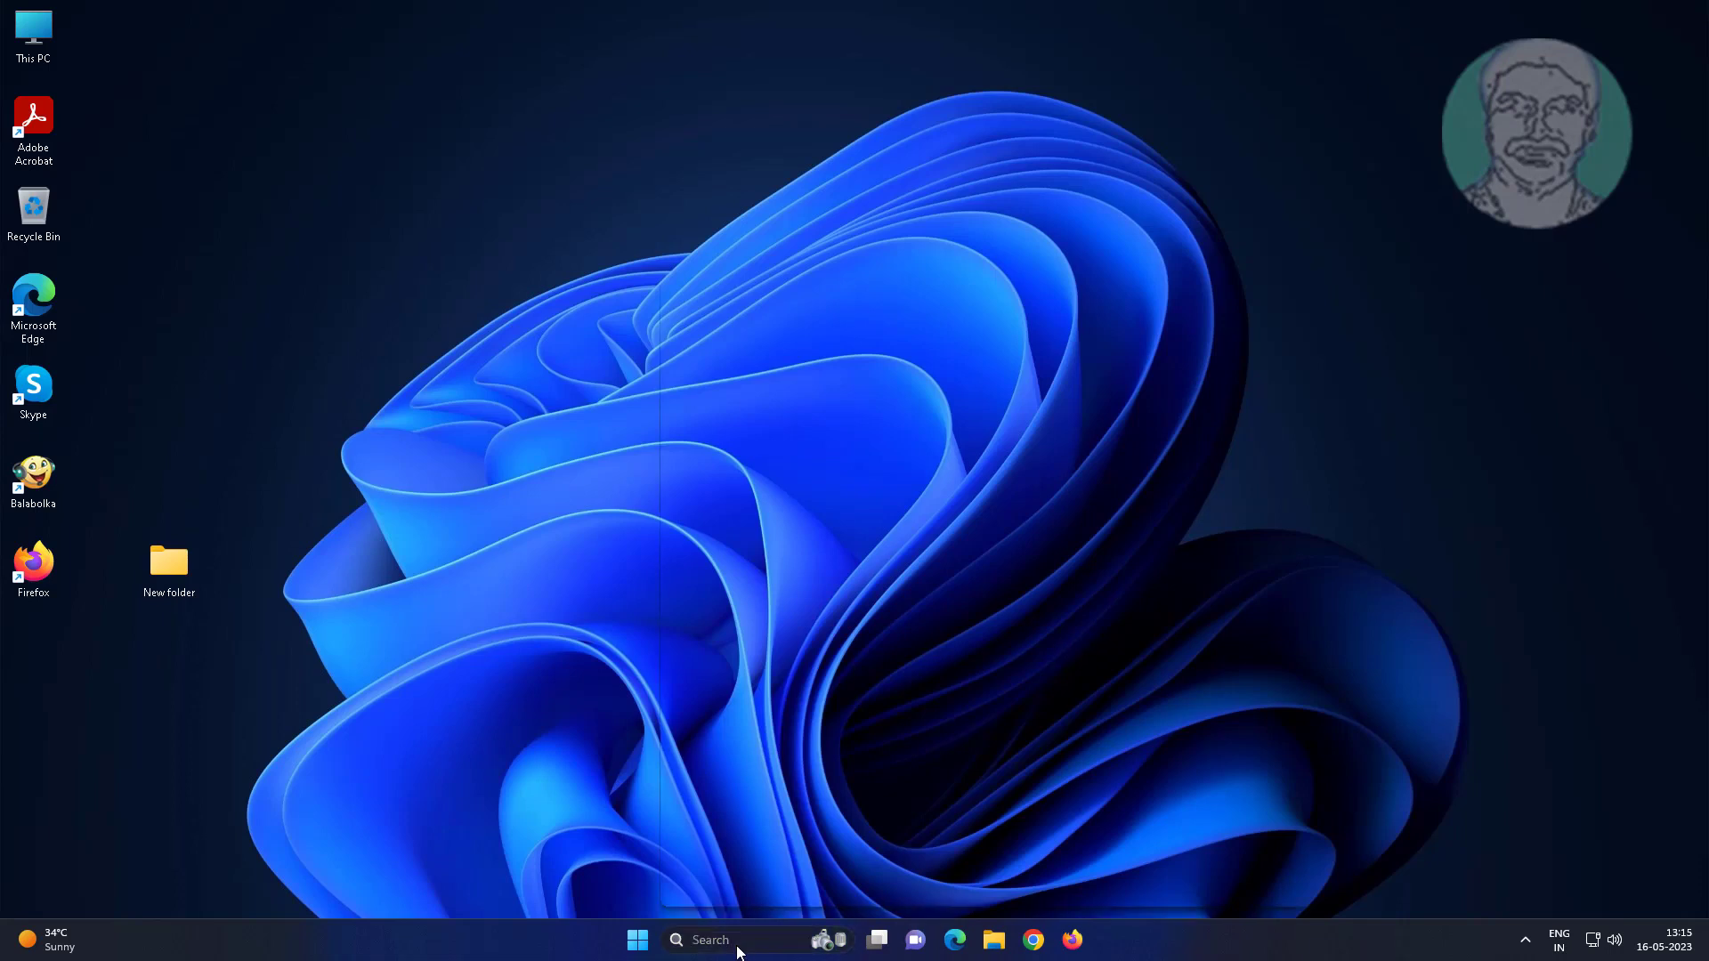
Step: Search for 'services' and launch the Services app
type("services")
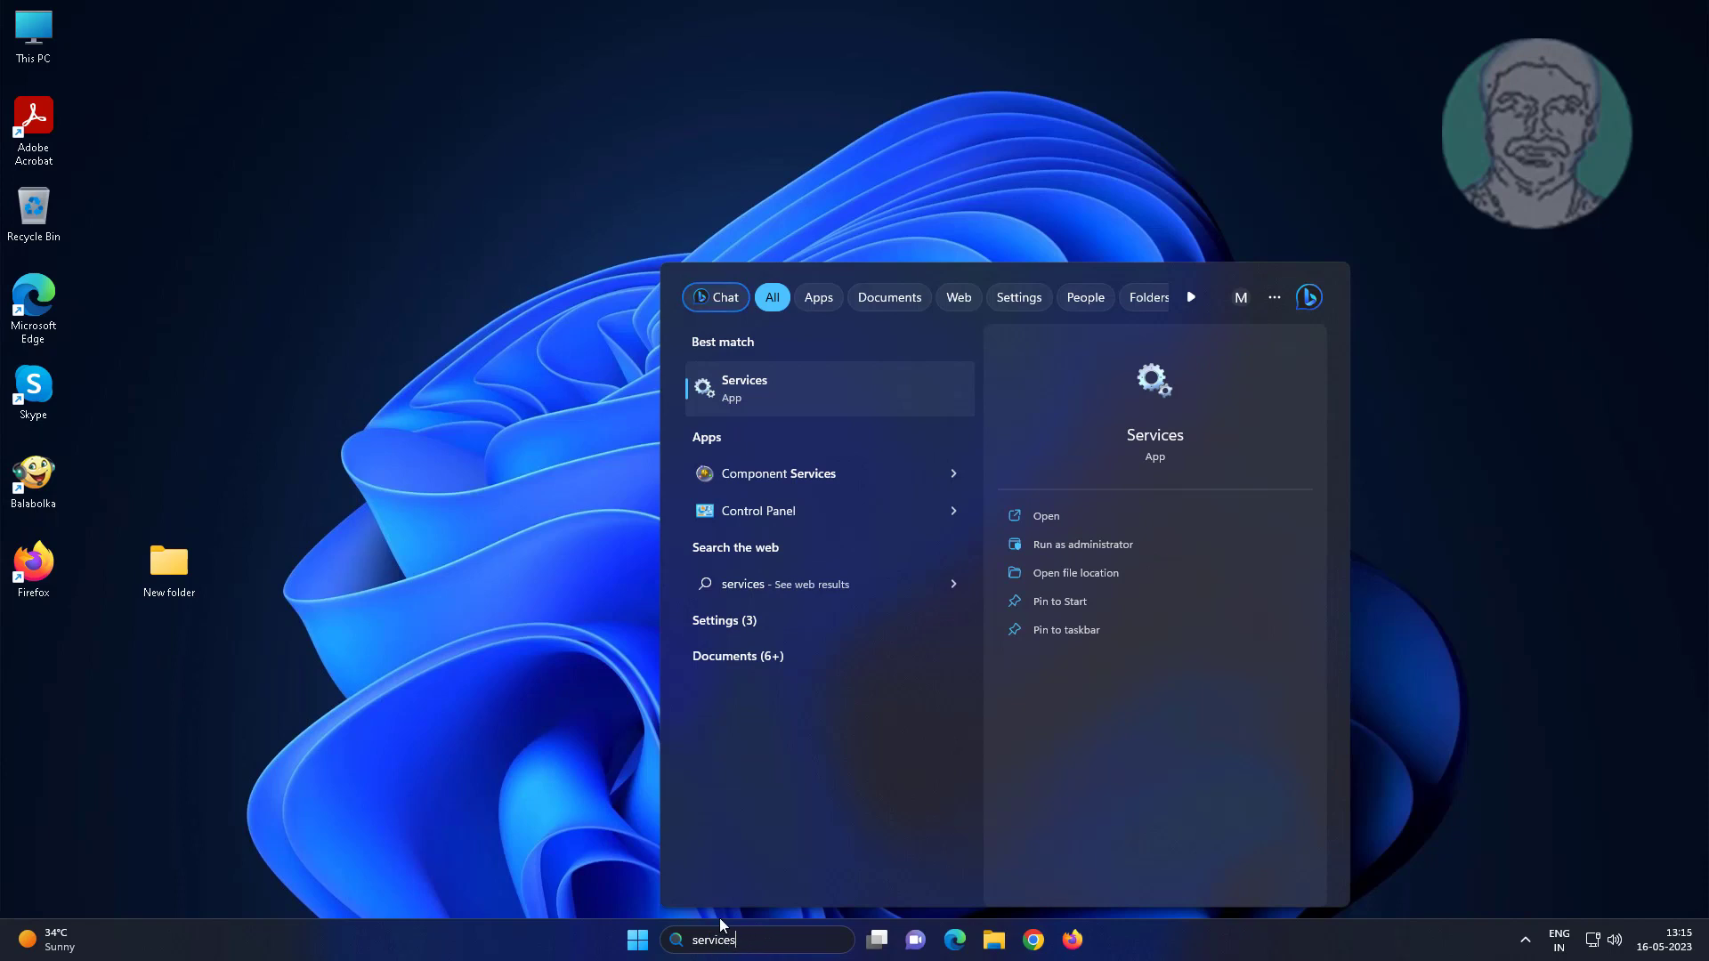
mouse_move(763, 406)
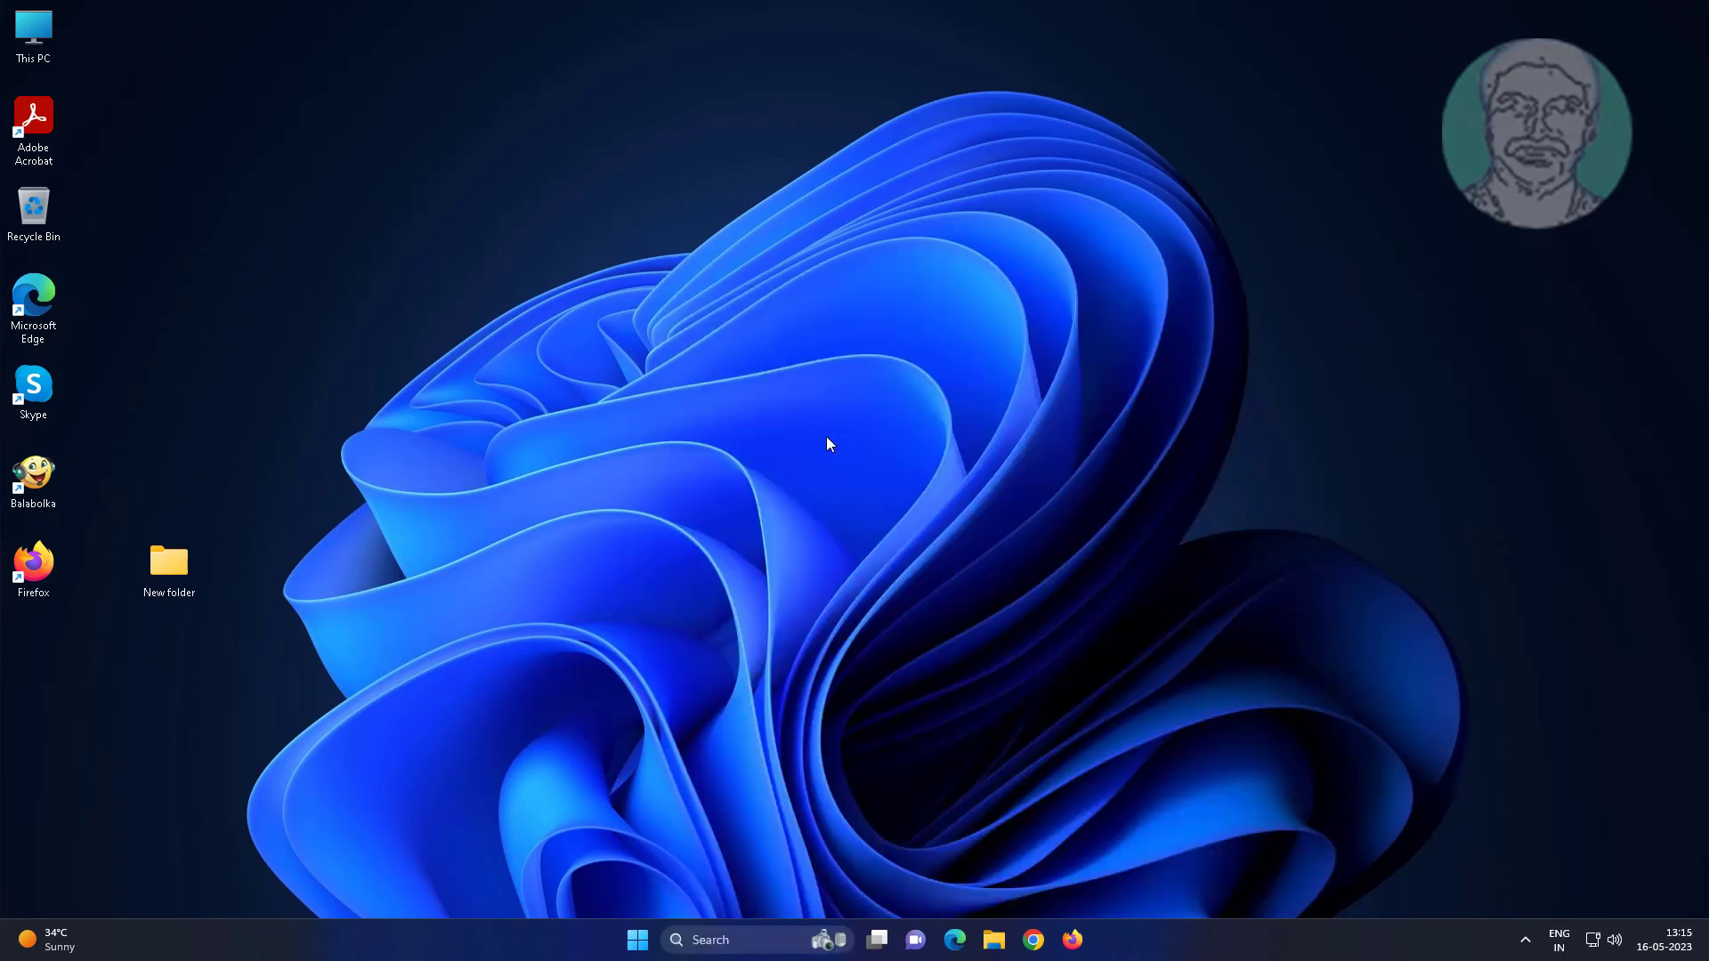
mouse_move(559, 552)
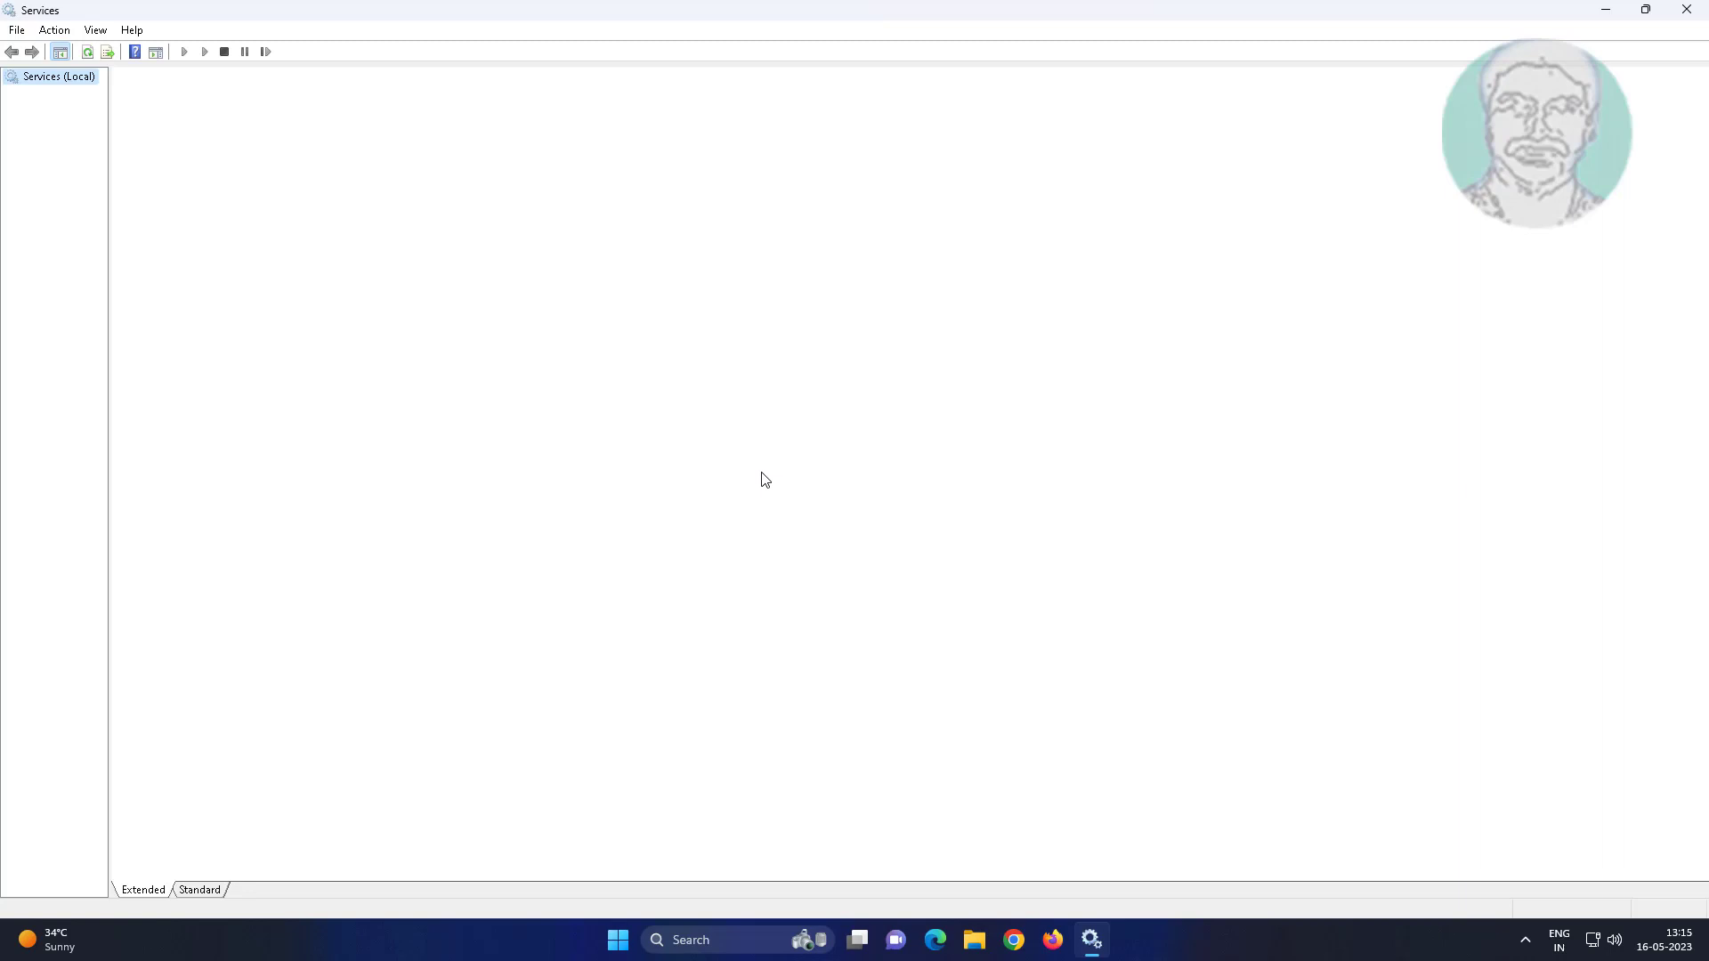
Step: Stop the Print Spooler service from its properties and minimize Services
left_click(59, 76)
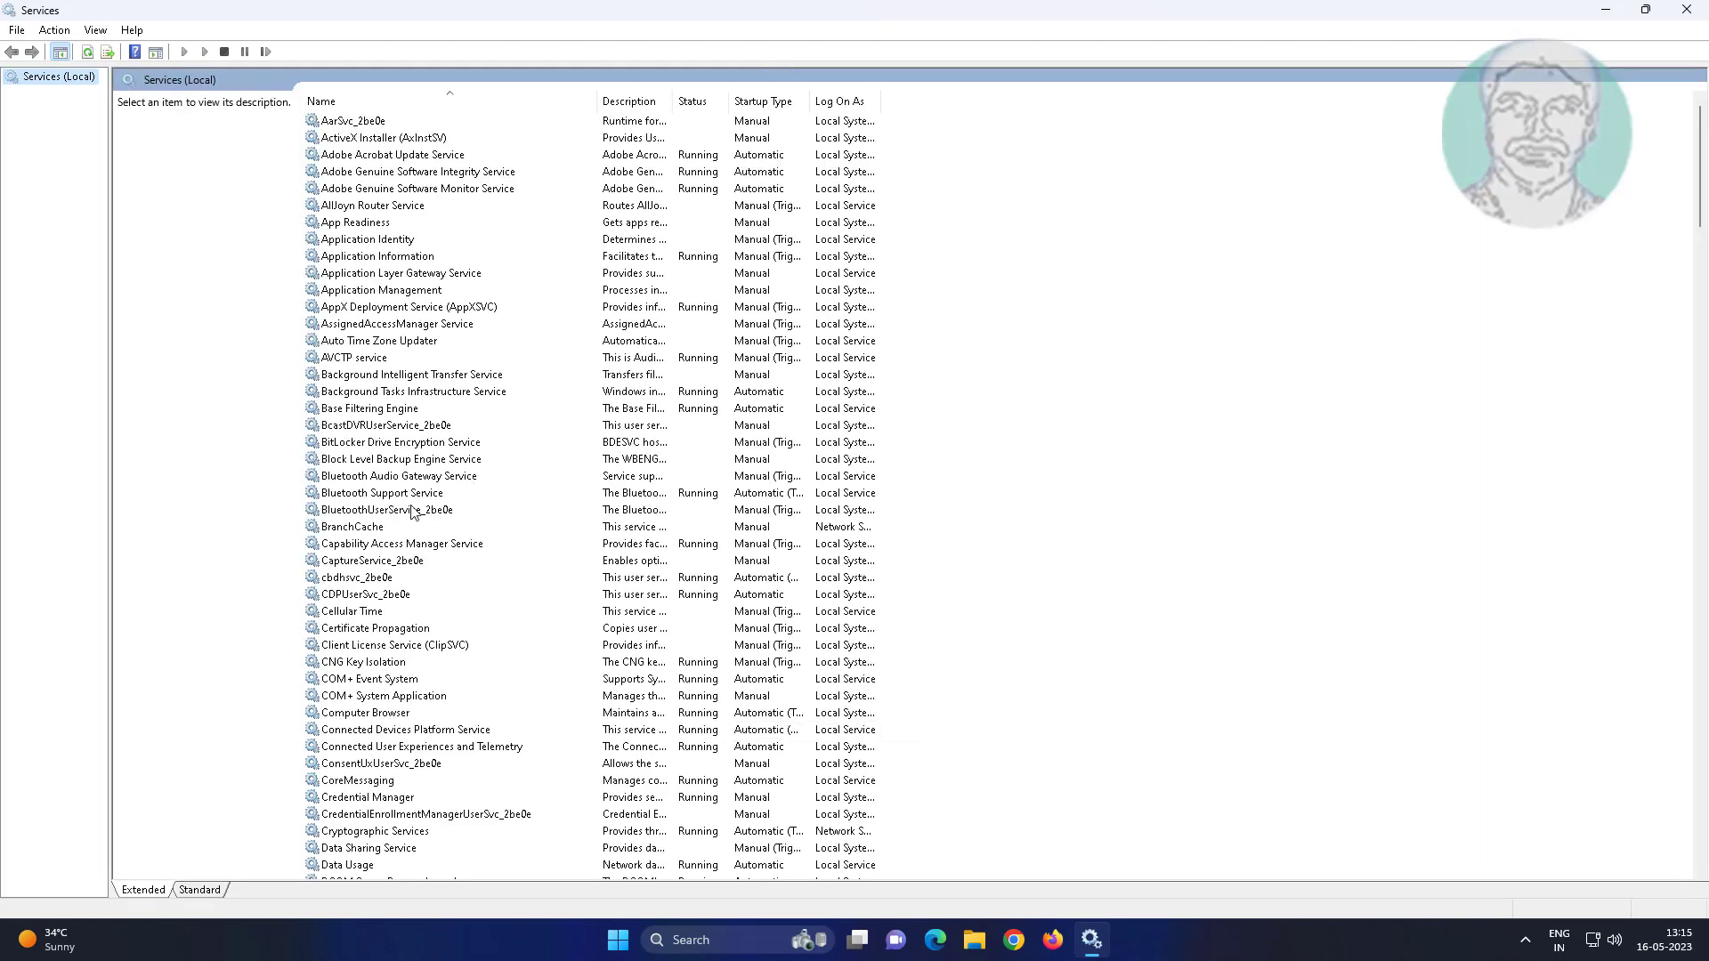
left_click(382, 492)
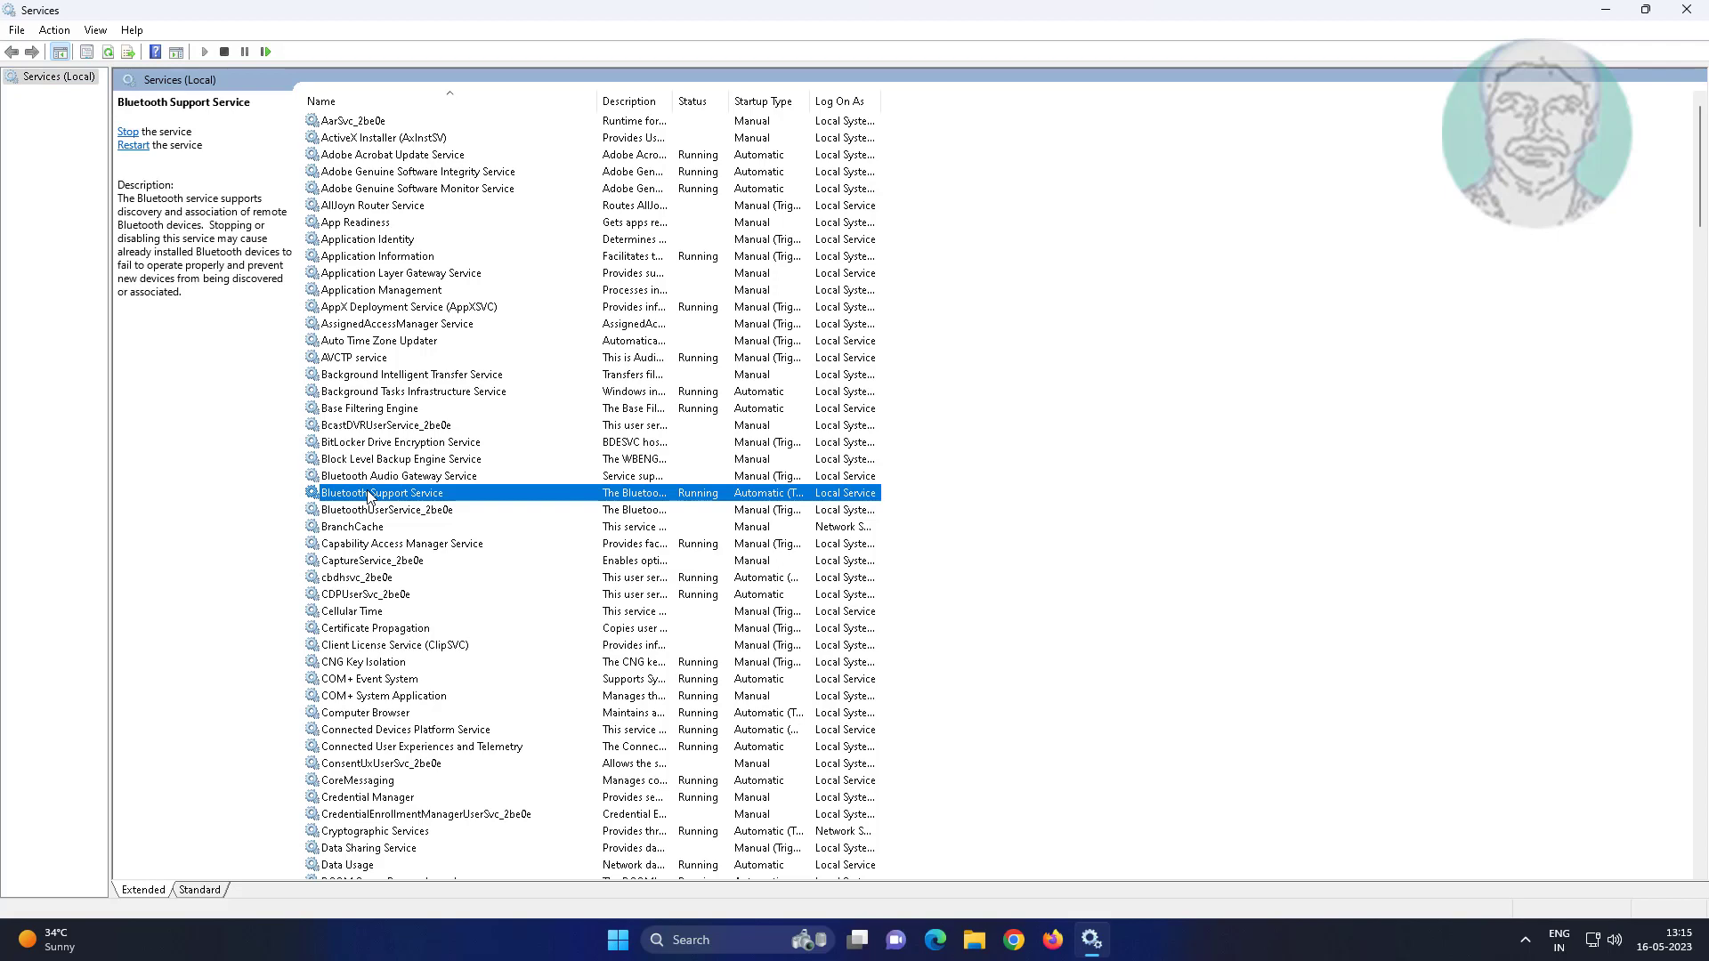
scroll("down", 3)
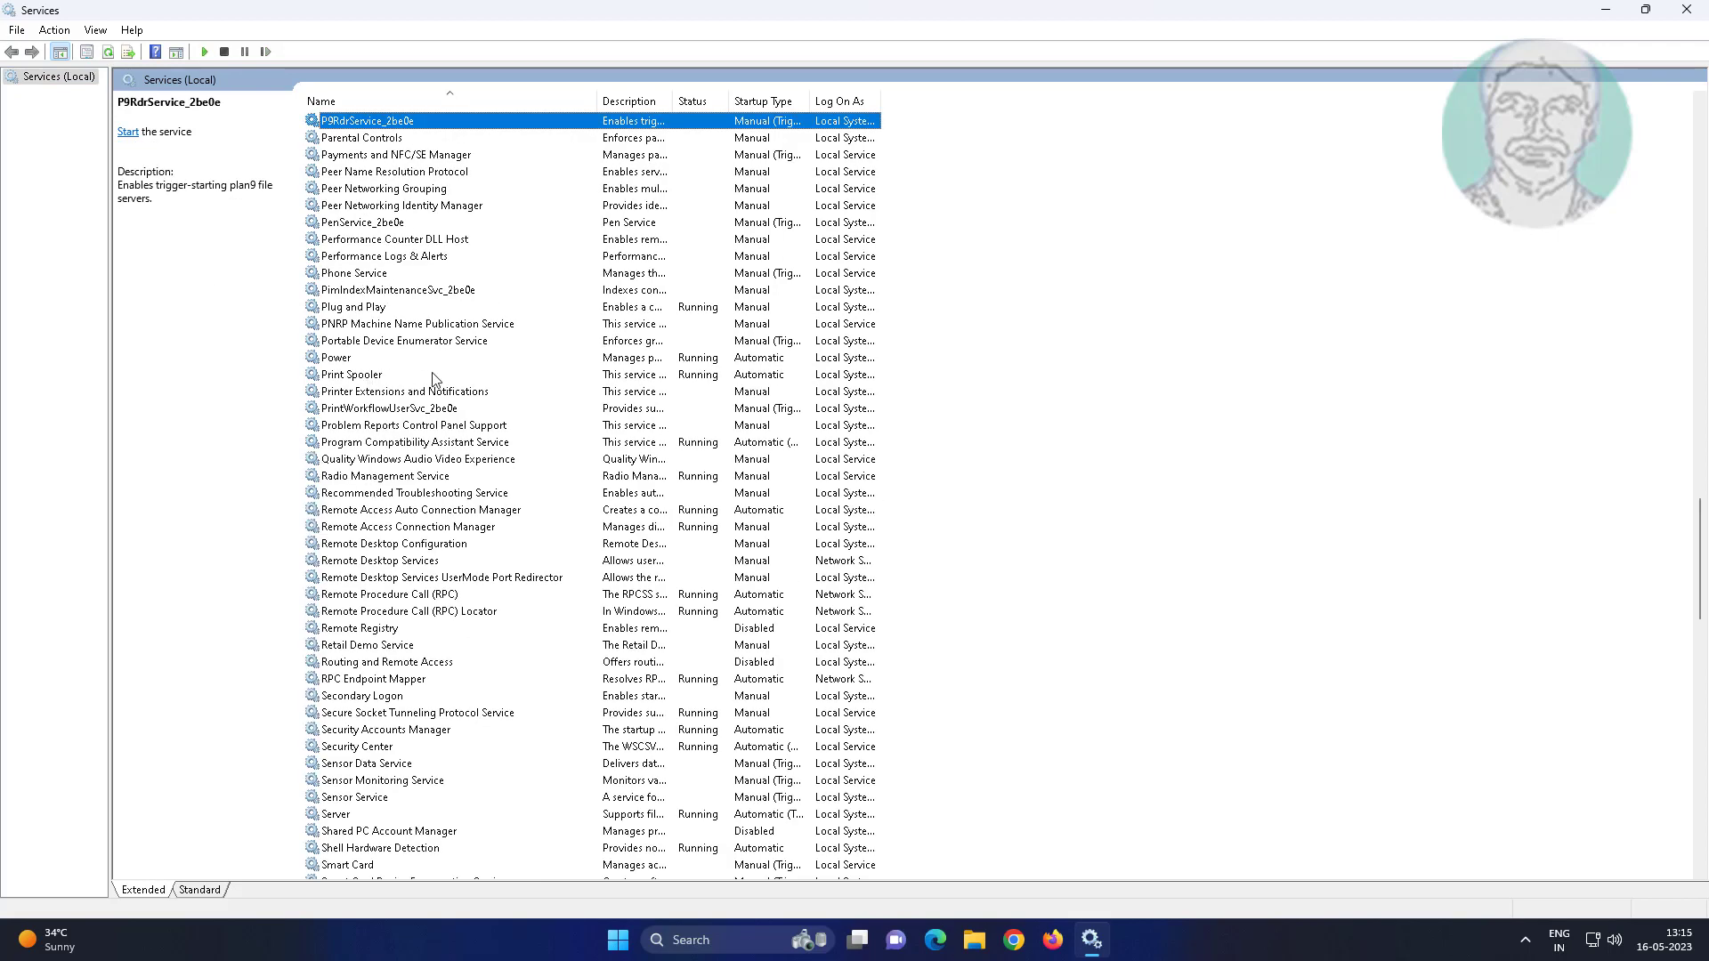
double_click(350, 374)
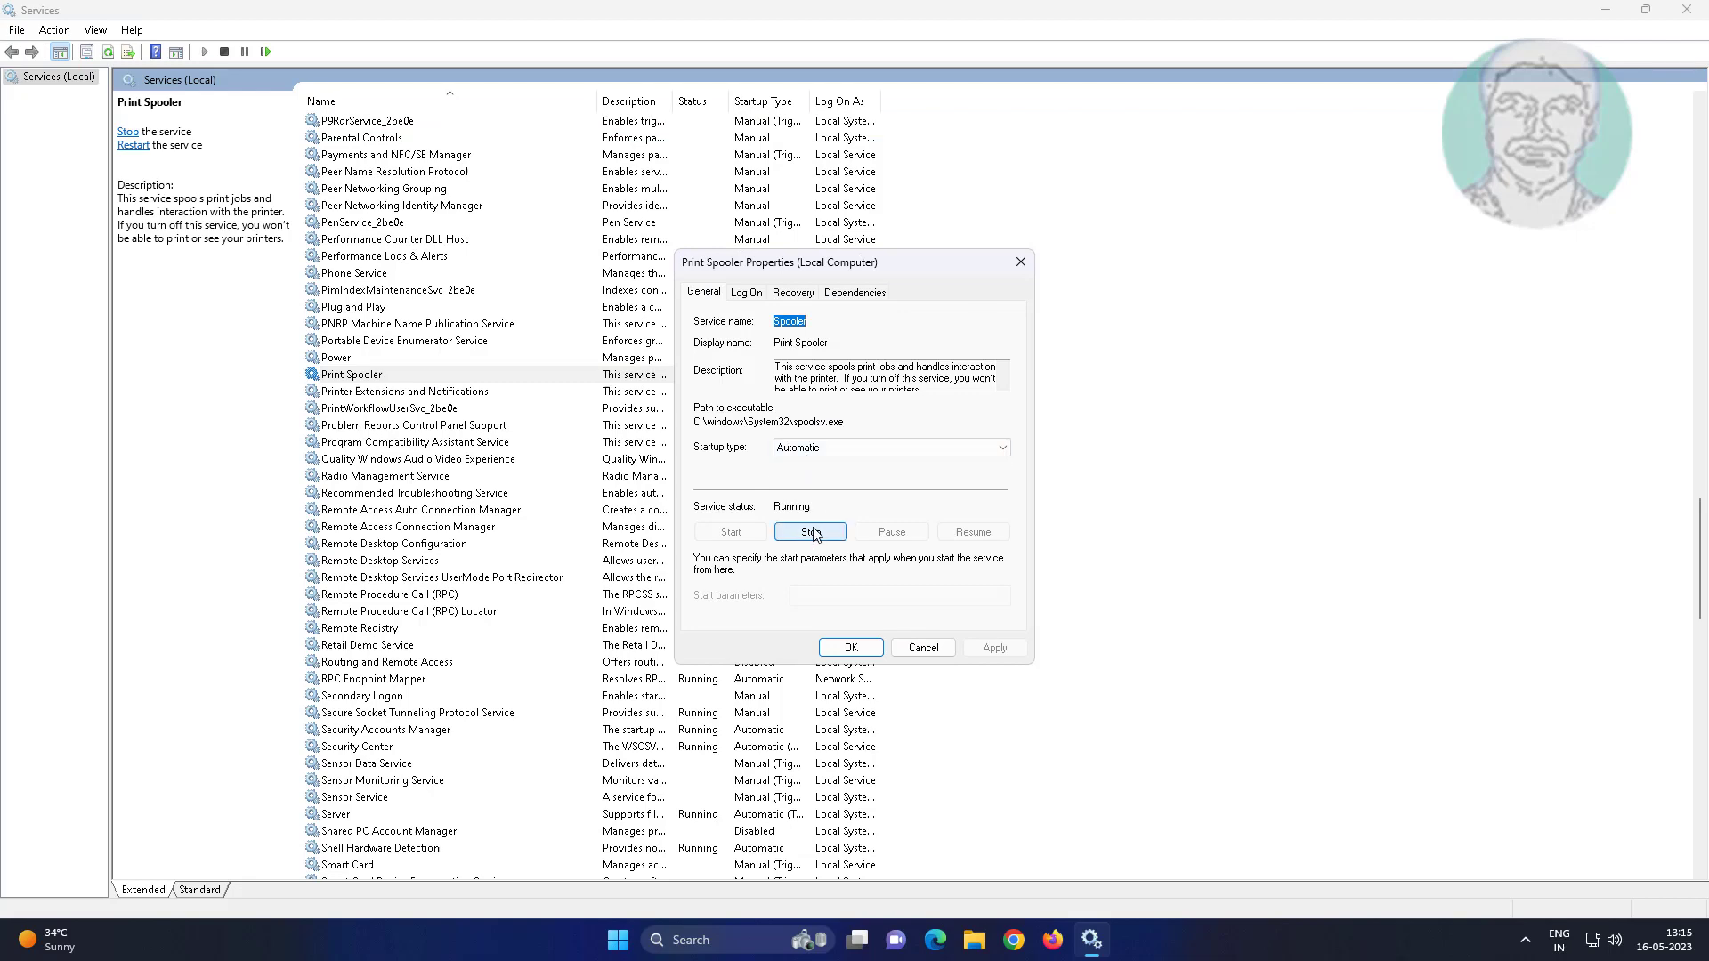
left_click(810, 532)
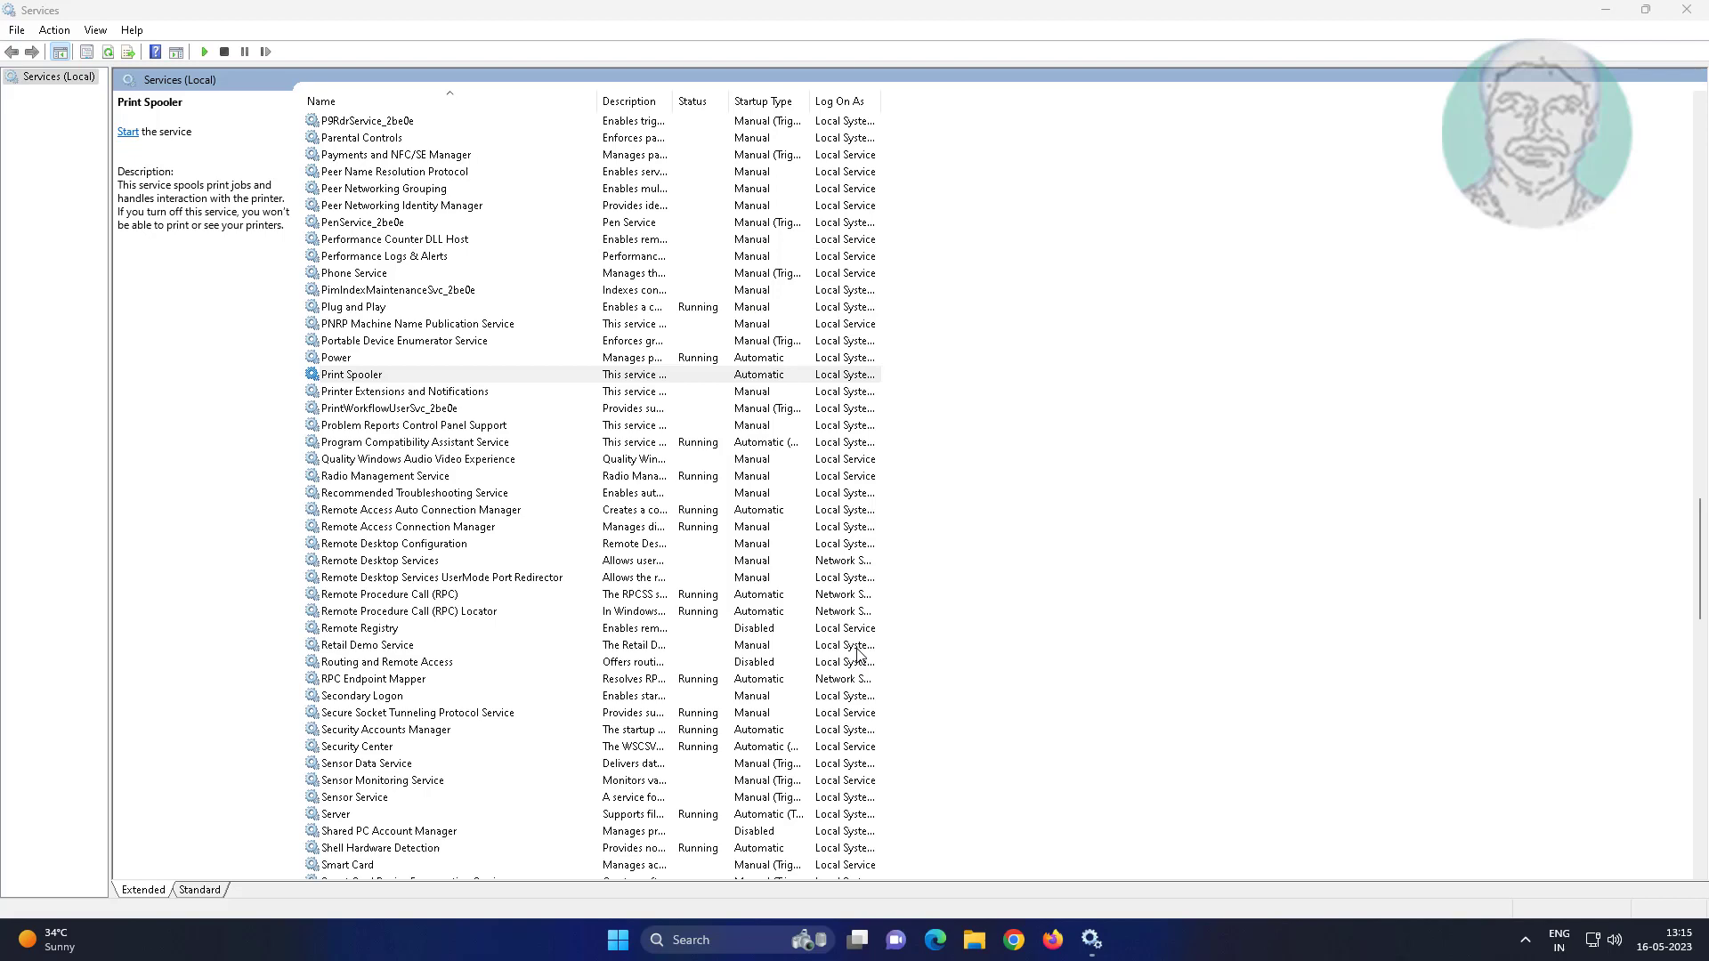
left_click(350, 374)
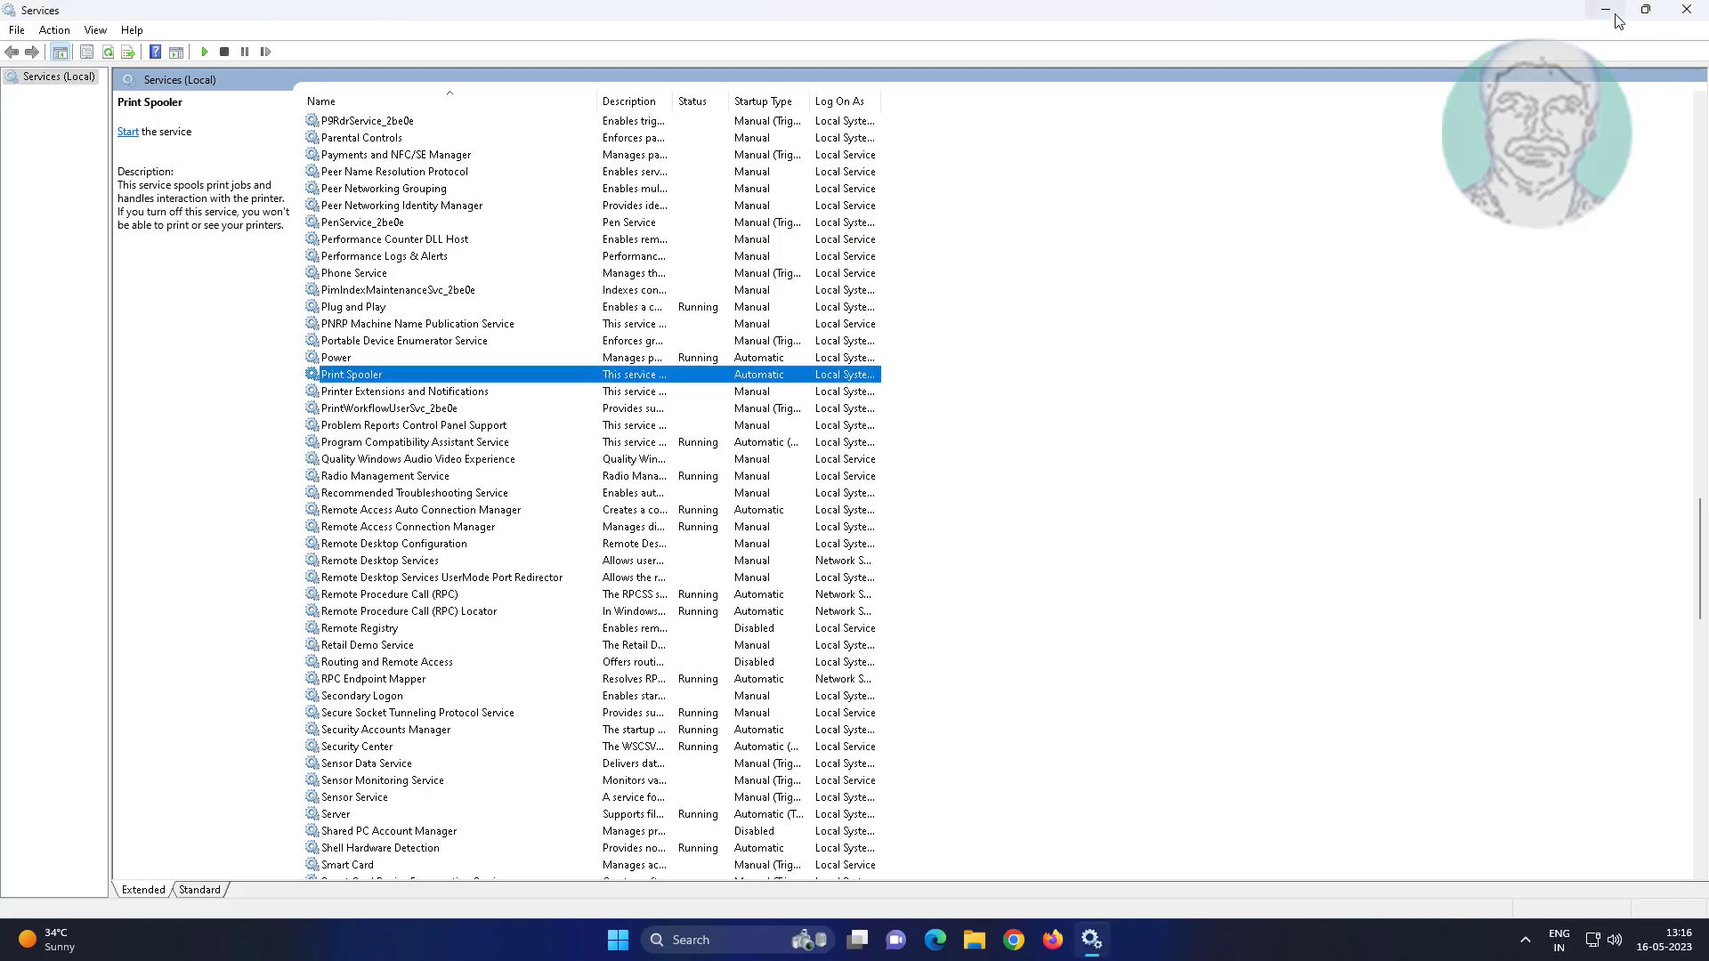
left_click(1606, 10)
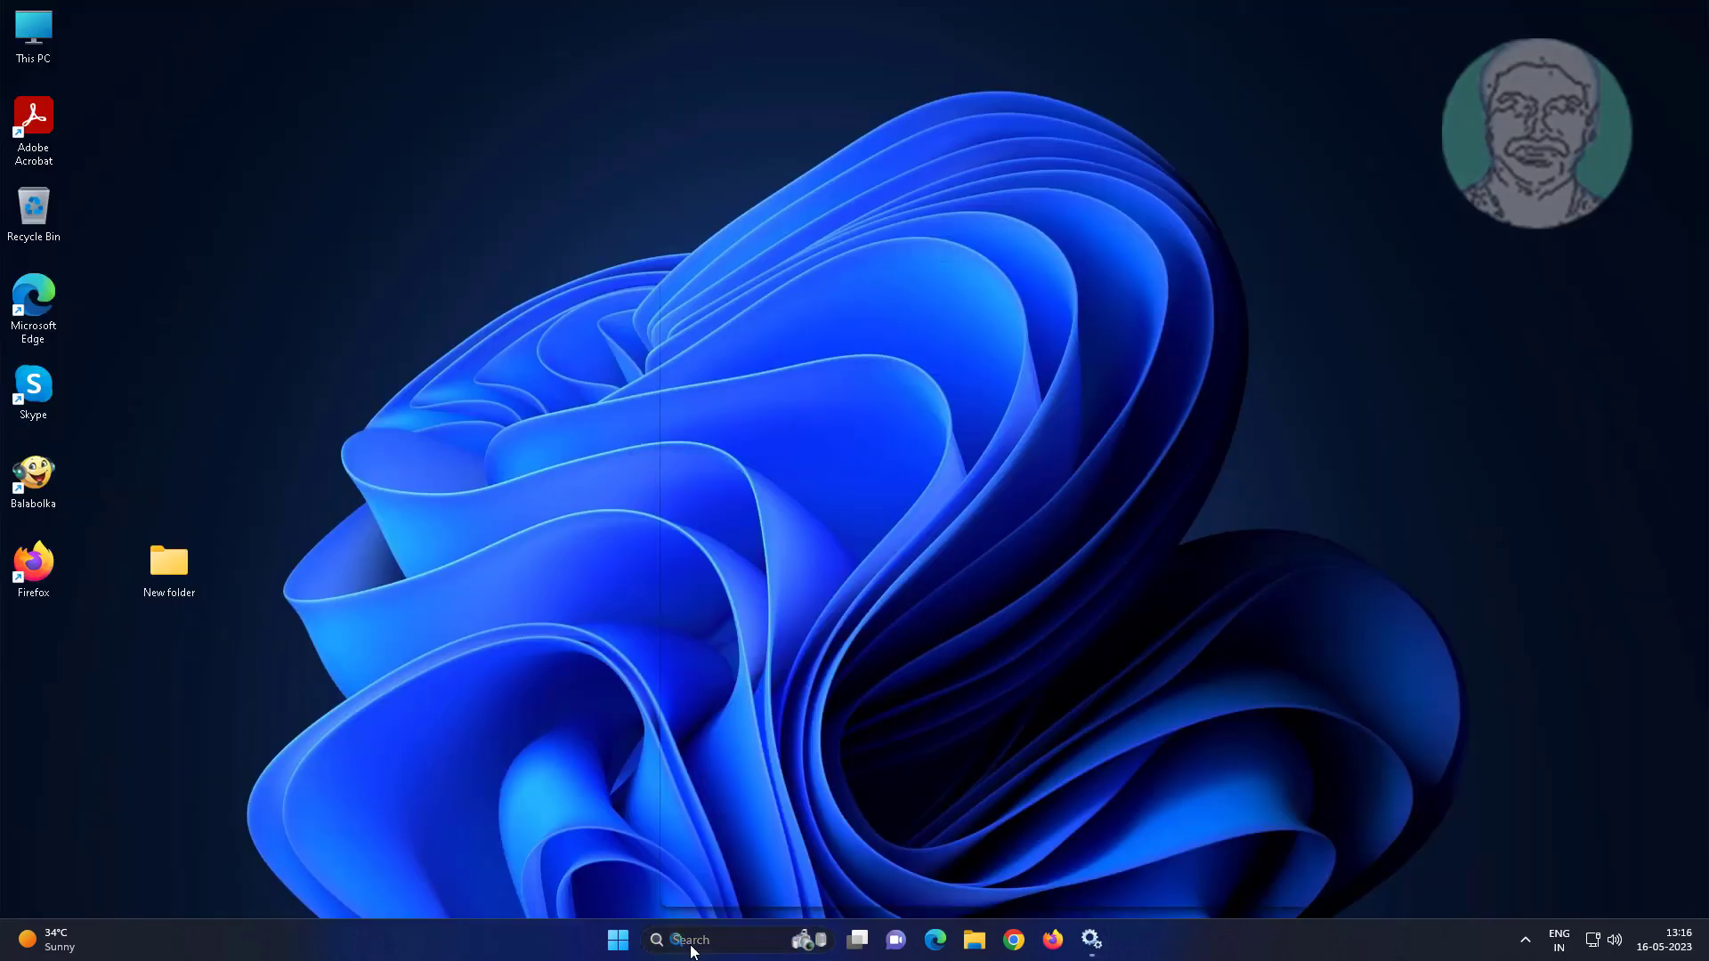
Step: Launch Registry Editor by searching 'regedit' and approve the User Account Control prompt
type("reged")
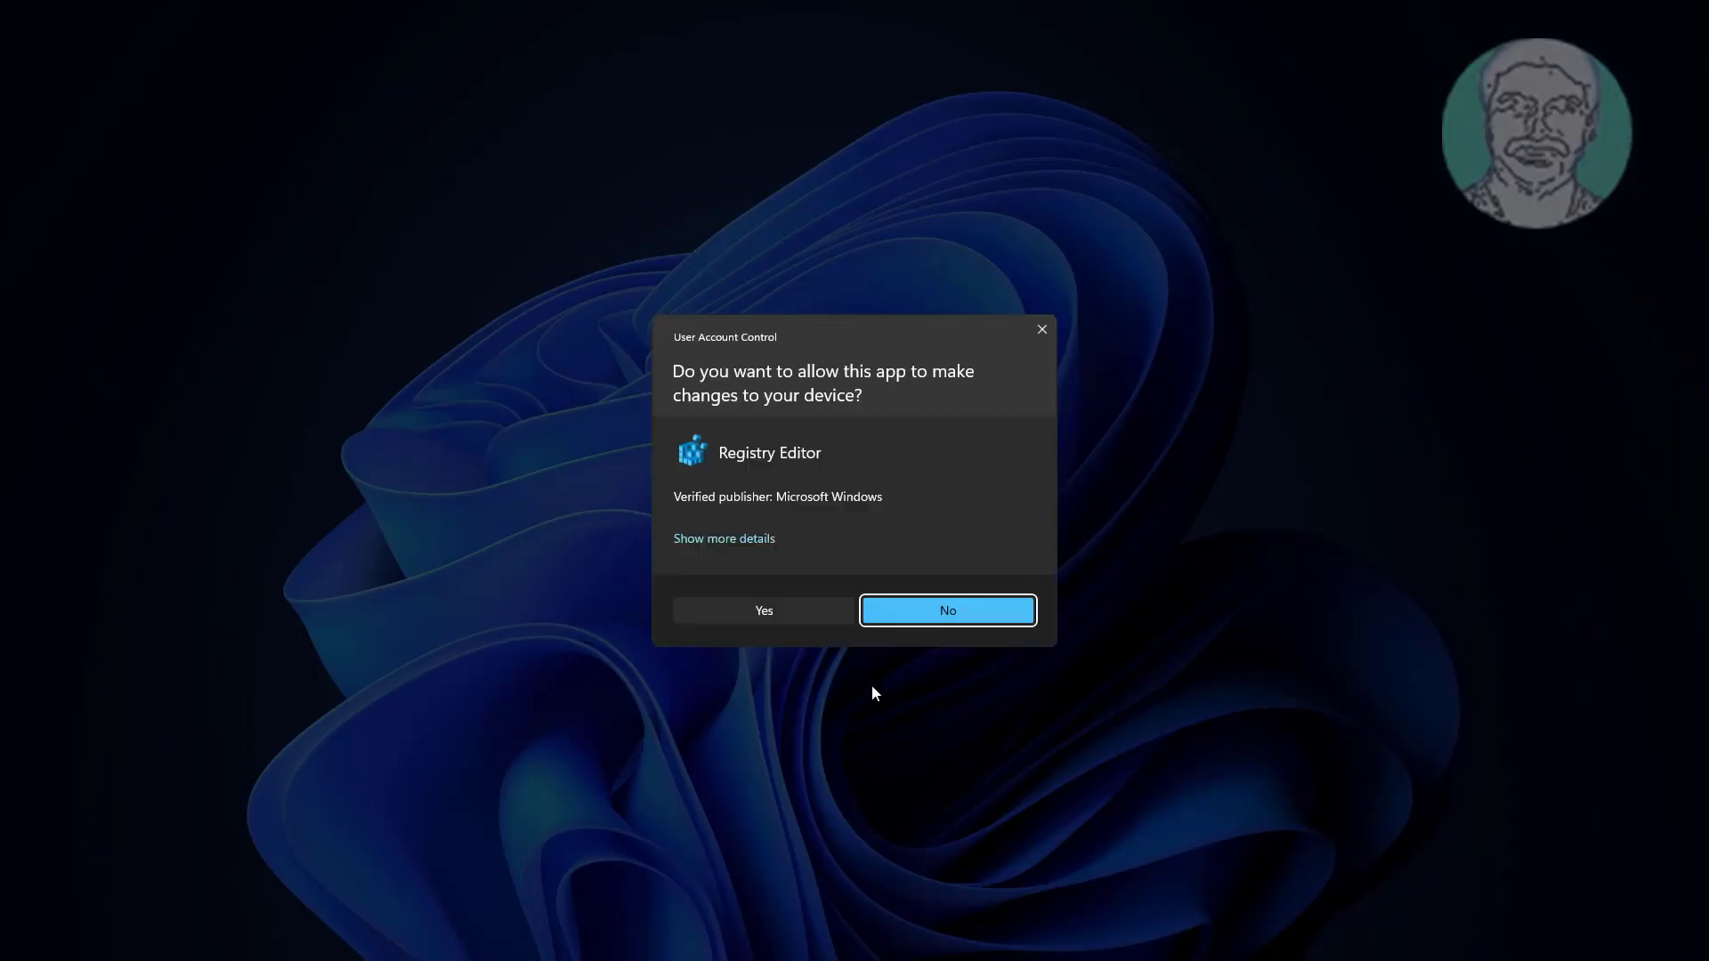
left_click(762, 611)
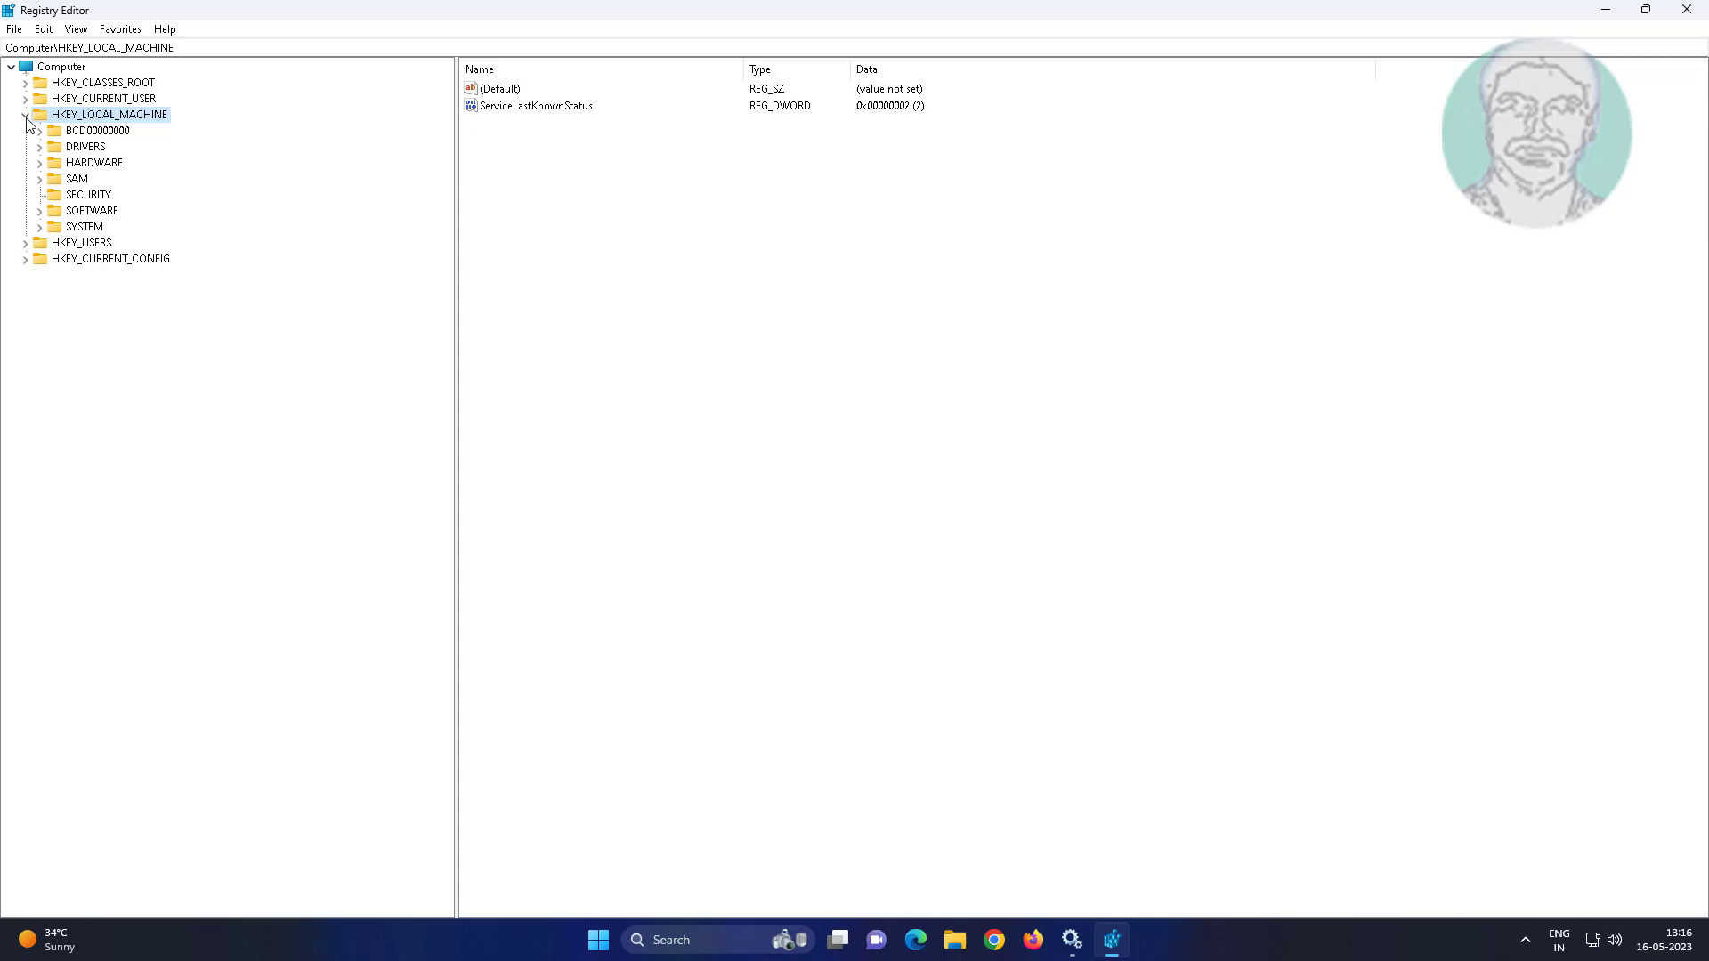
mouse_move(96, 223)
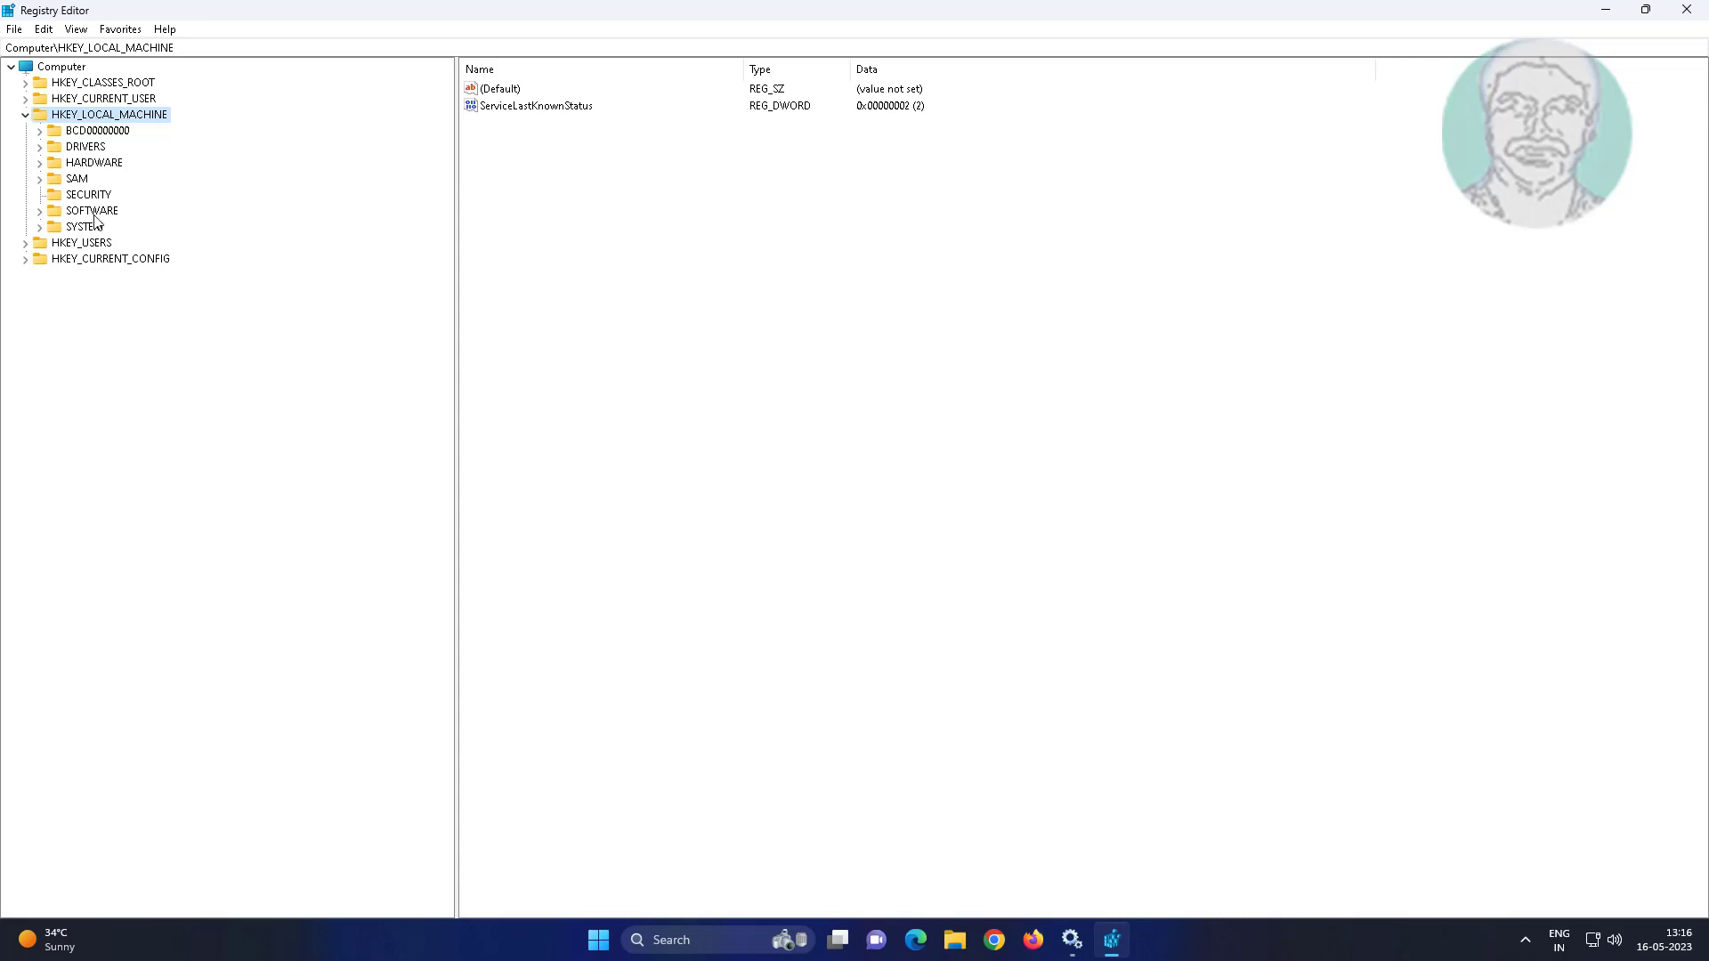
Step: Navigate to HKEY_LOCAL_MACHINE\SYSTEM\CurrentControlSet\Control\Print and bring up the New value menu
left_click(84, 226)
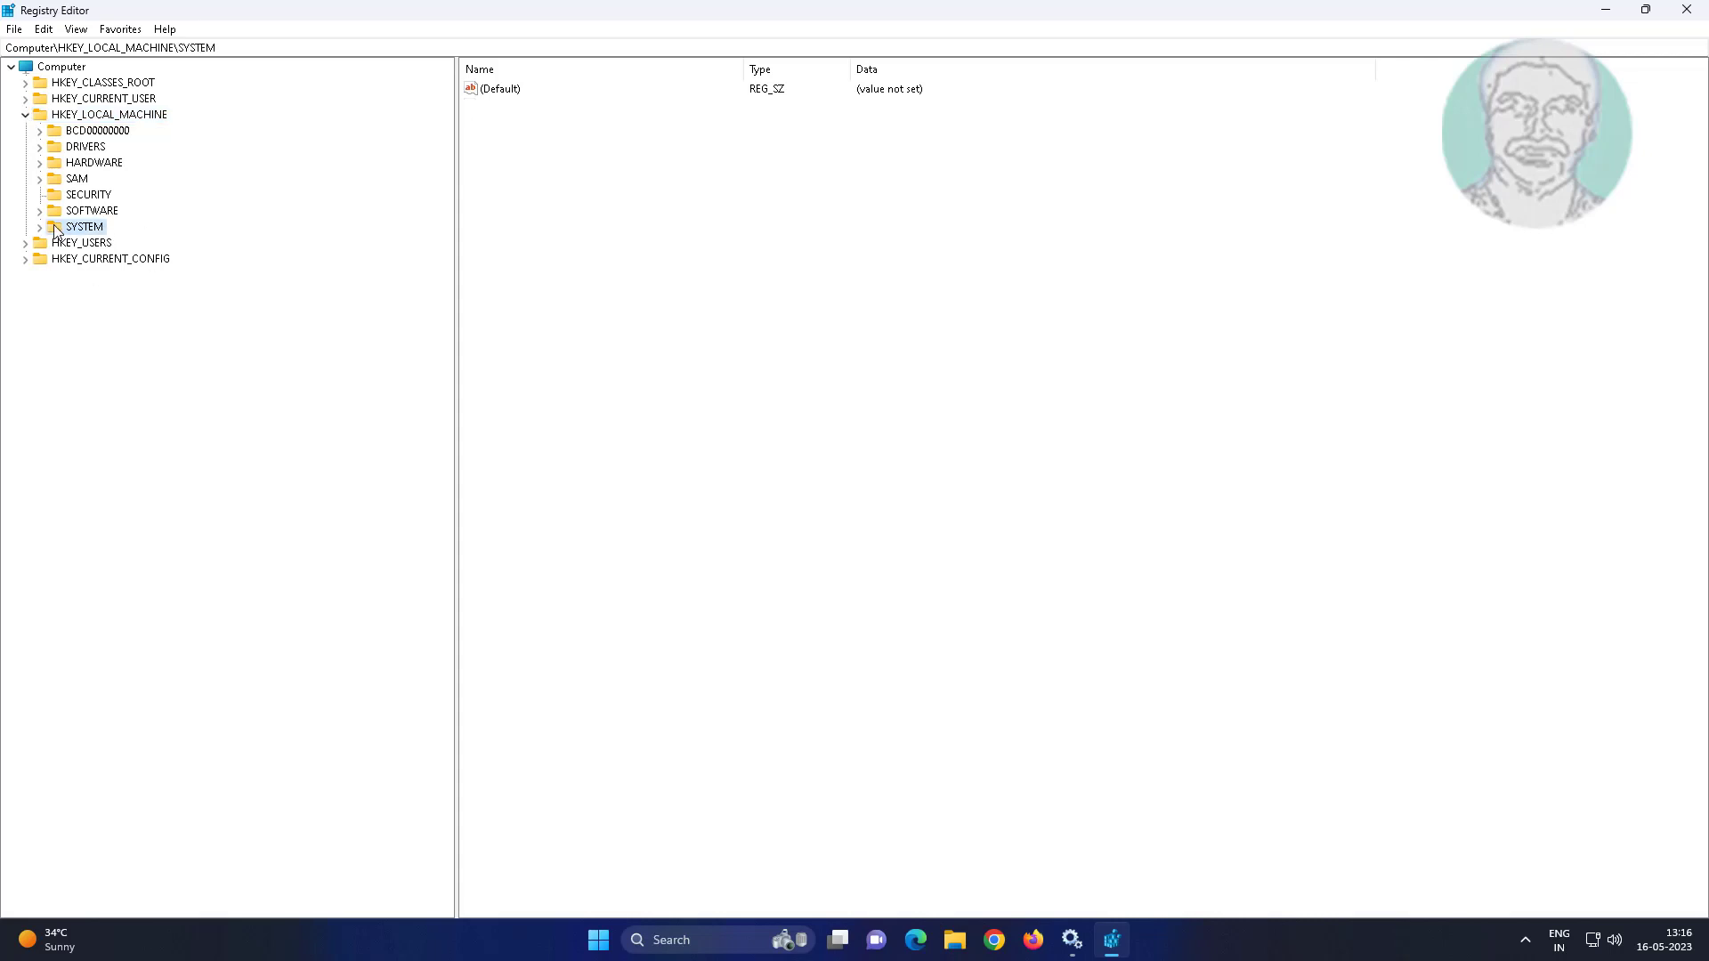
left_click(40, 225)
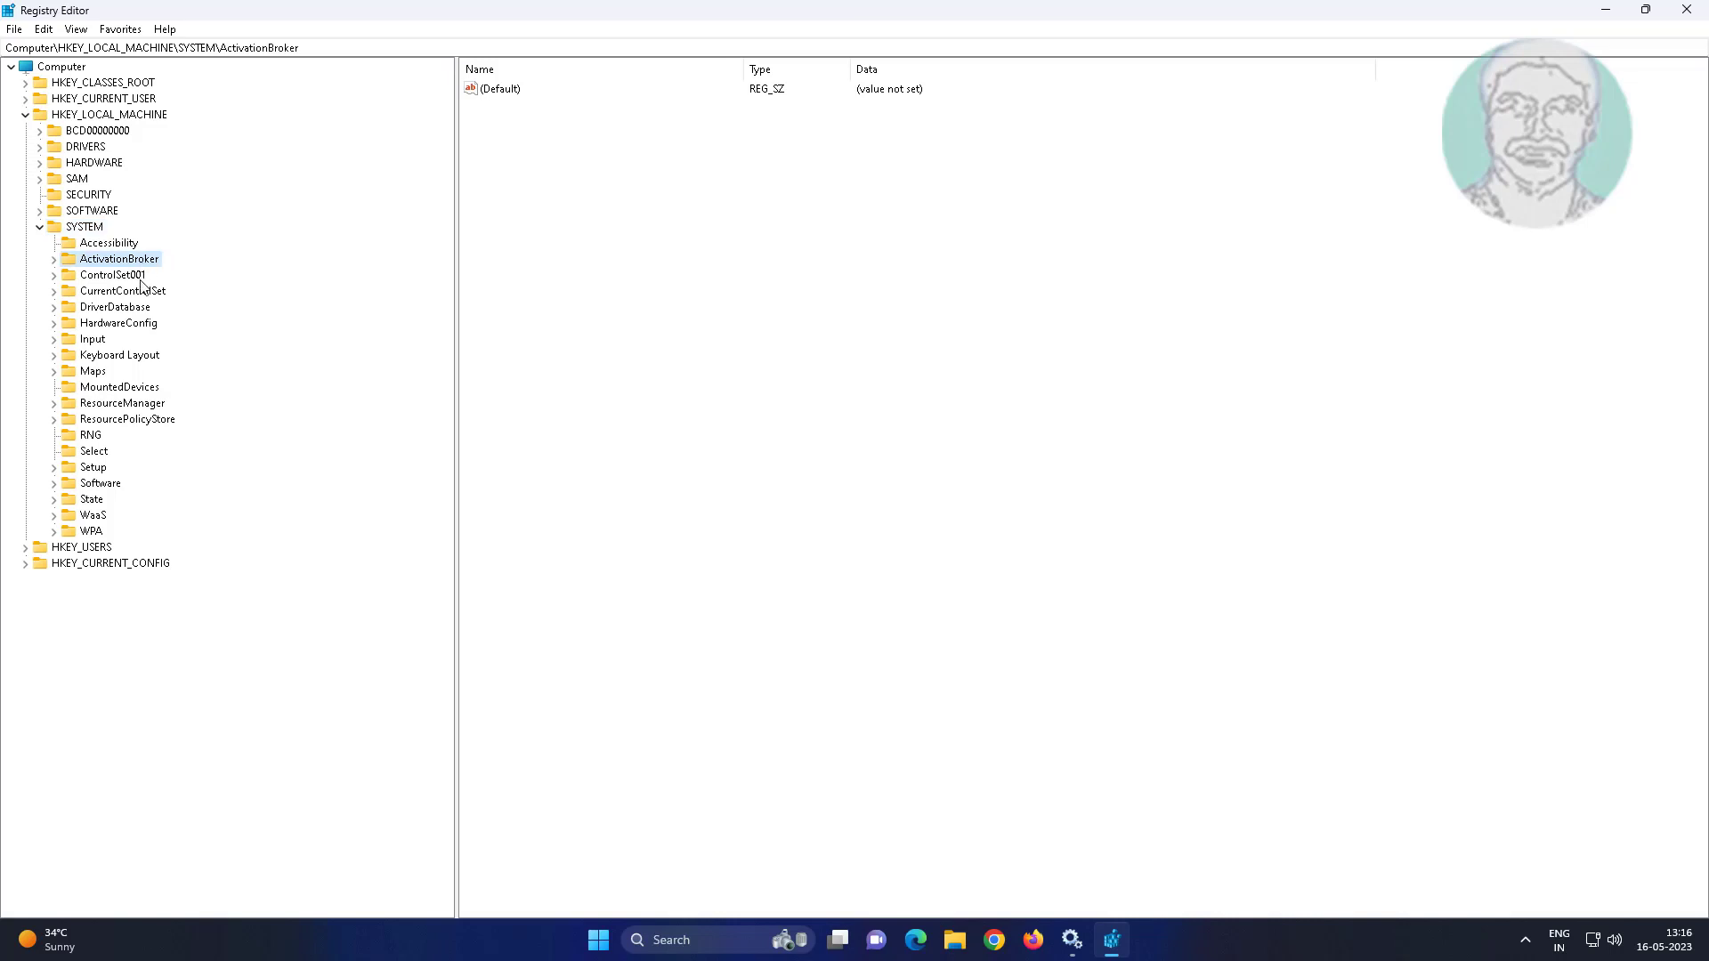
left_click(123, 291)
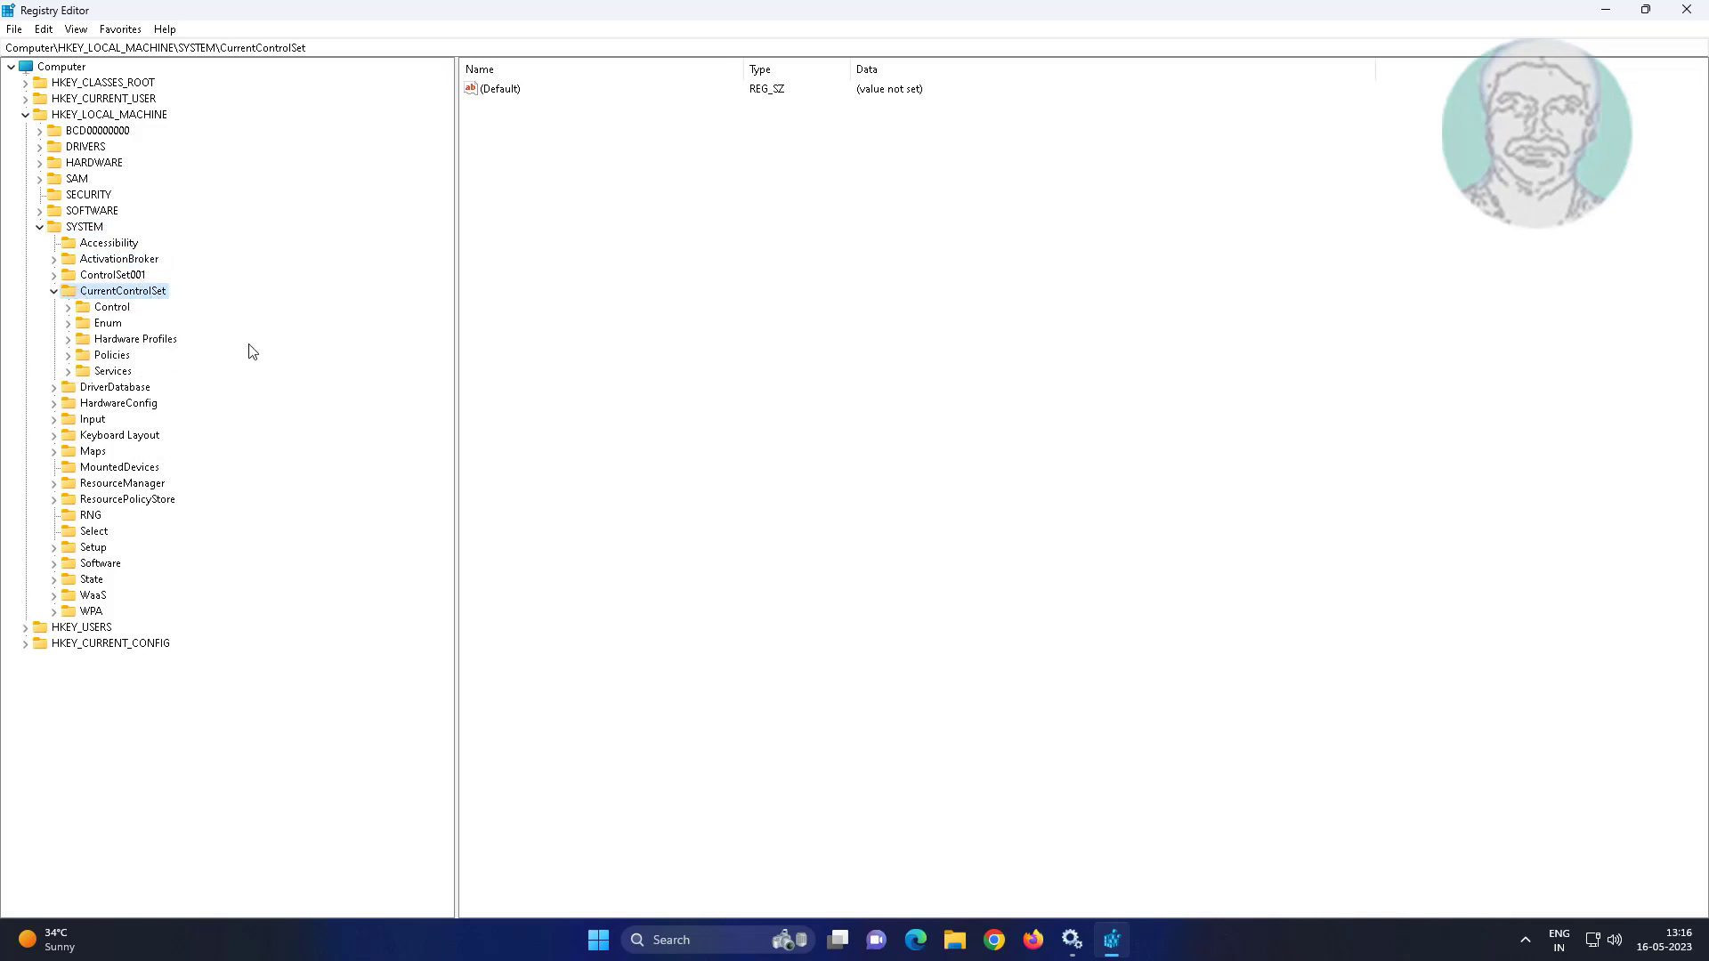
left_click(111, 306)
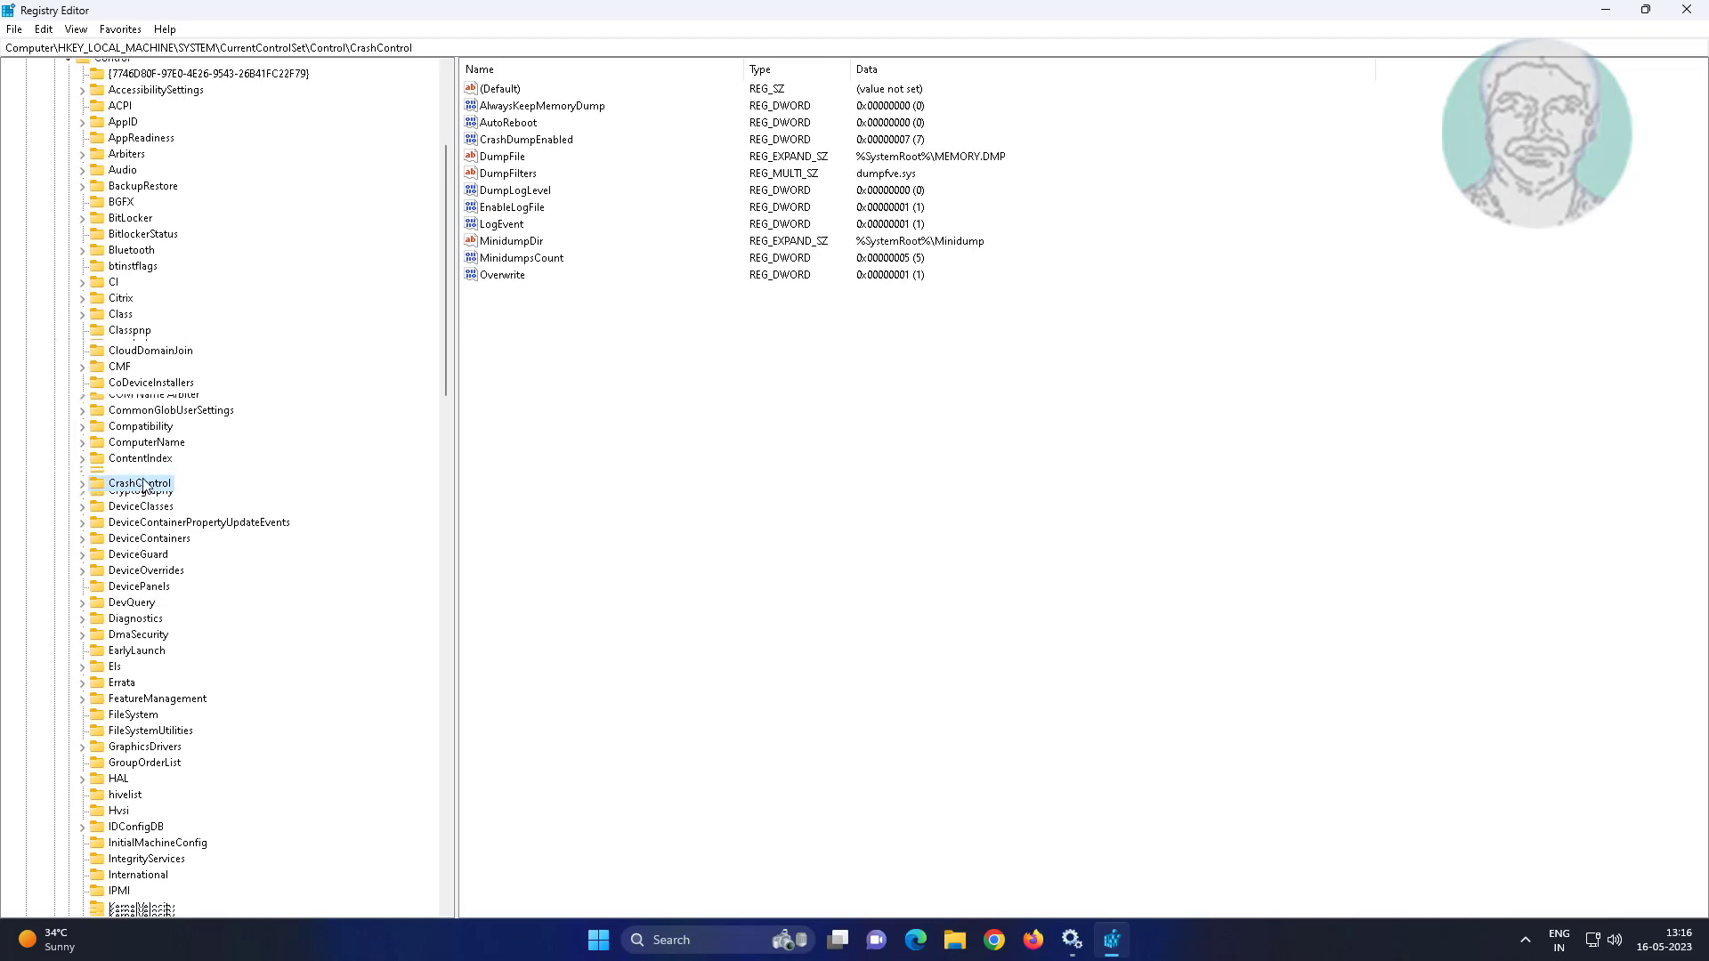
left_click(117, 322)
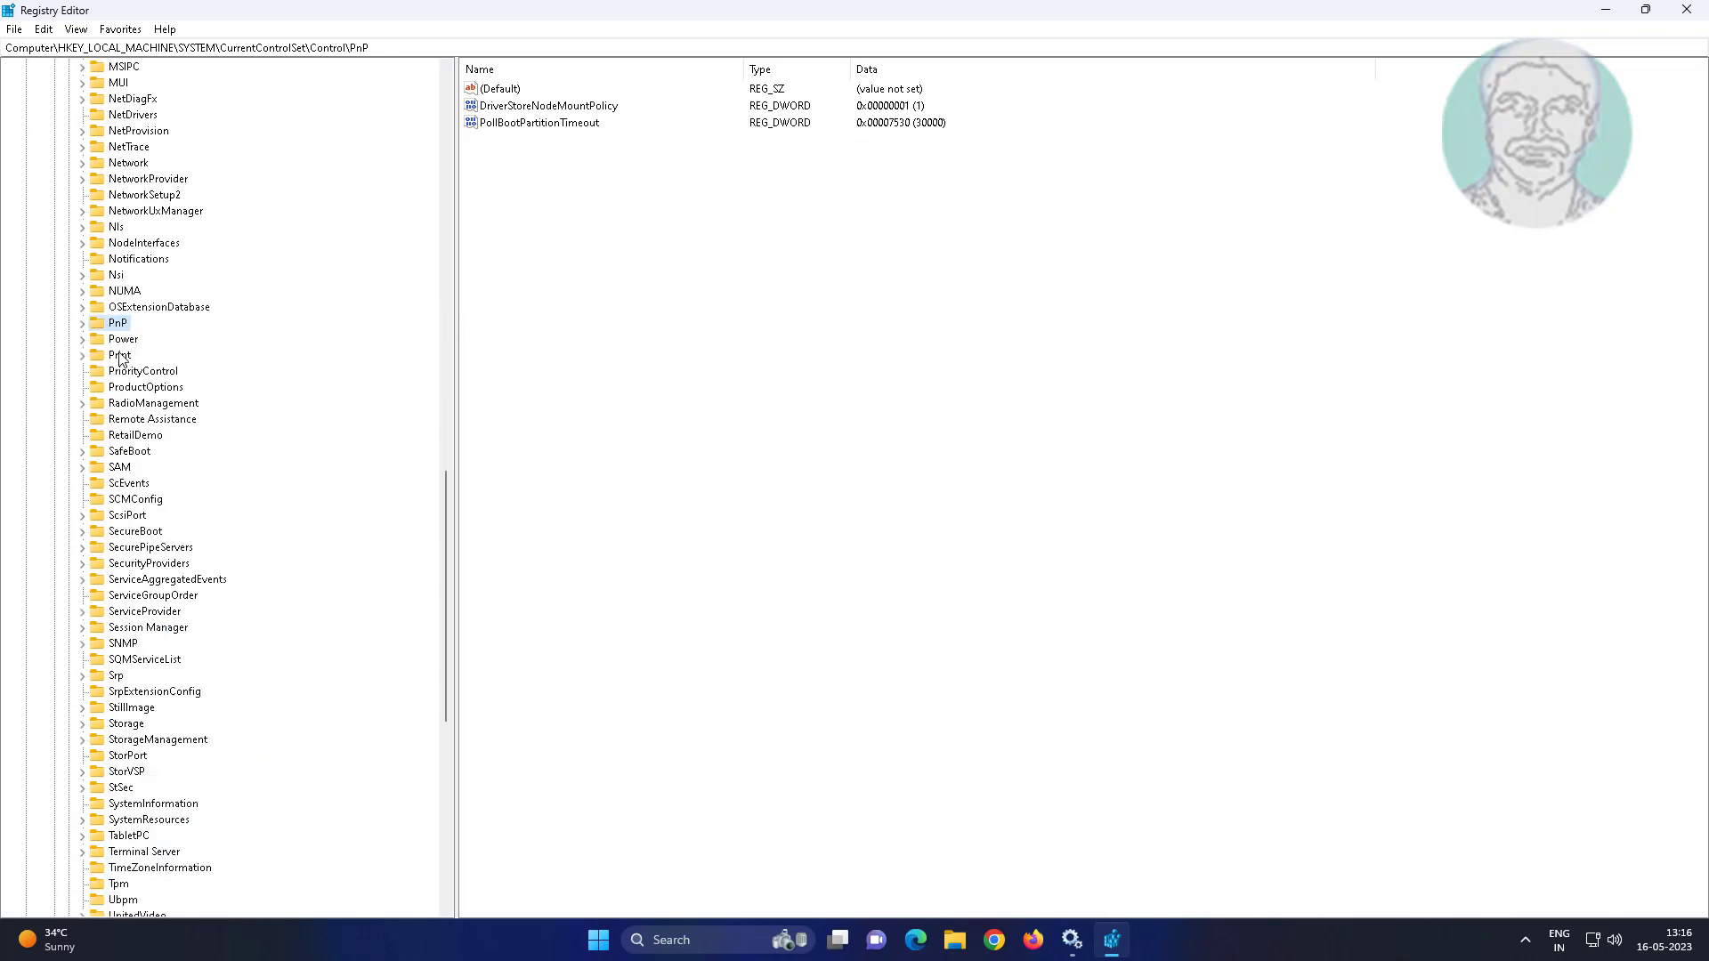
left_click(120, 356)
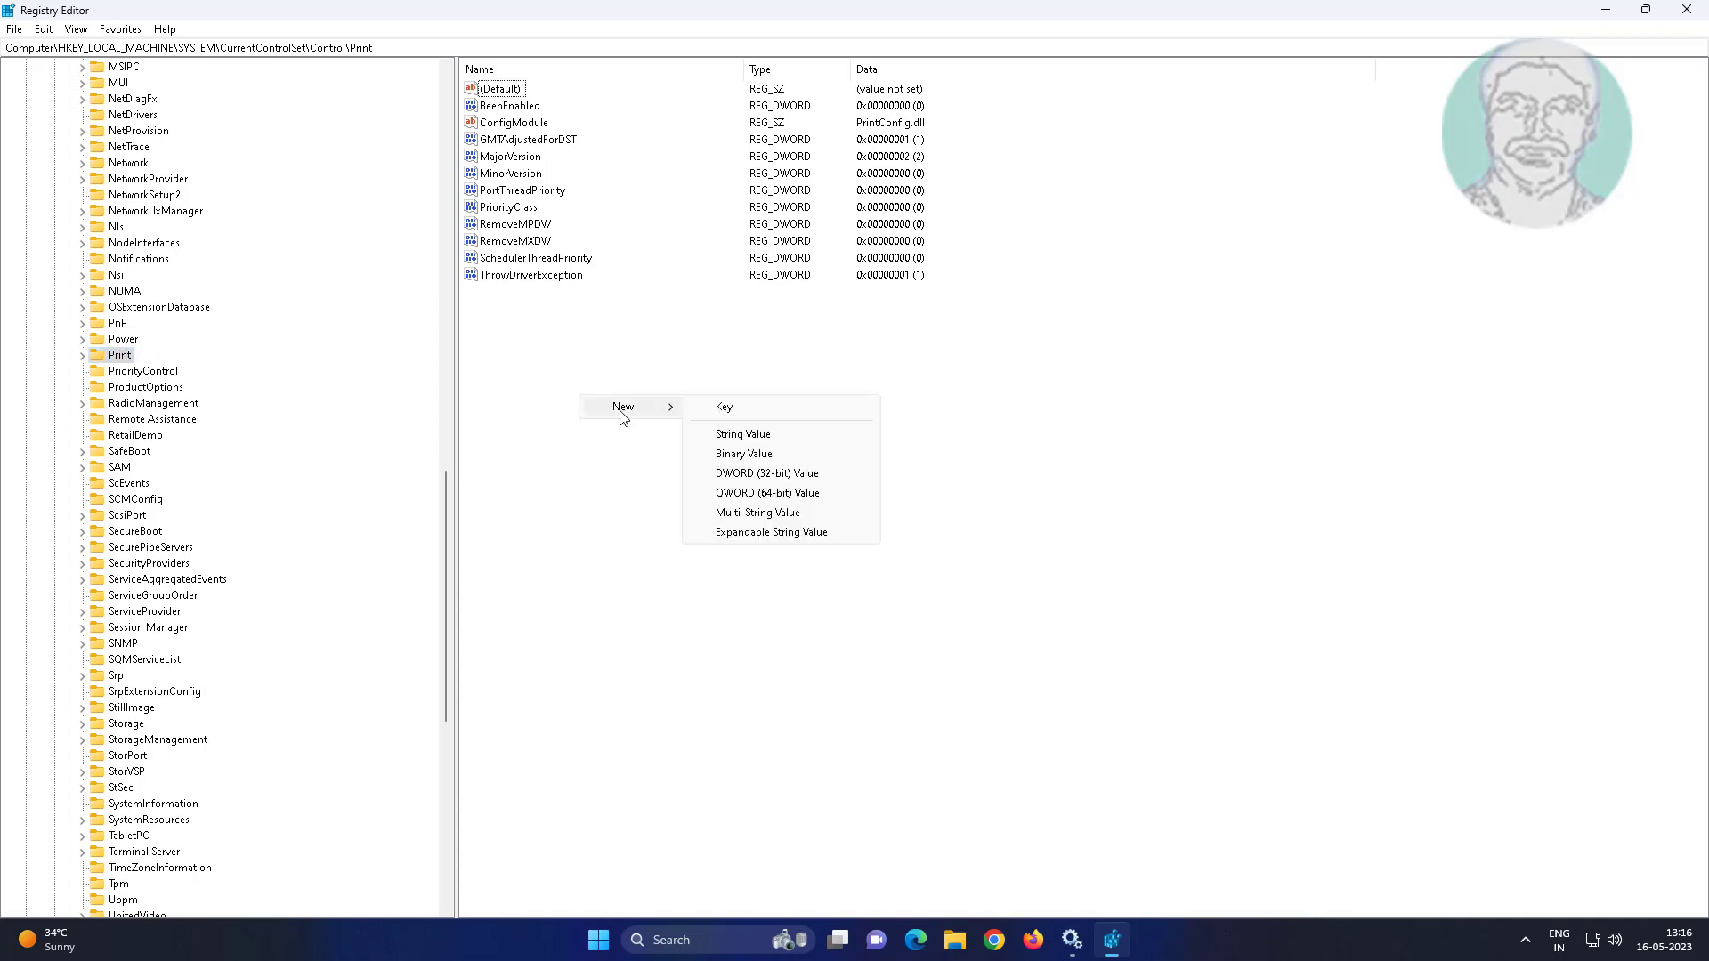
Step: Add a DWORD (32-bit) value named RpcAuthnLevelPrivacyEnabled under Print and open it for editing
left_click(767, 473)
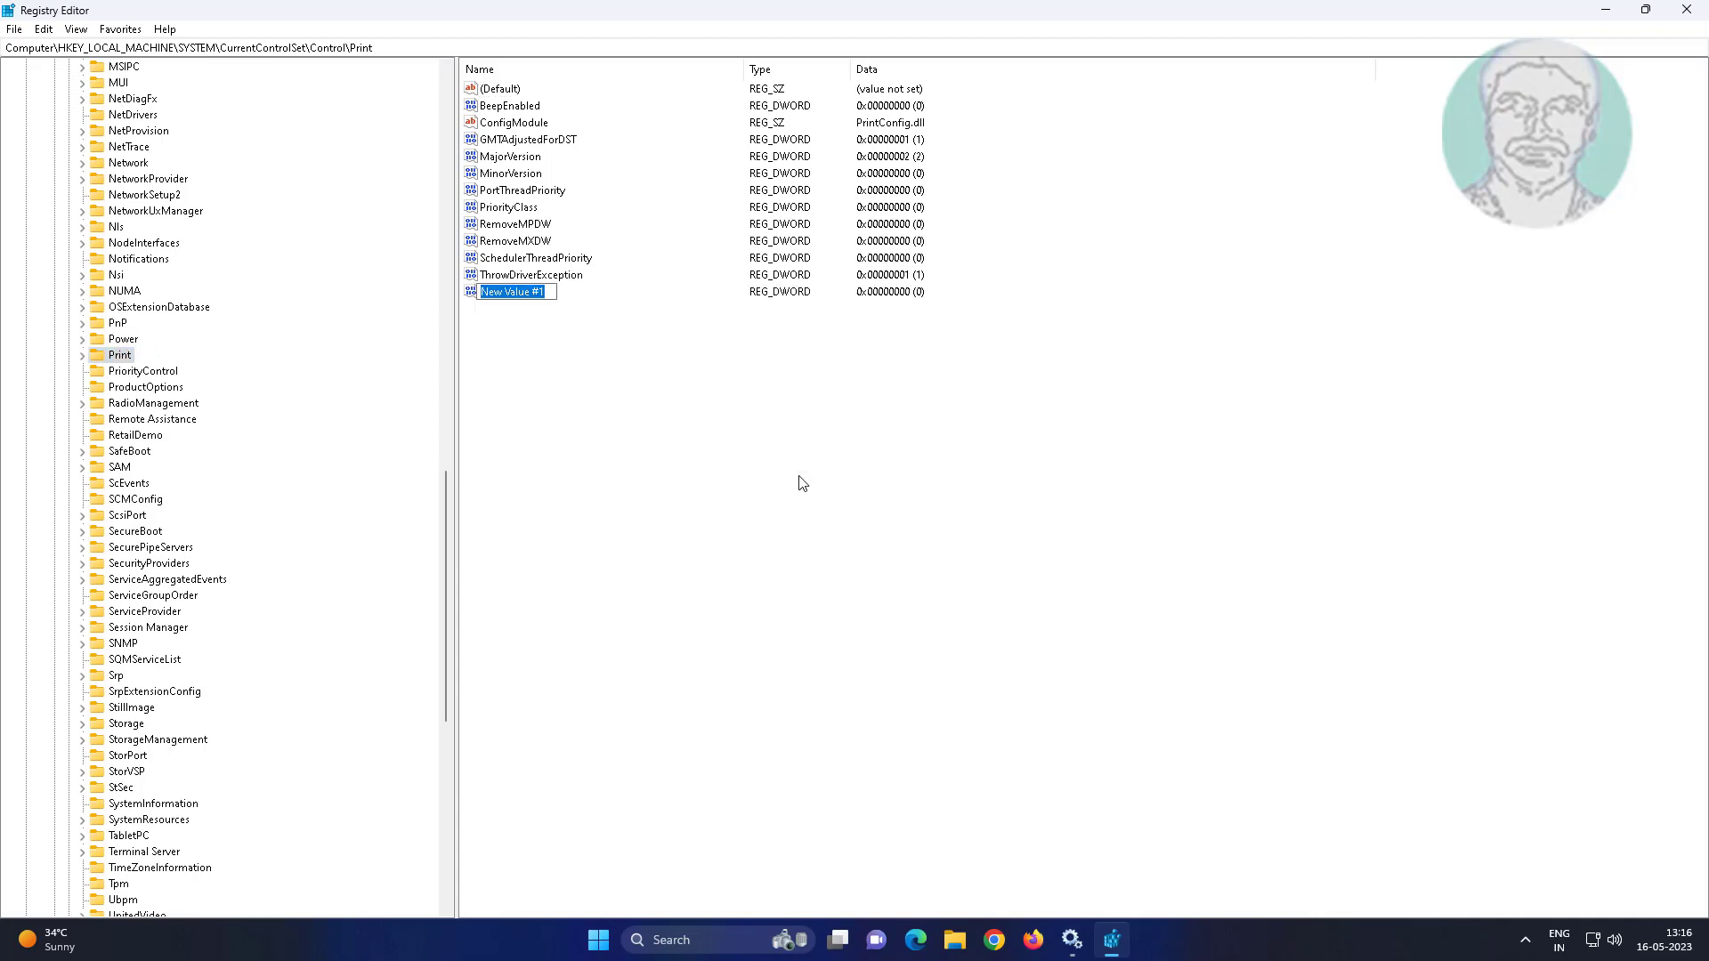
type("rp")
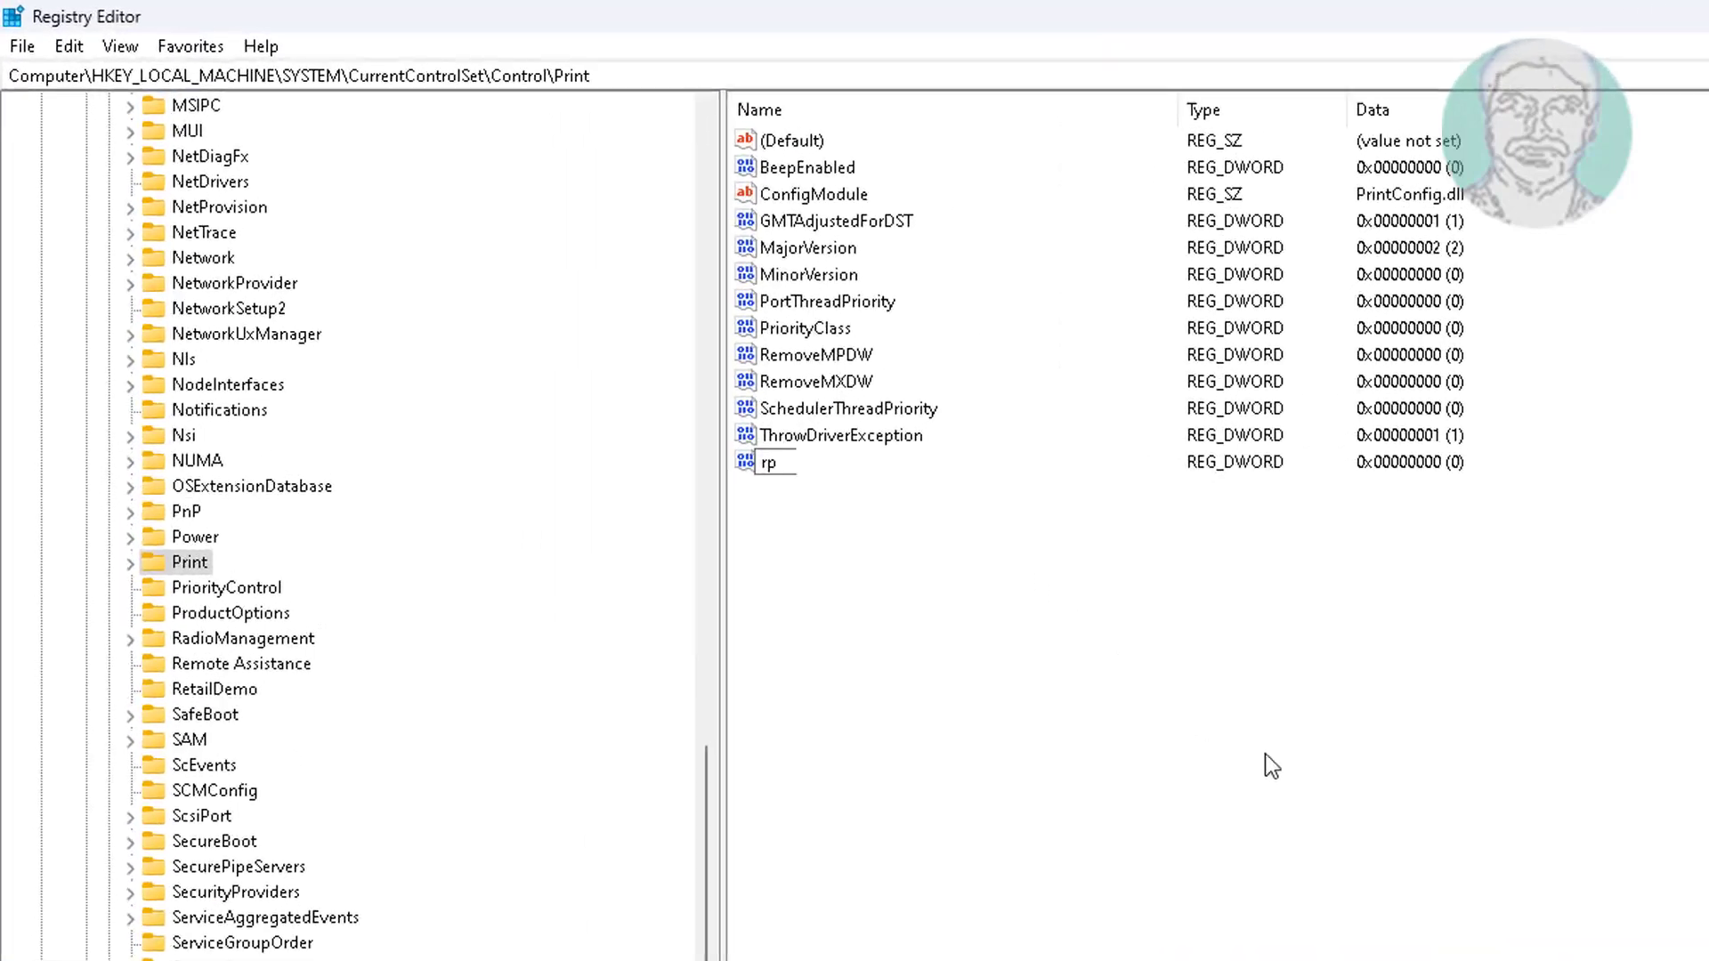
type("Rpc")
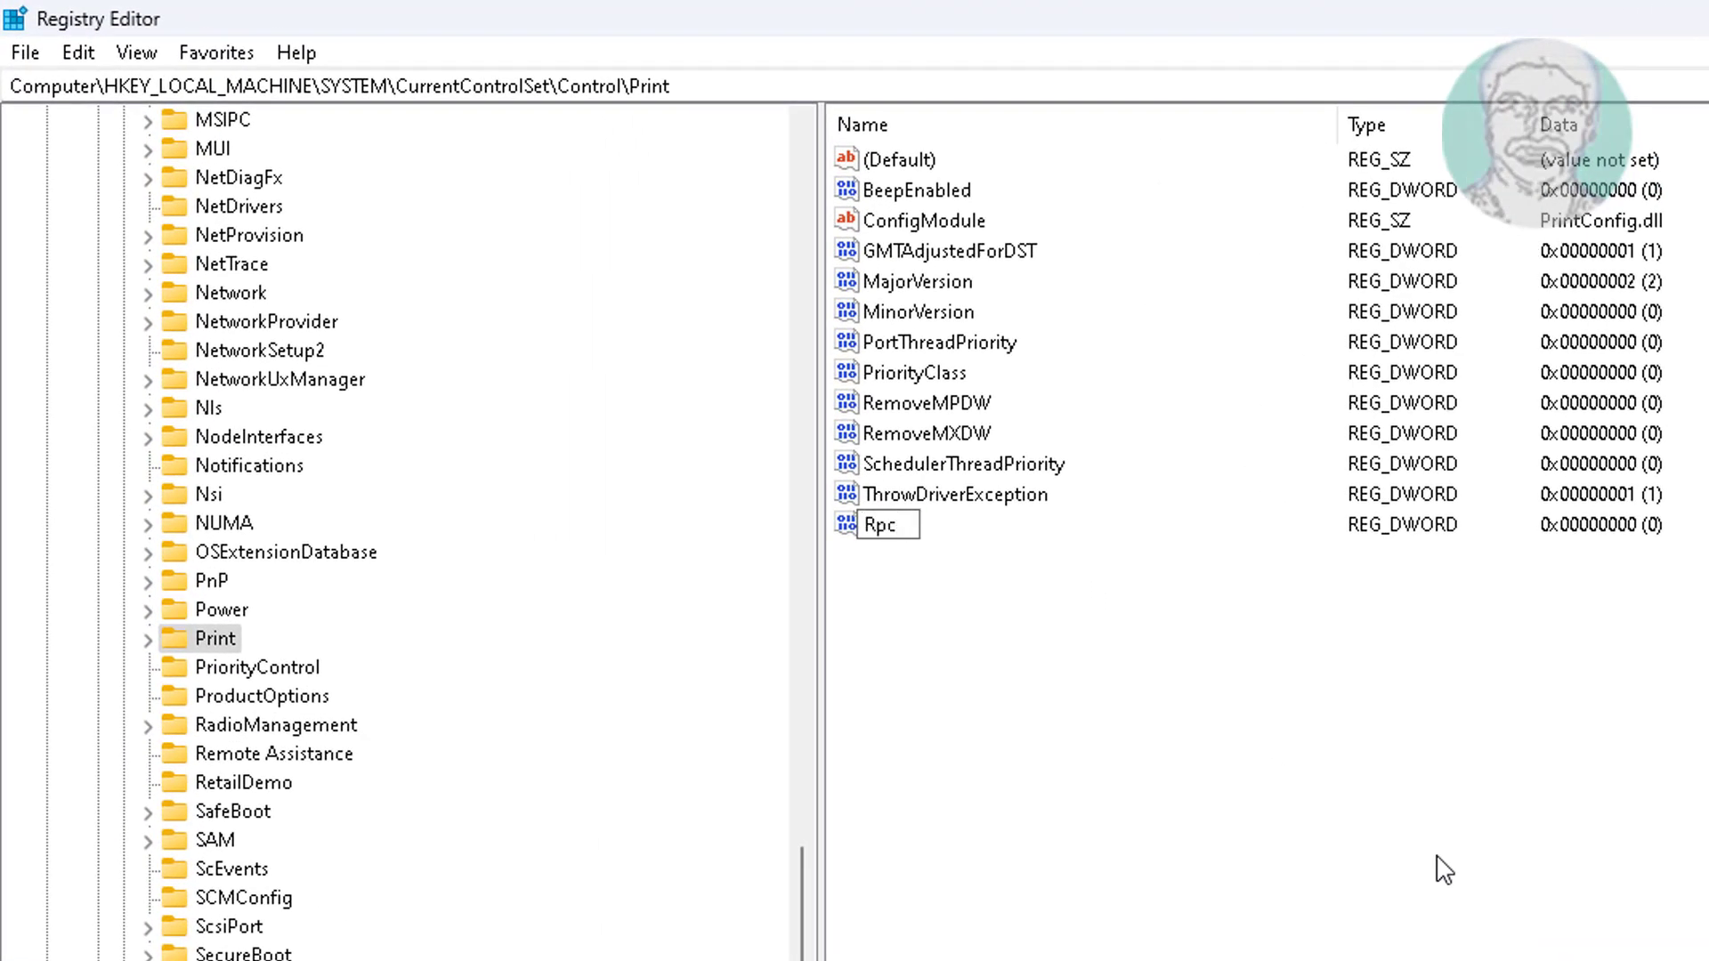
type("Aut")
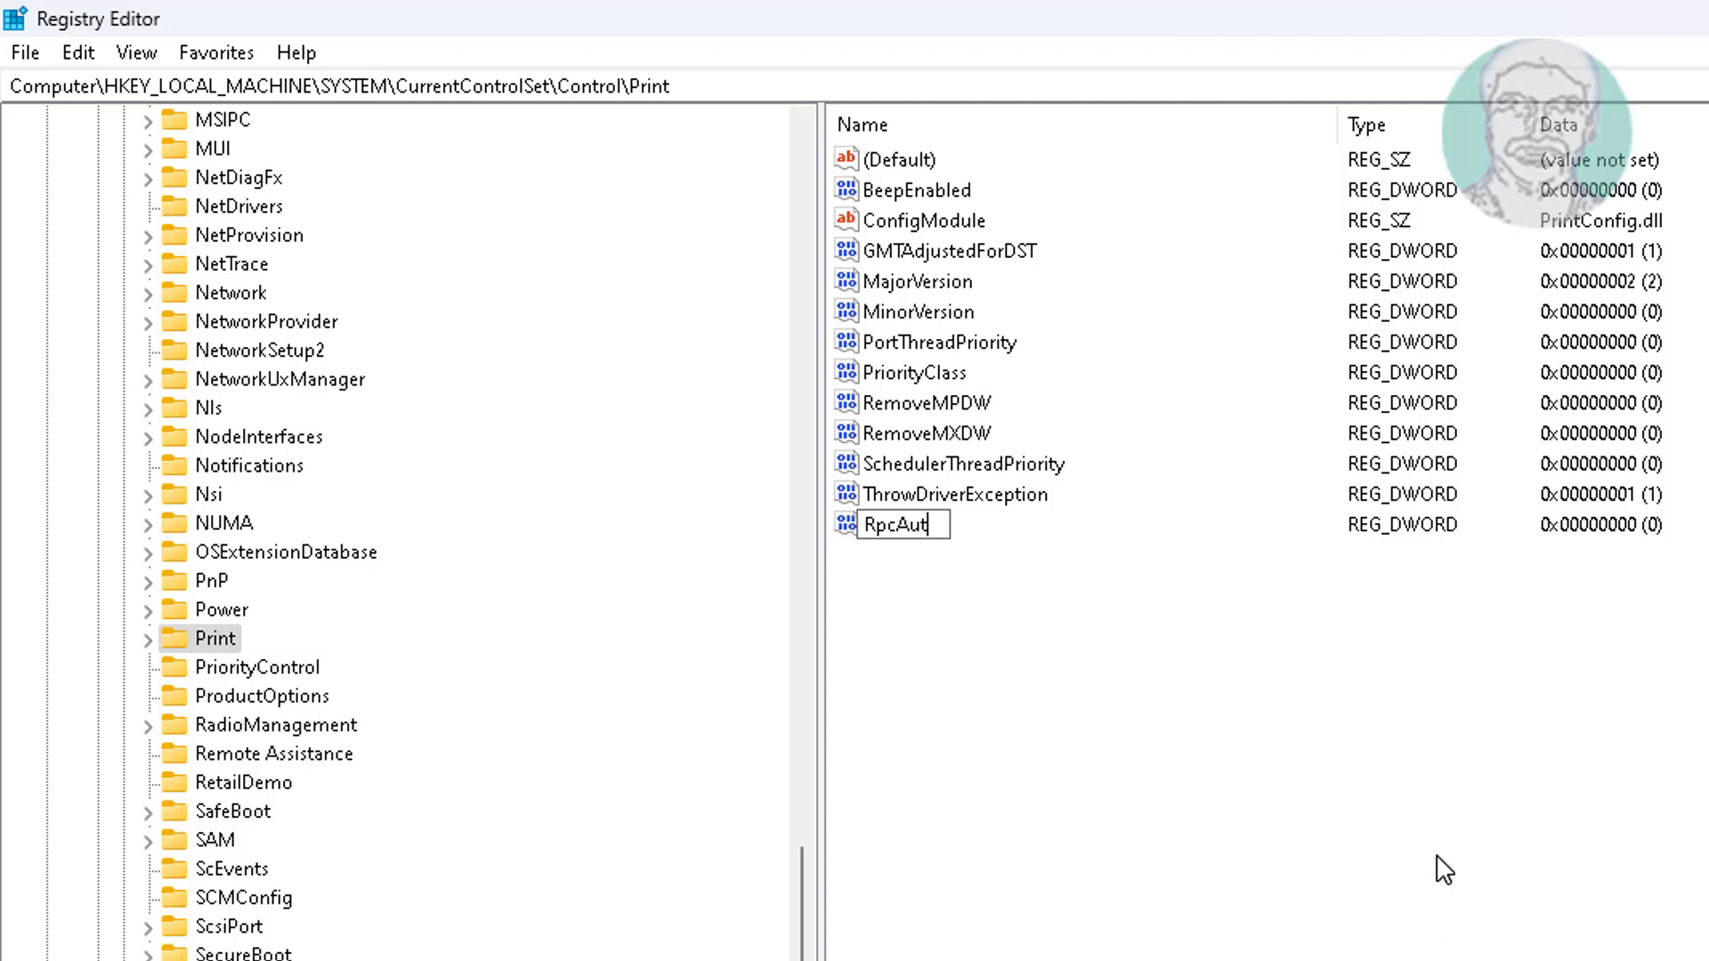
type("hn")
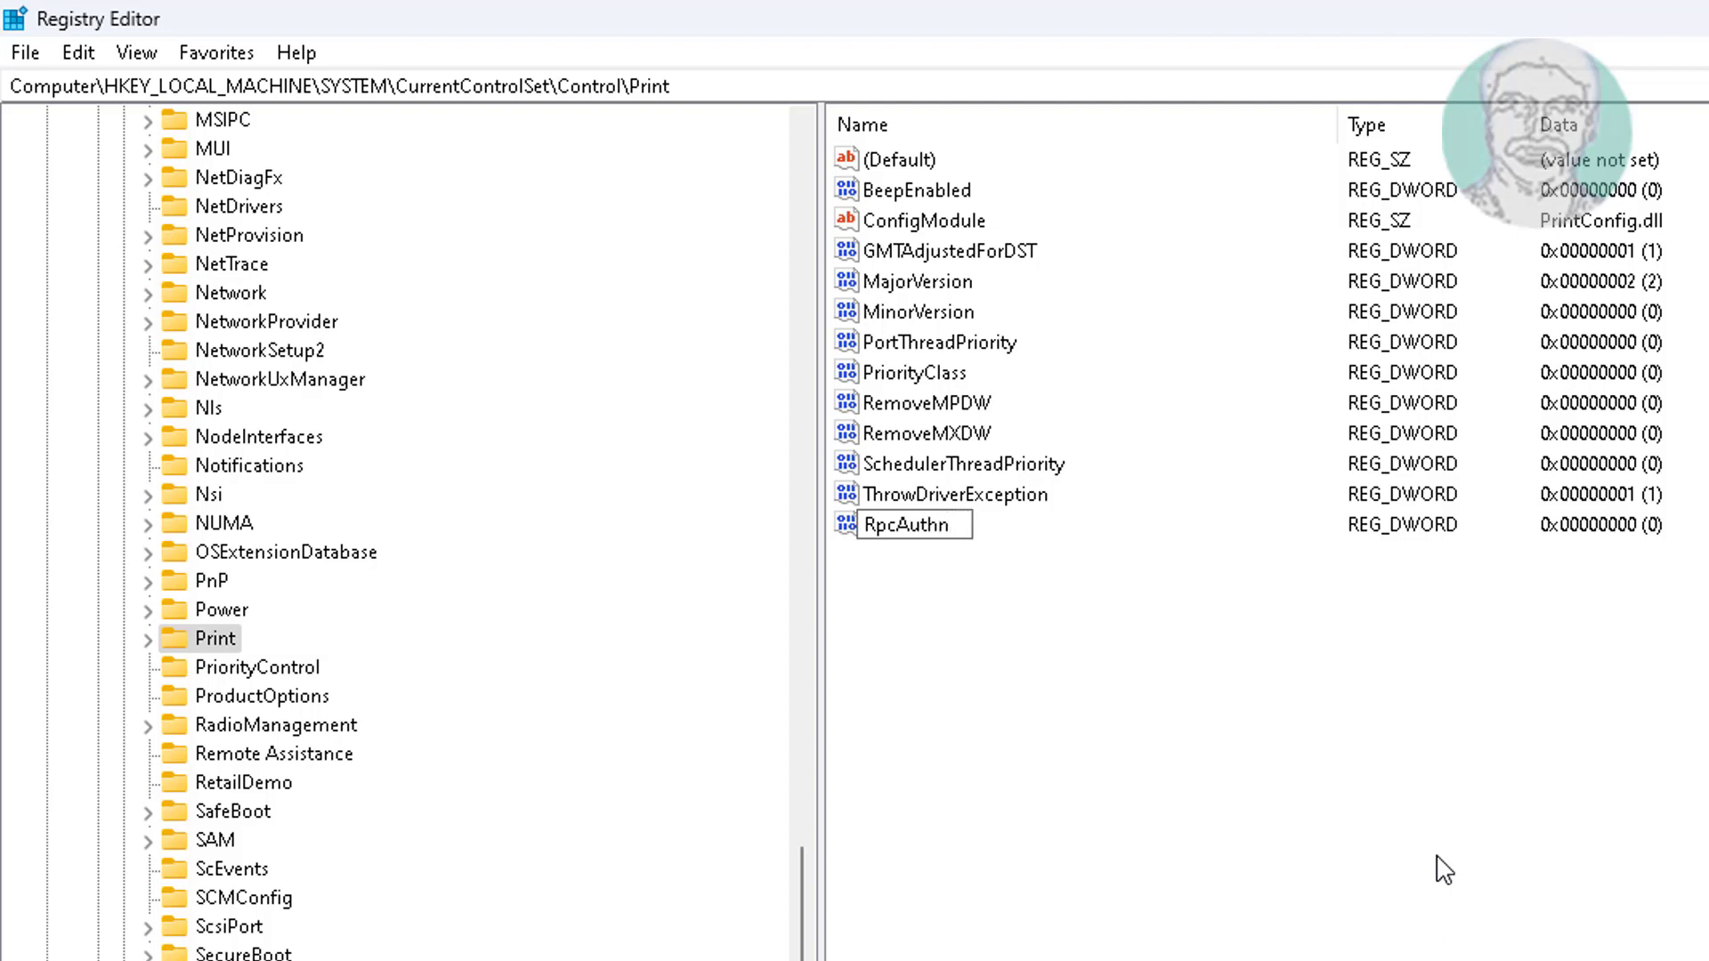
type("Le")
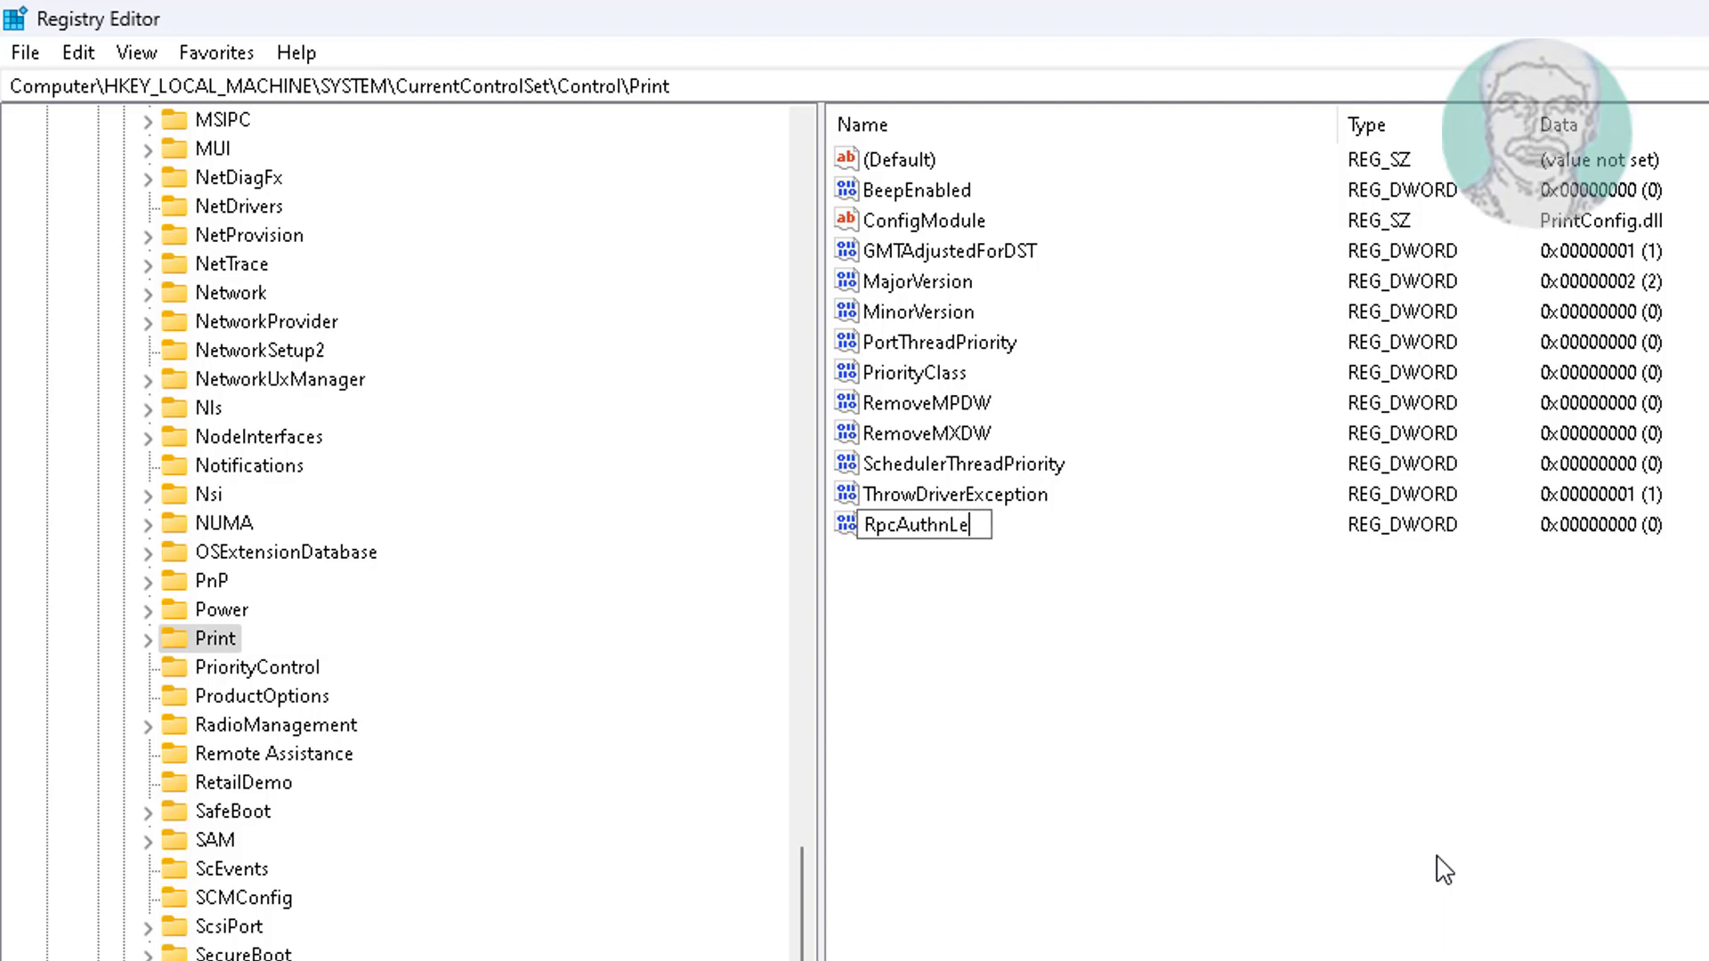
type("vel")
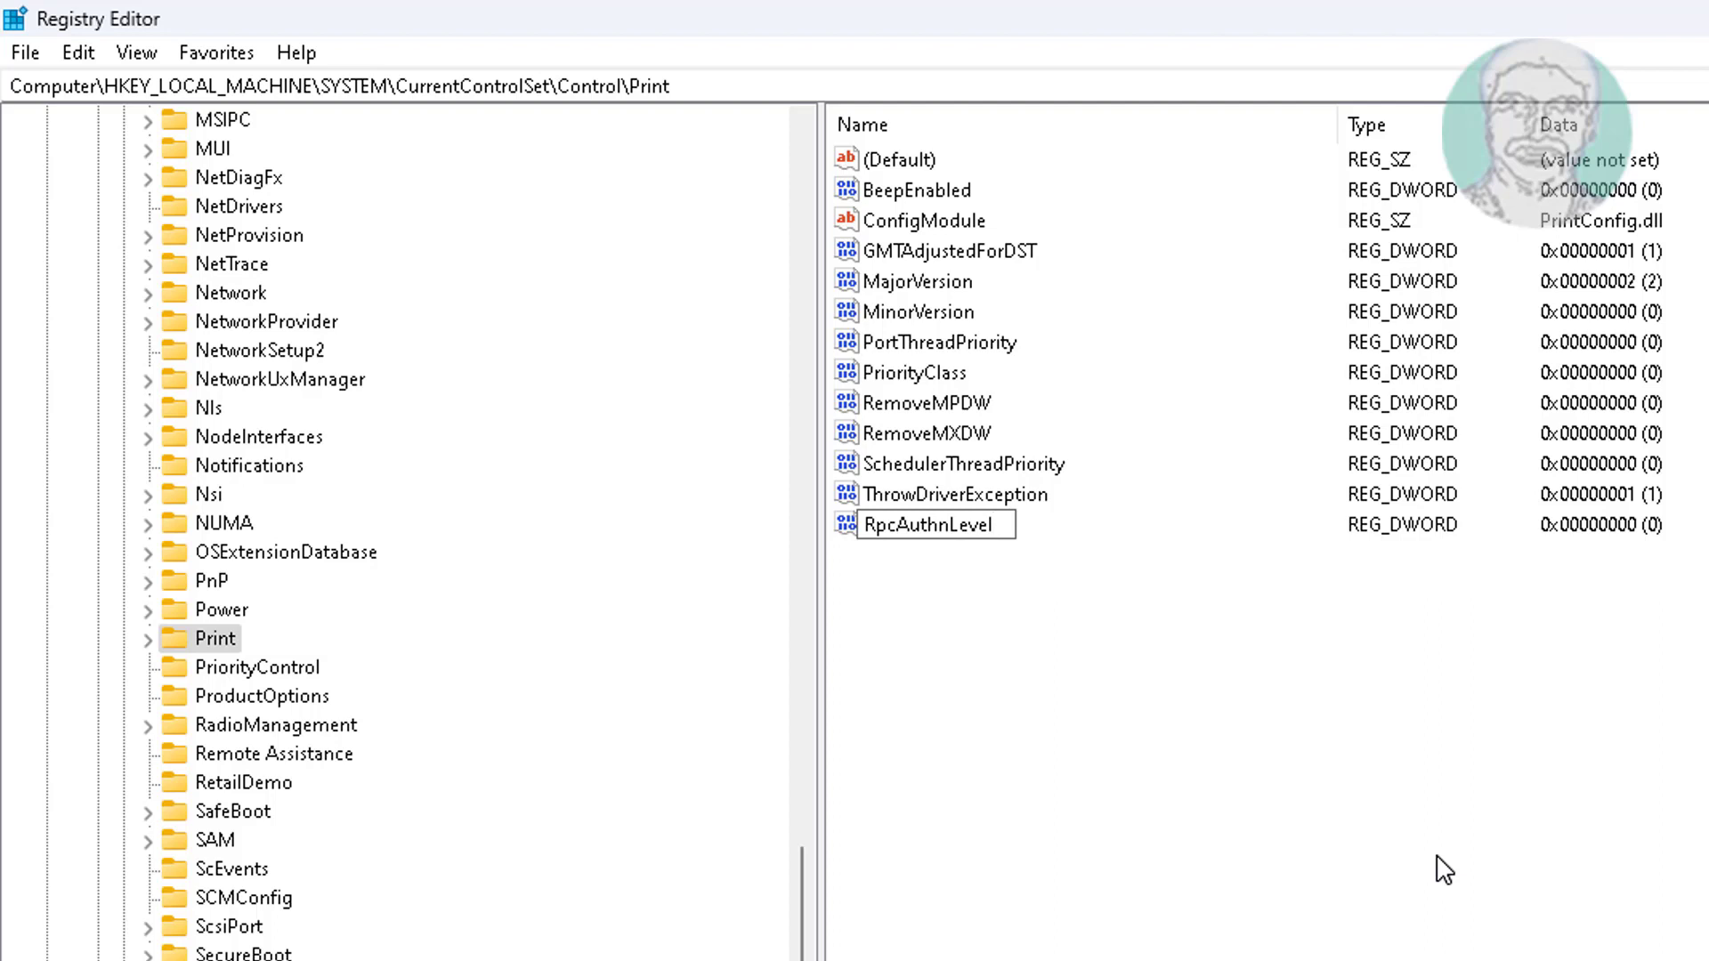
type("Priv")
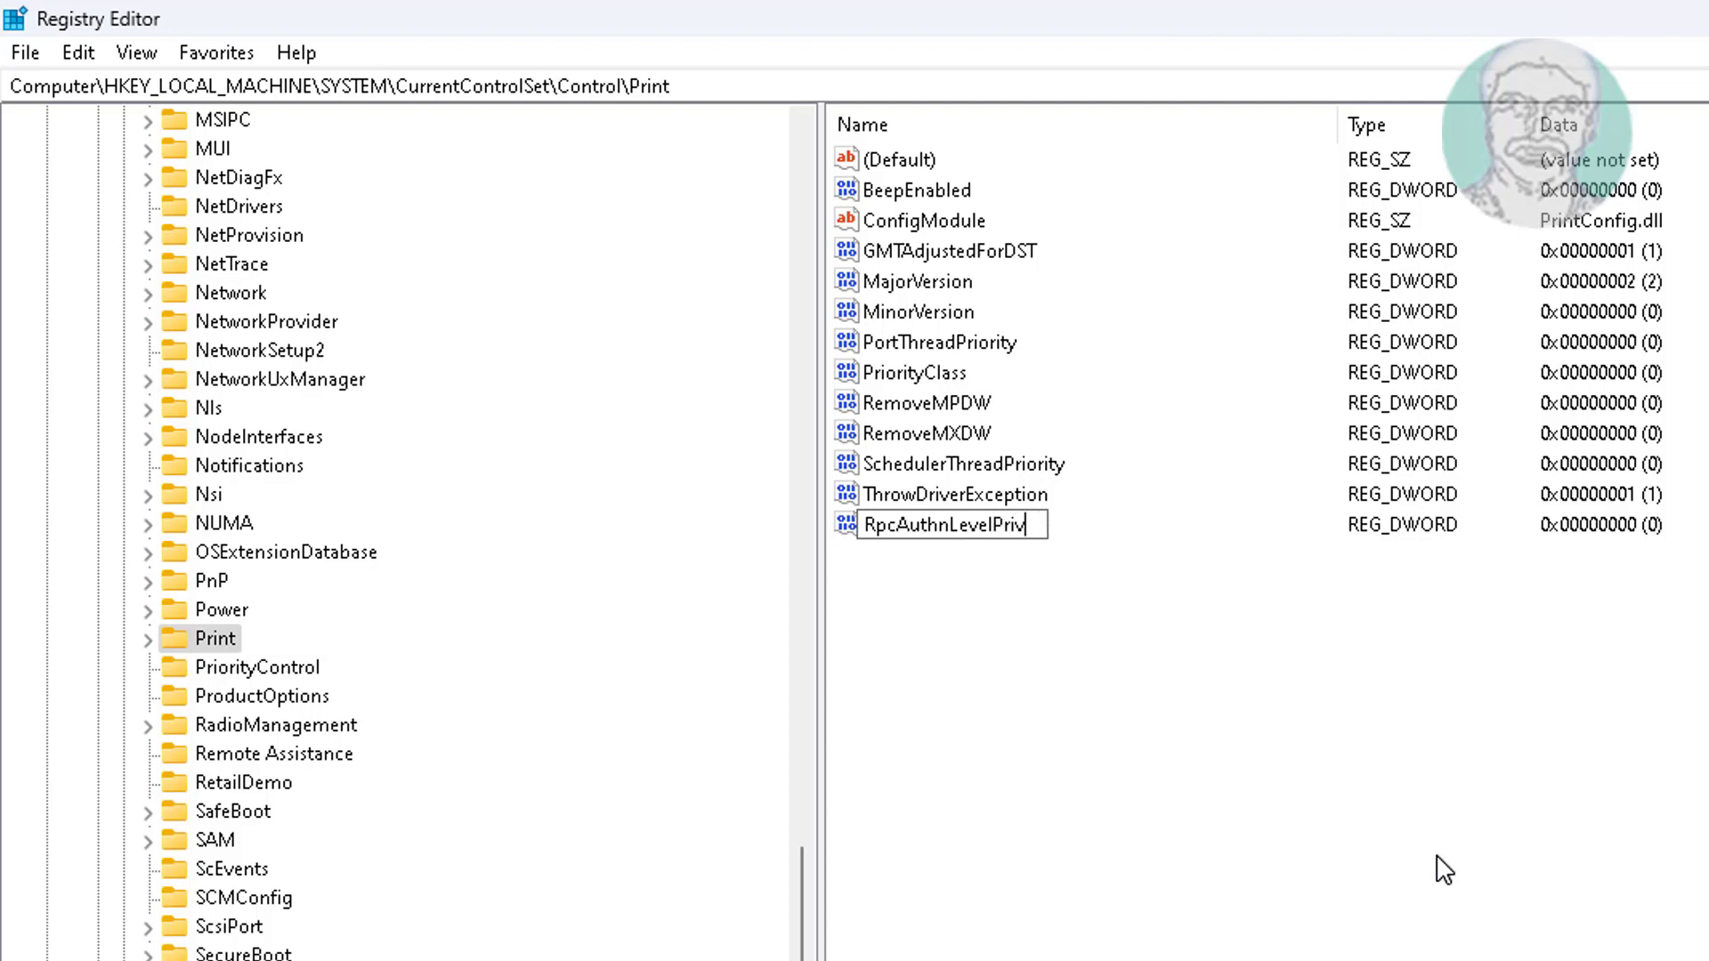
type("acy")
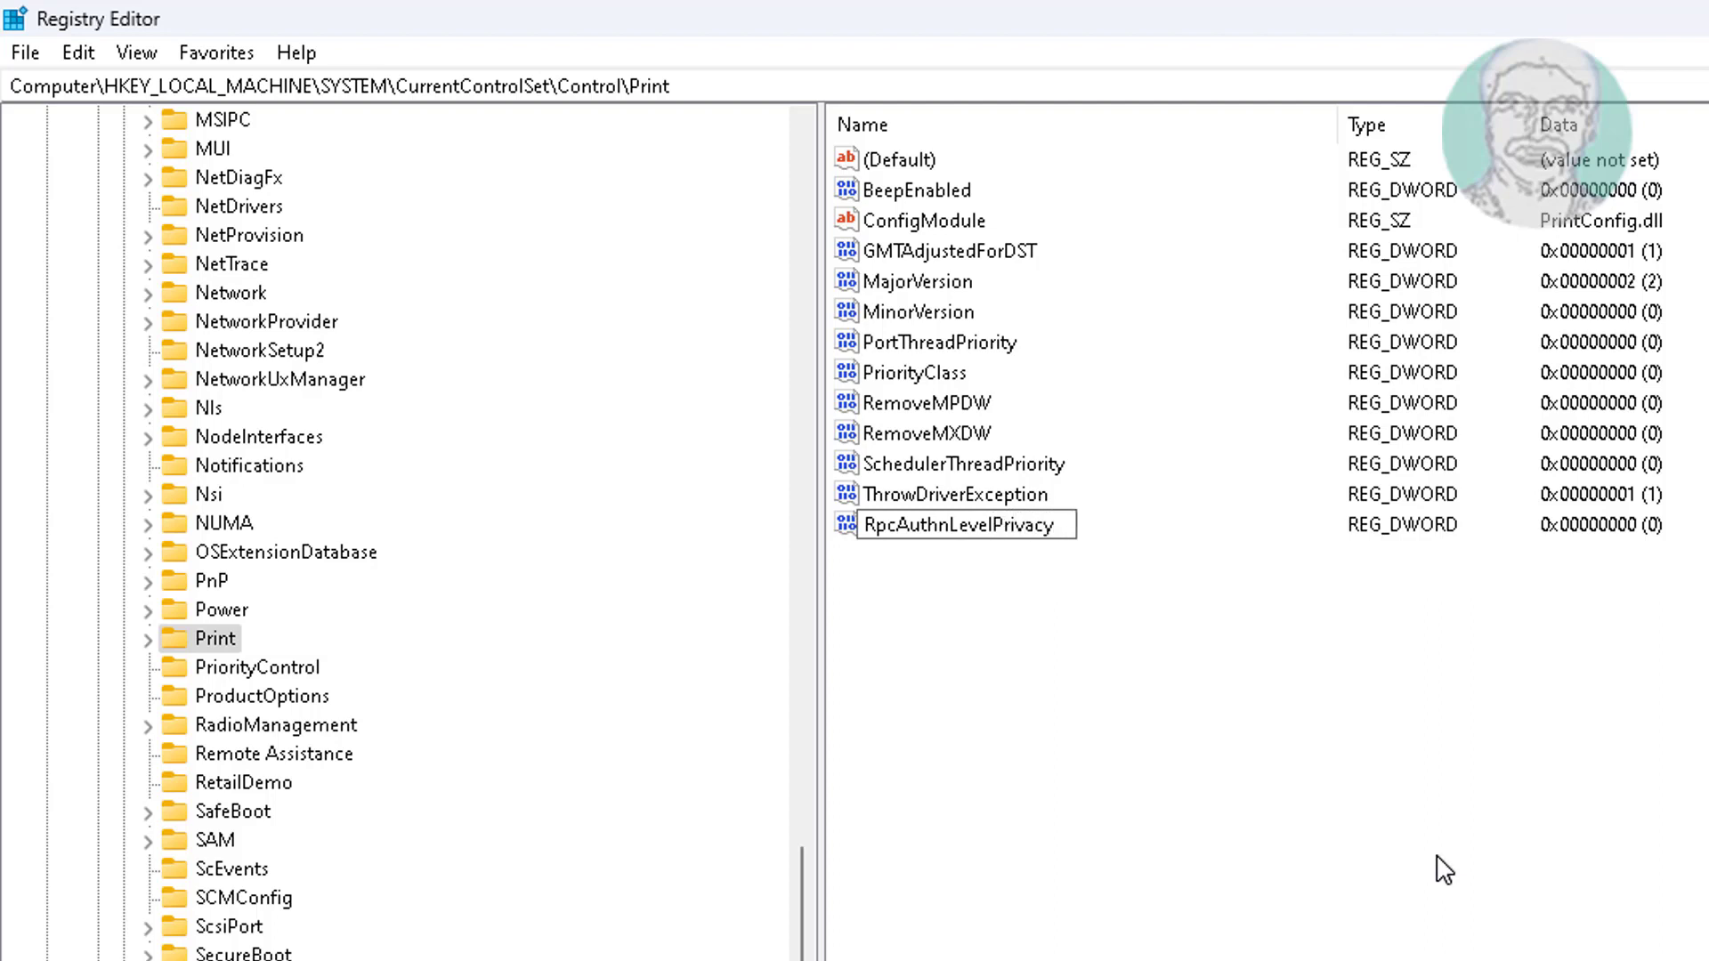
type("Enabled")
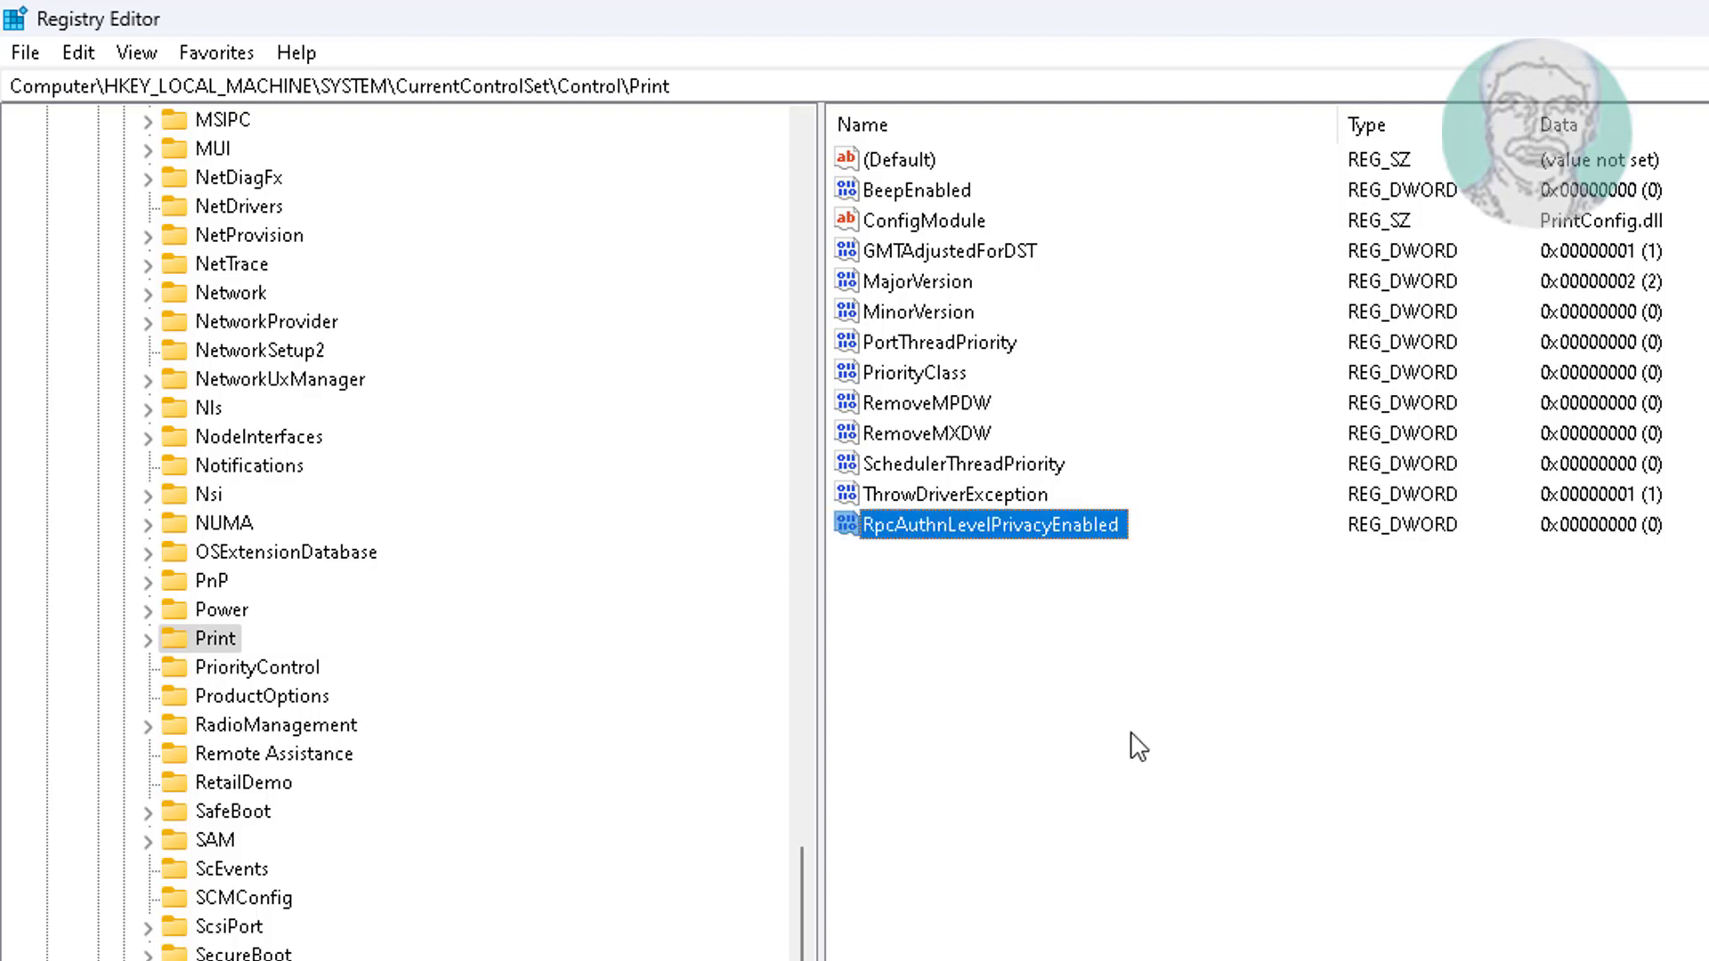
mouse_move(985, 564)
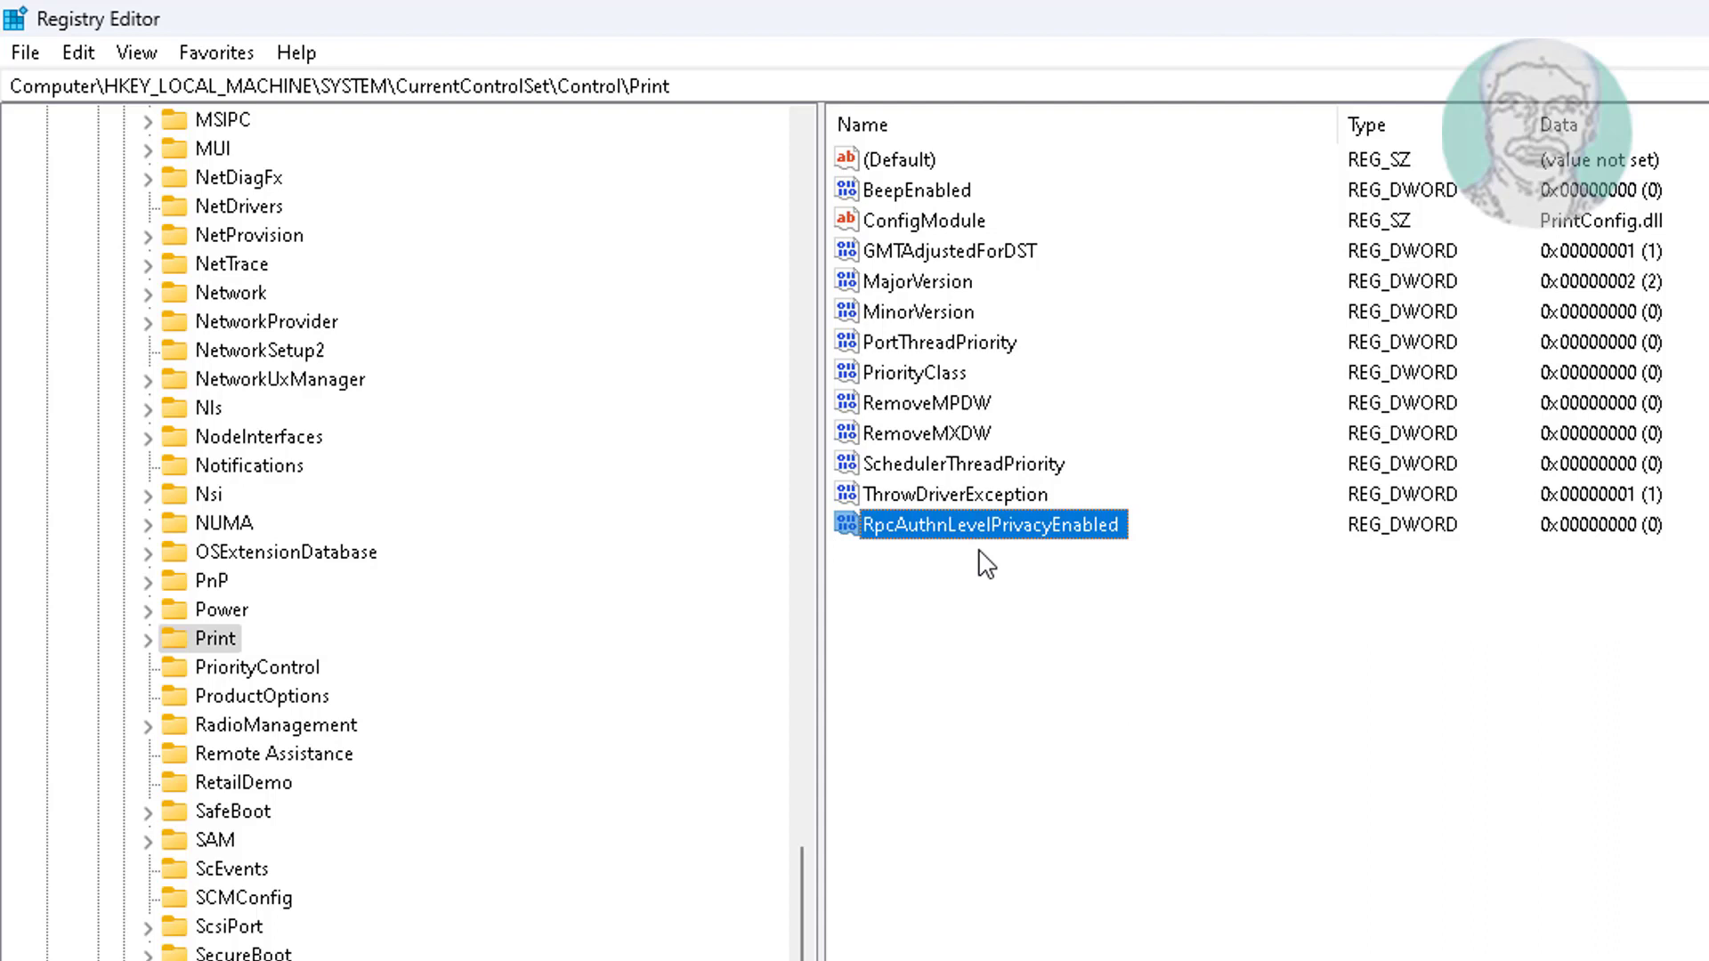
mouse_move(1006, 567)
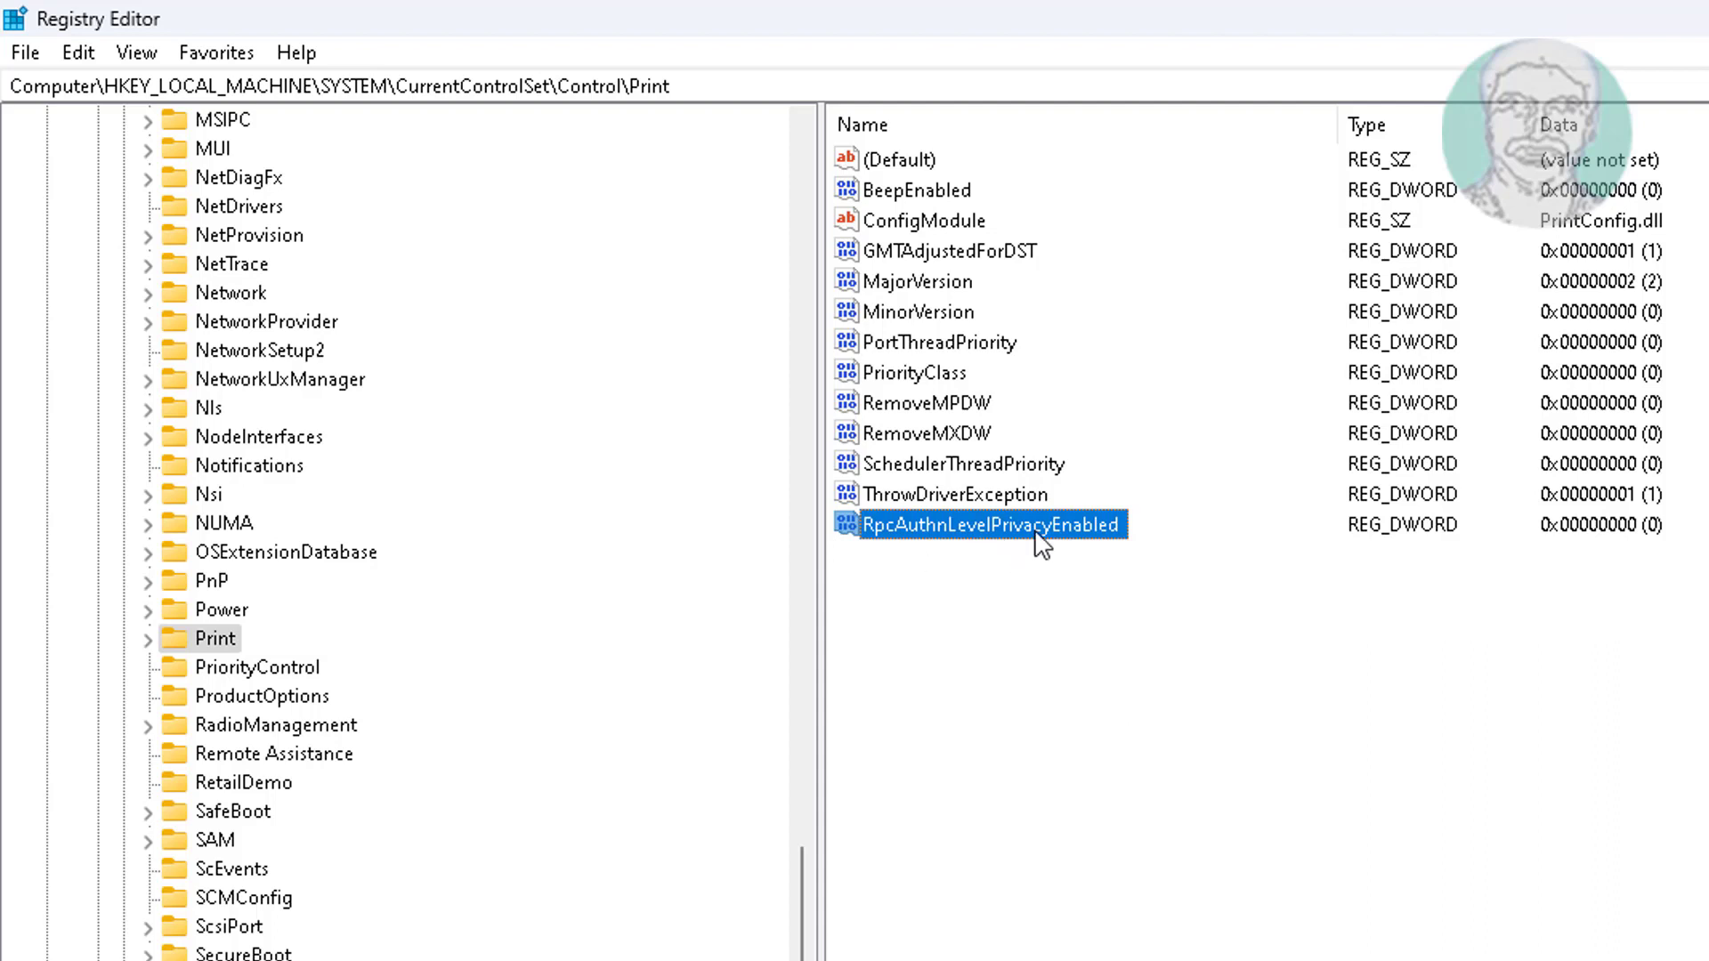
double_click(989, 524)
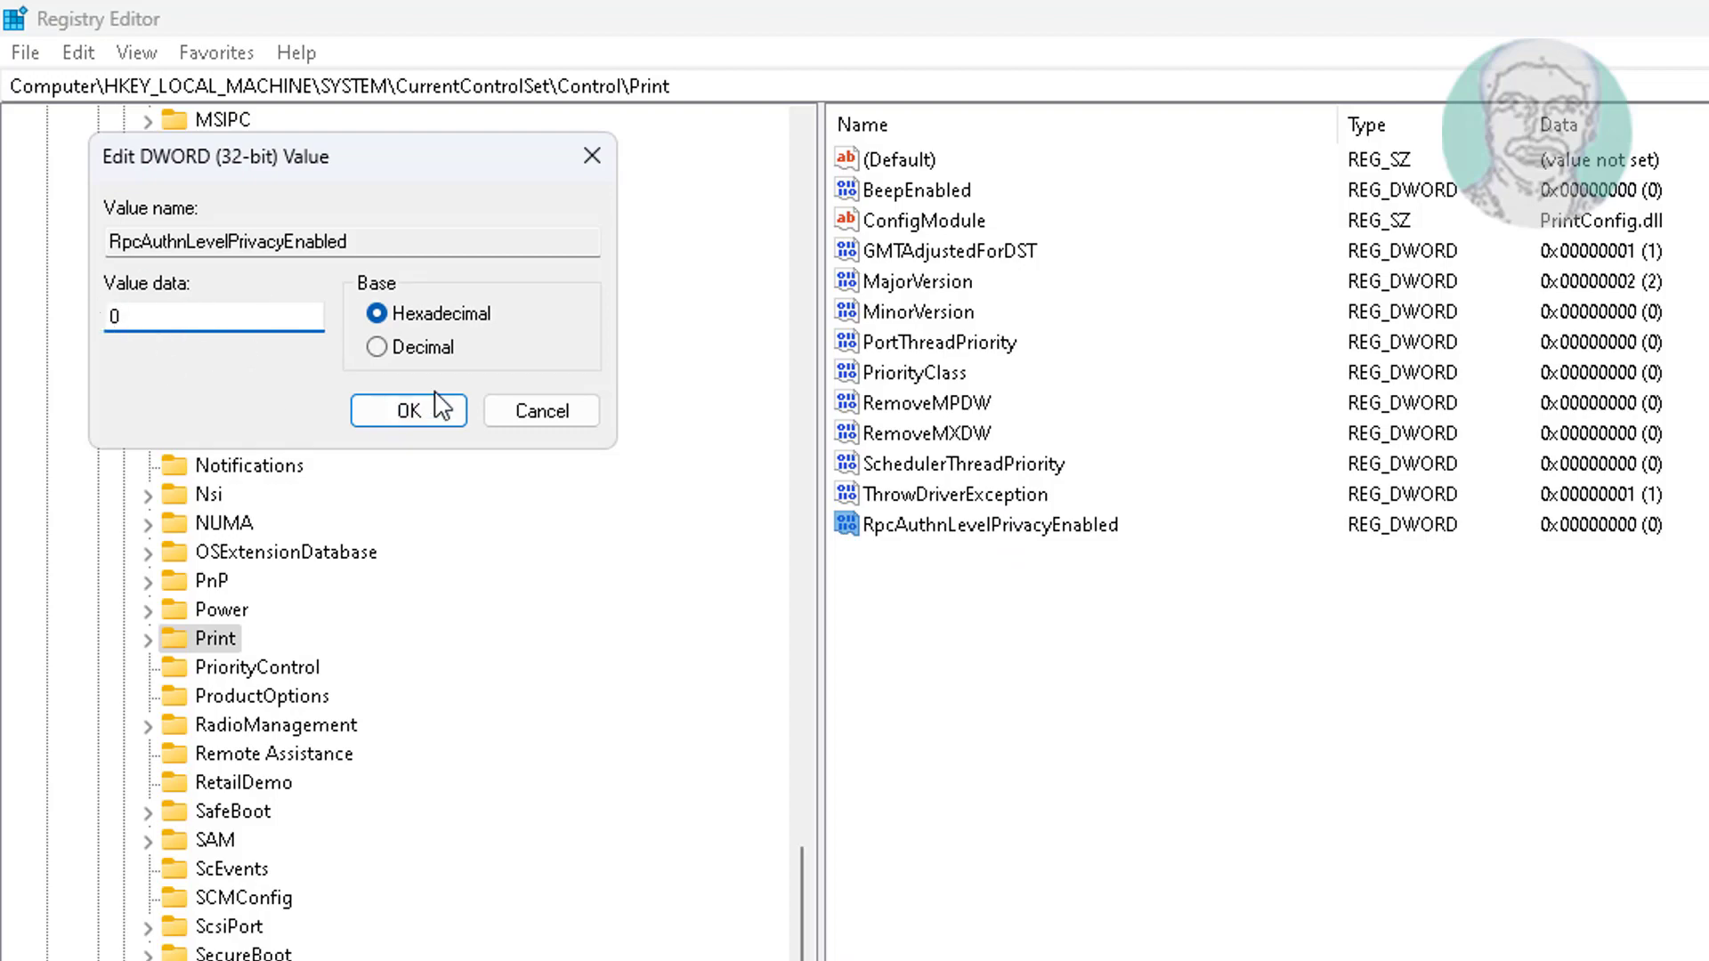
Step: Confirm RpcAuthnLevelPrivacyEnabled with data 0 and return to the services list
left_click(409, 412)
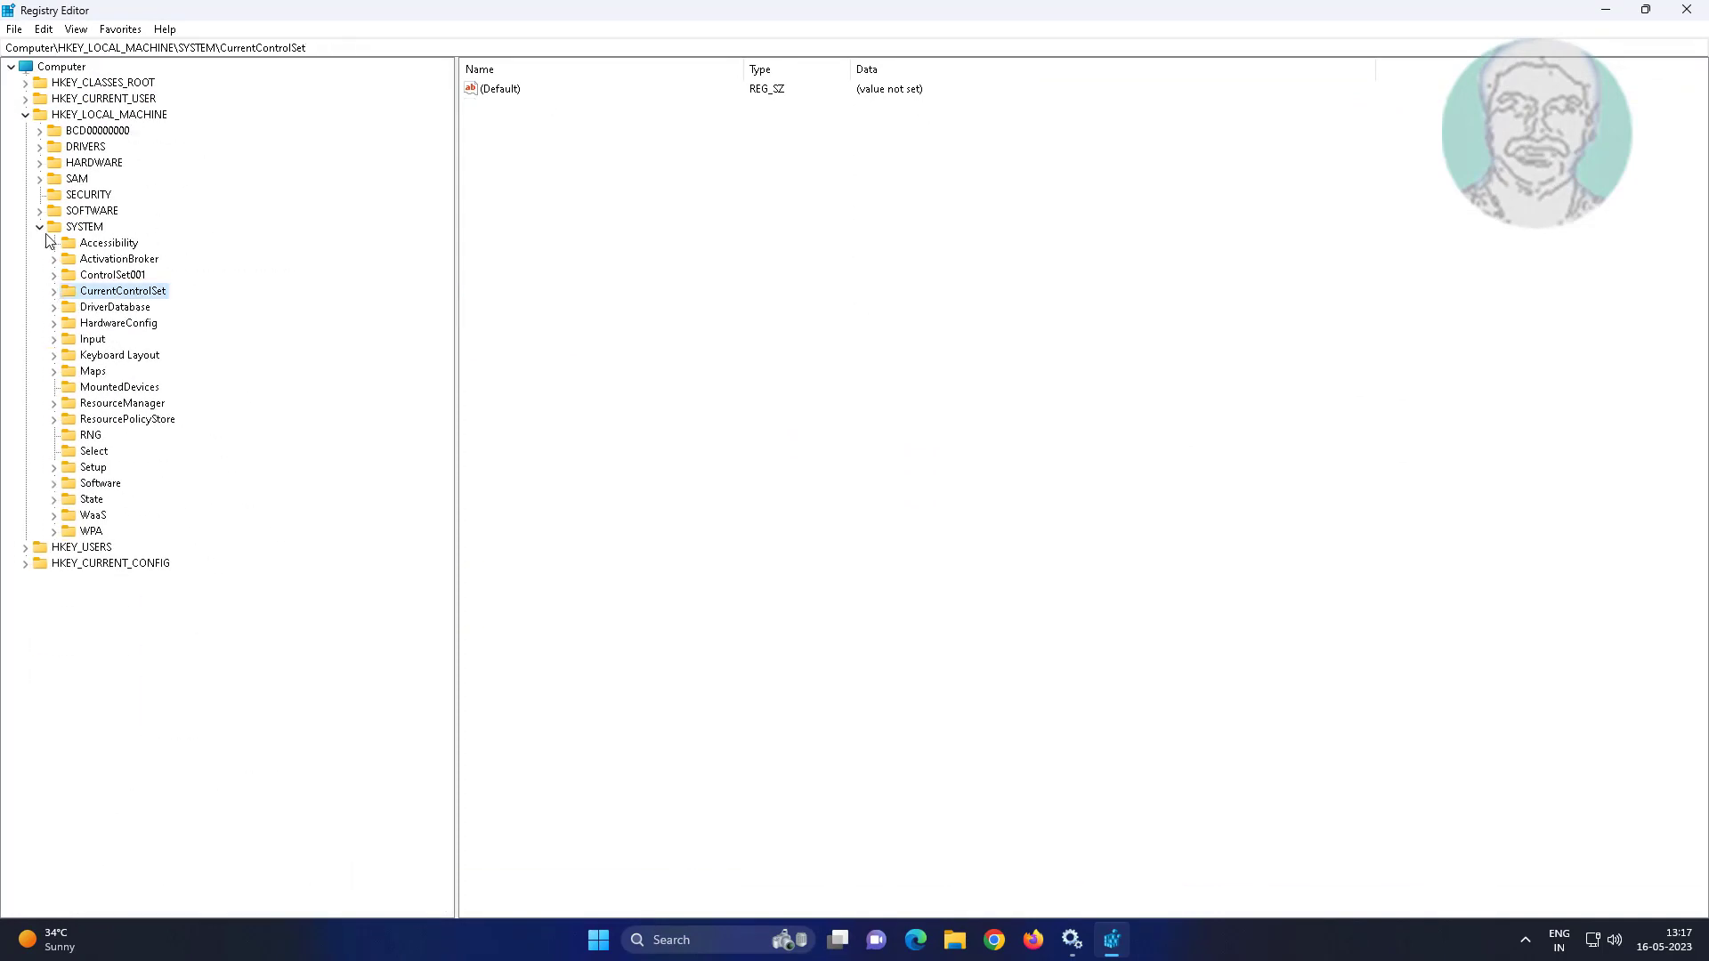
left_click(107, 113)
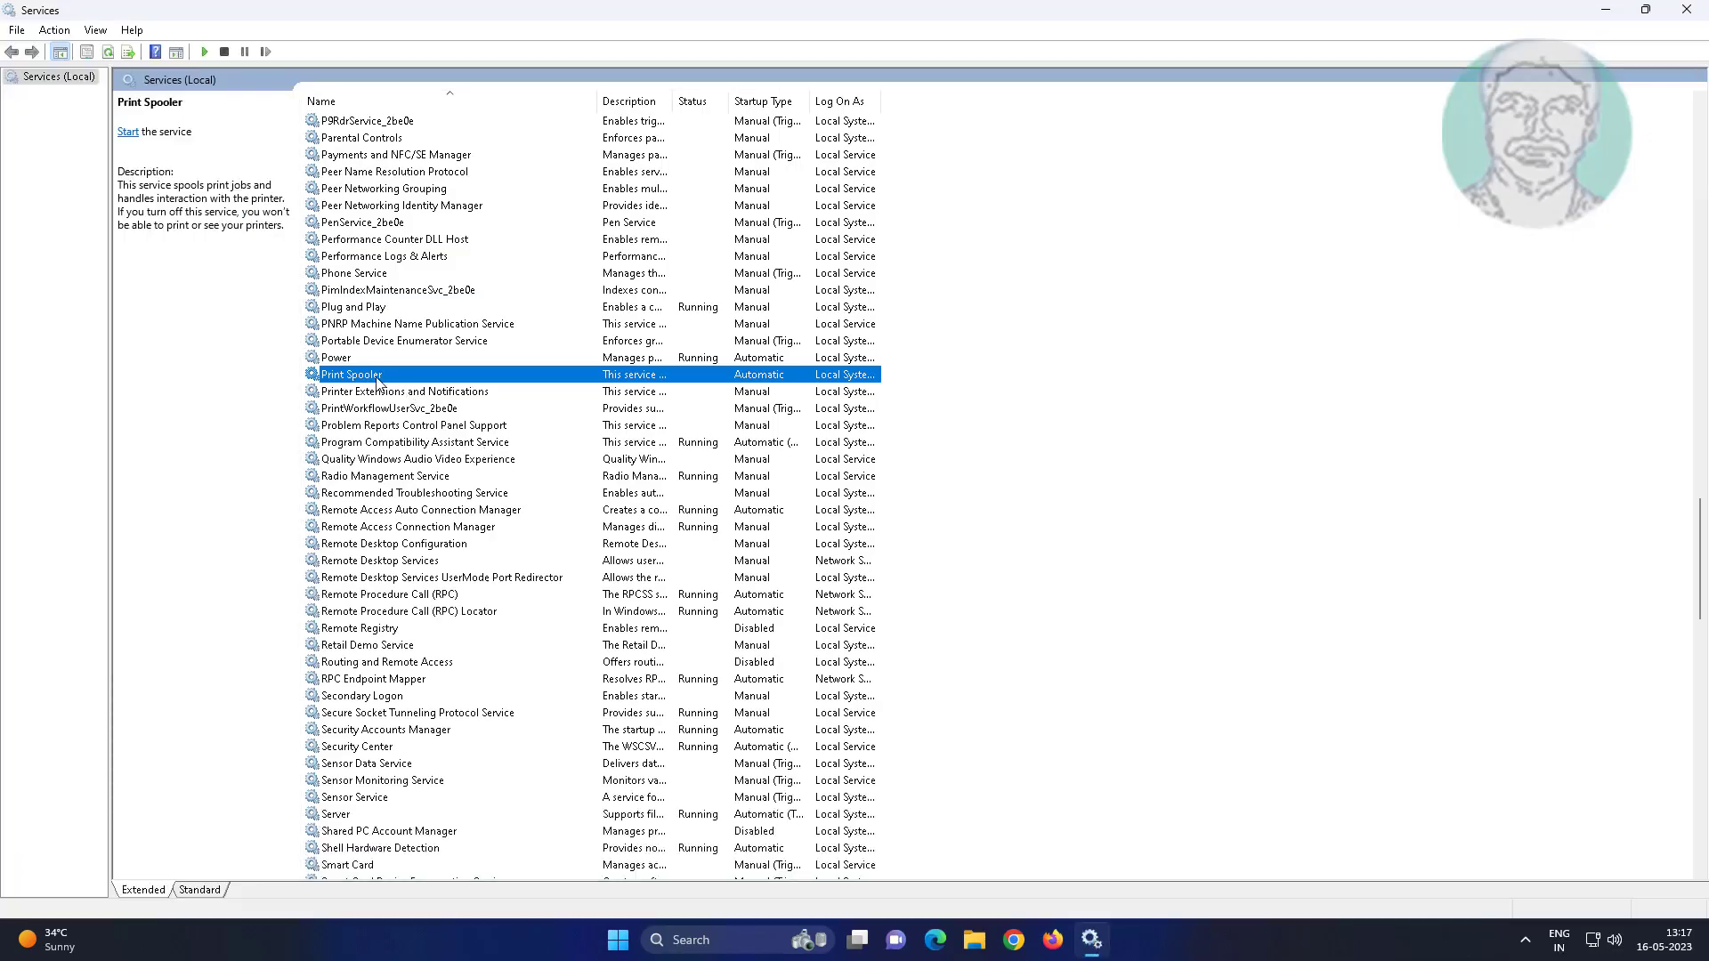
Step: Reopen Print Spooler's properties to check its status, then close Services
double_click(350, 374)
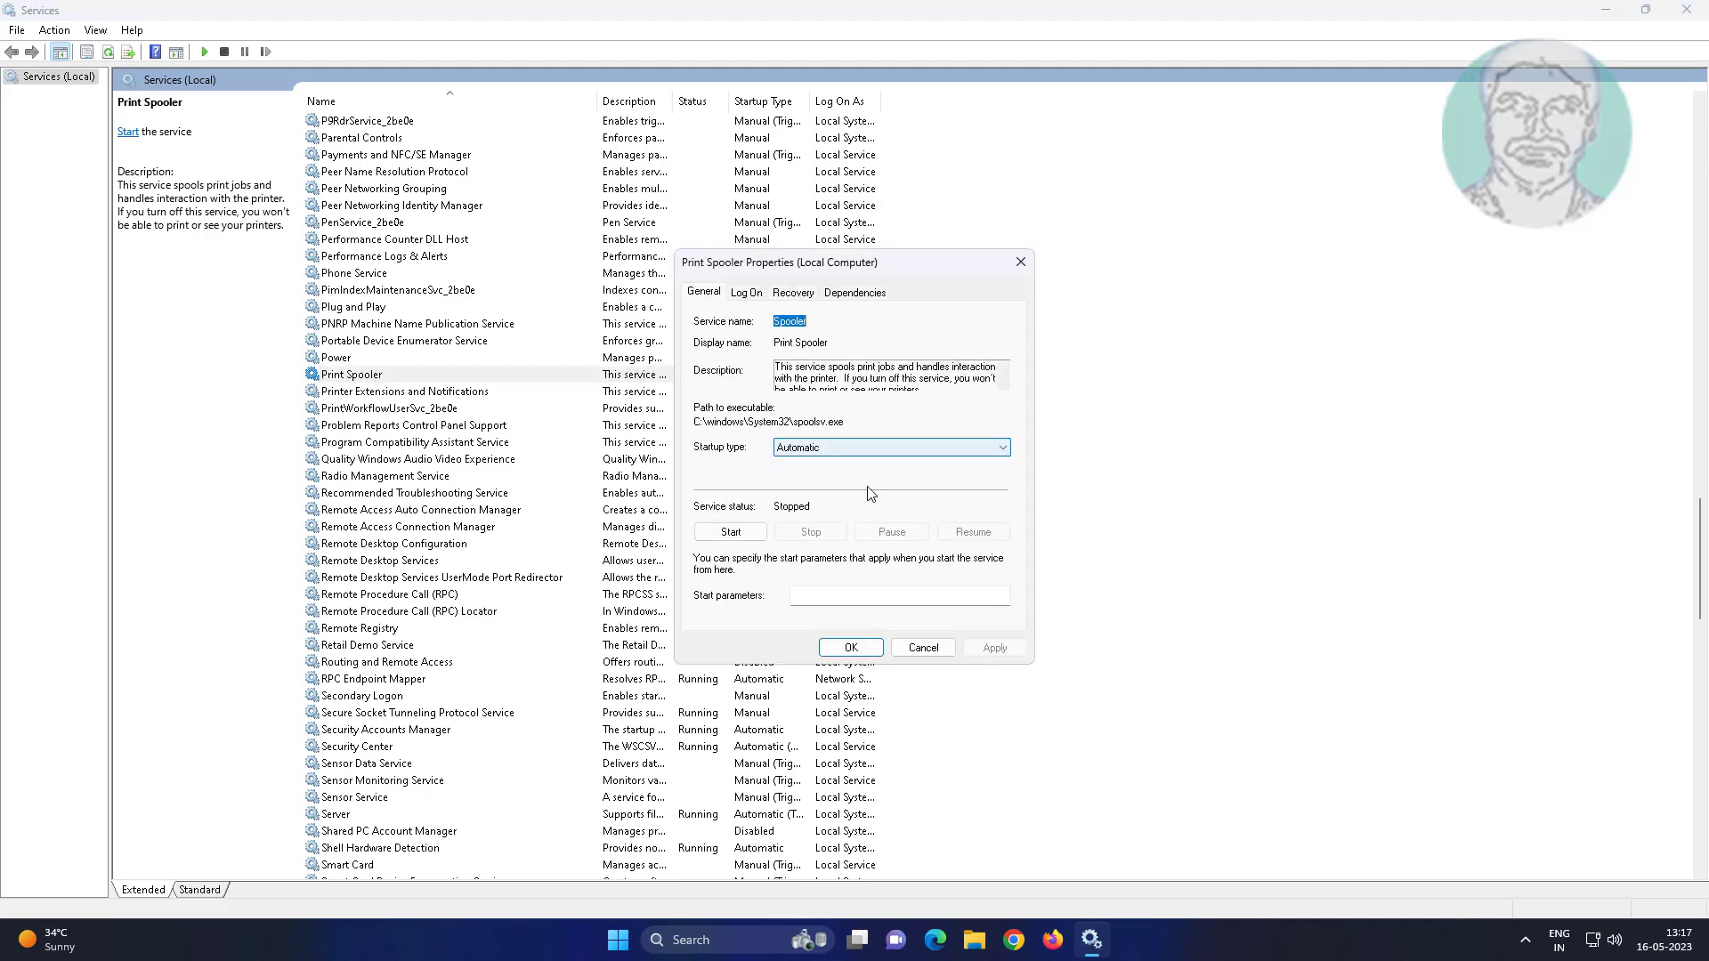
left_click(729, 533)
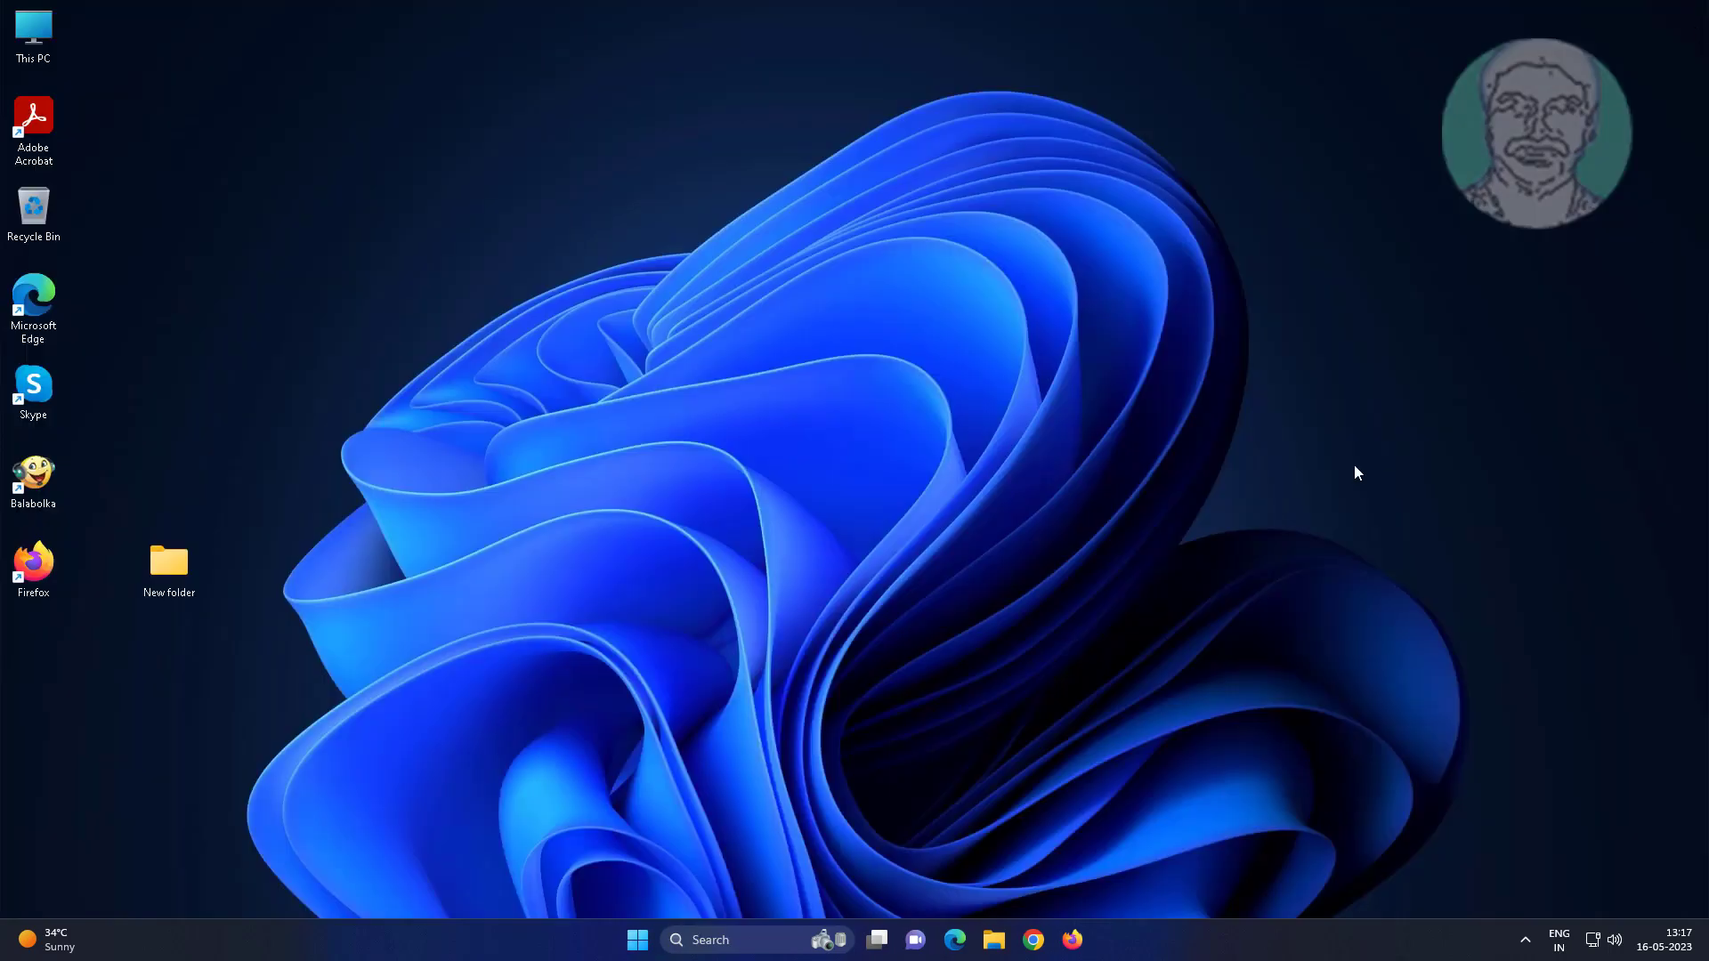
mouse_move(1365, 457)
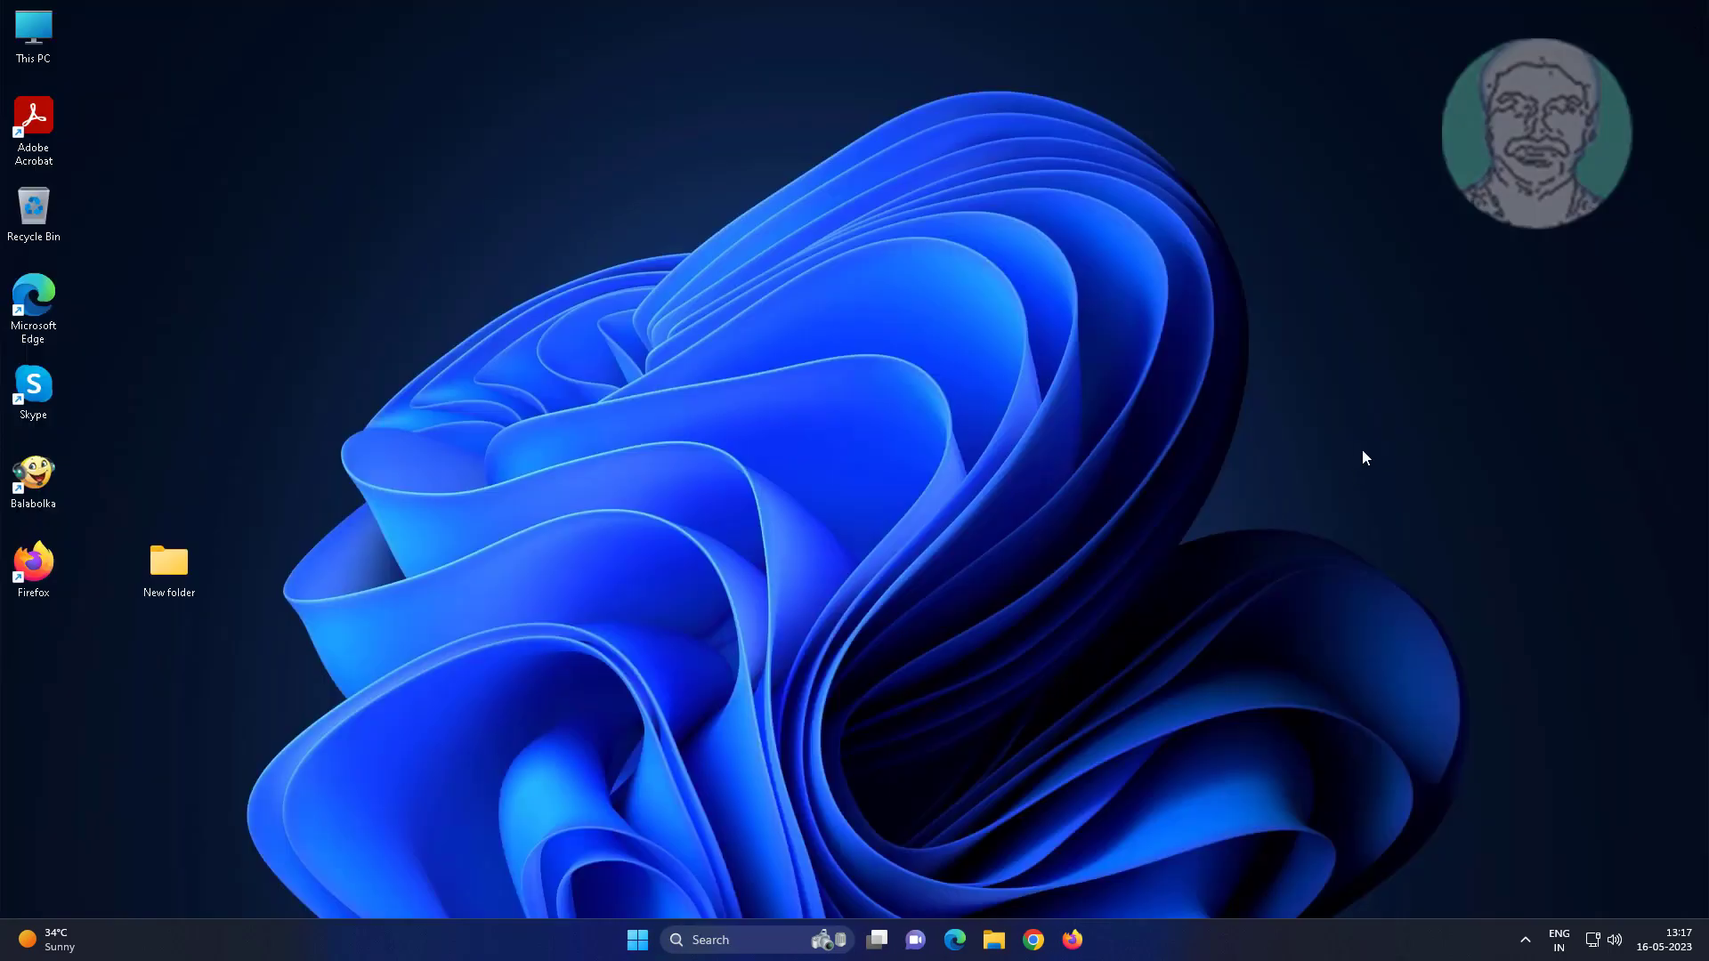
mouse_move(768, 932)
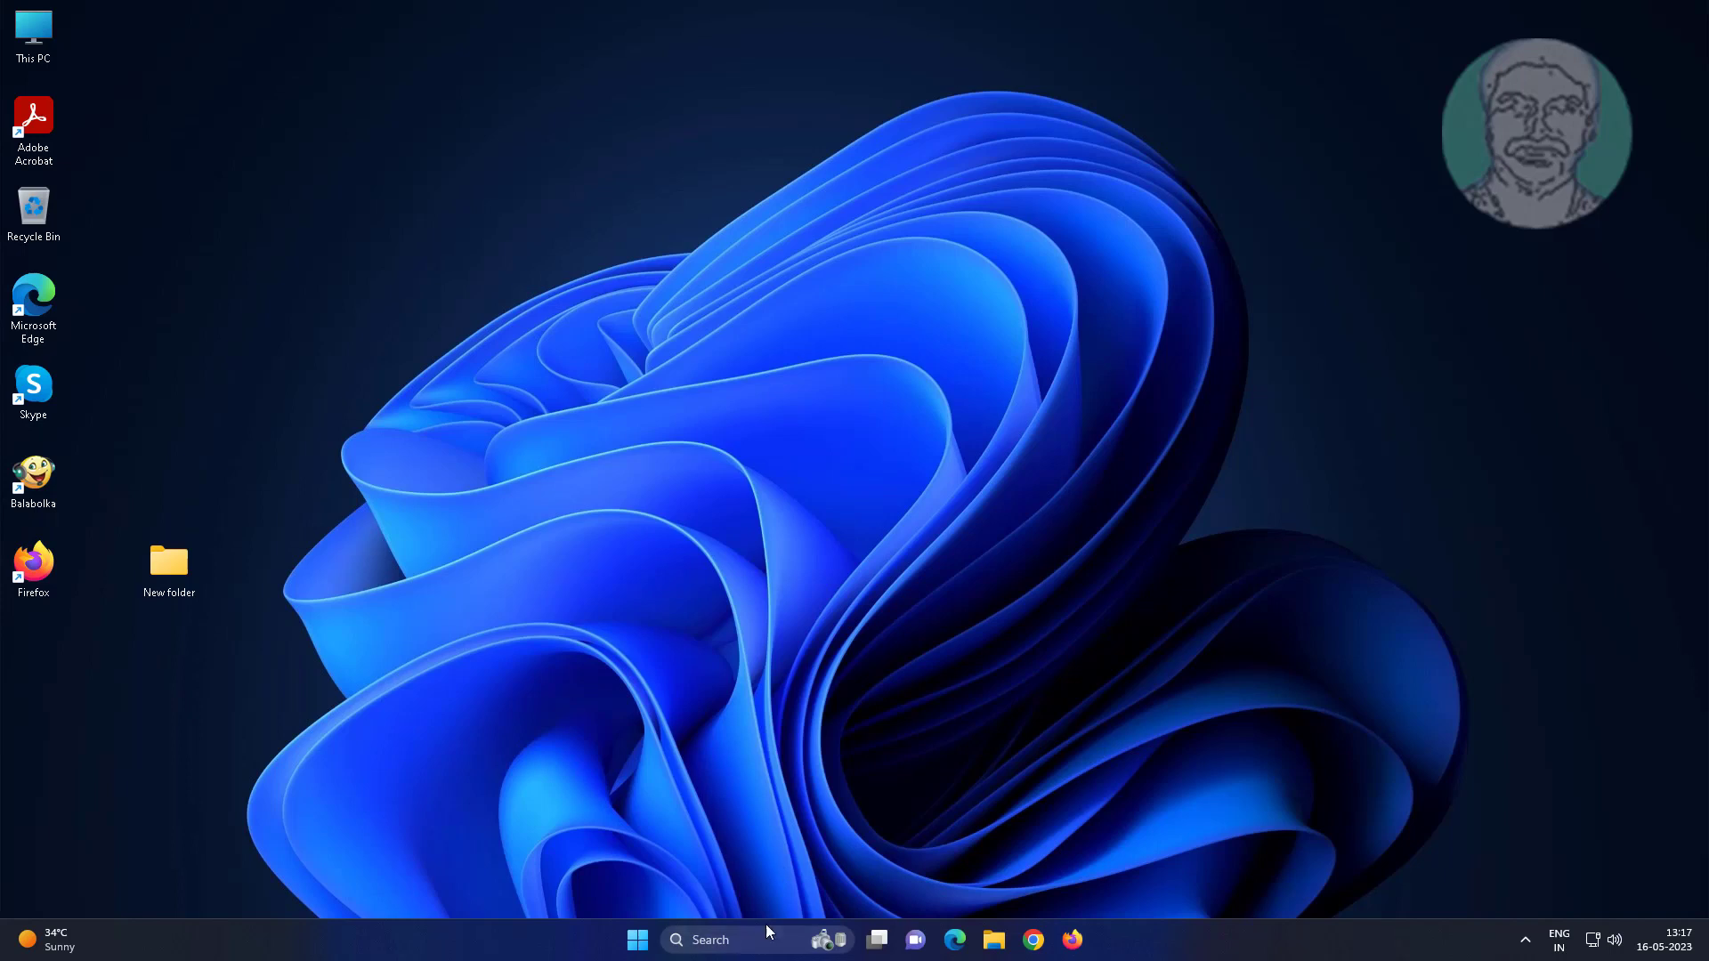
mouse_move(757, 942)
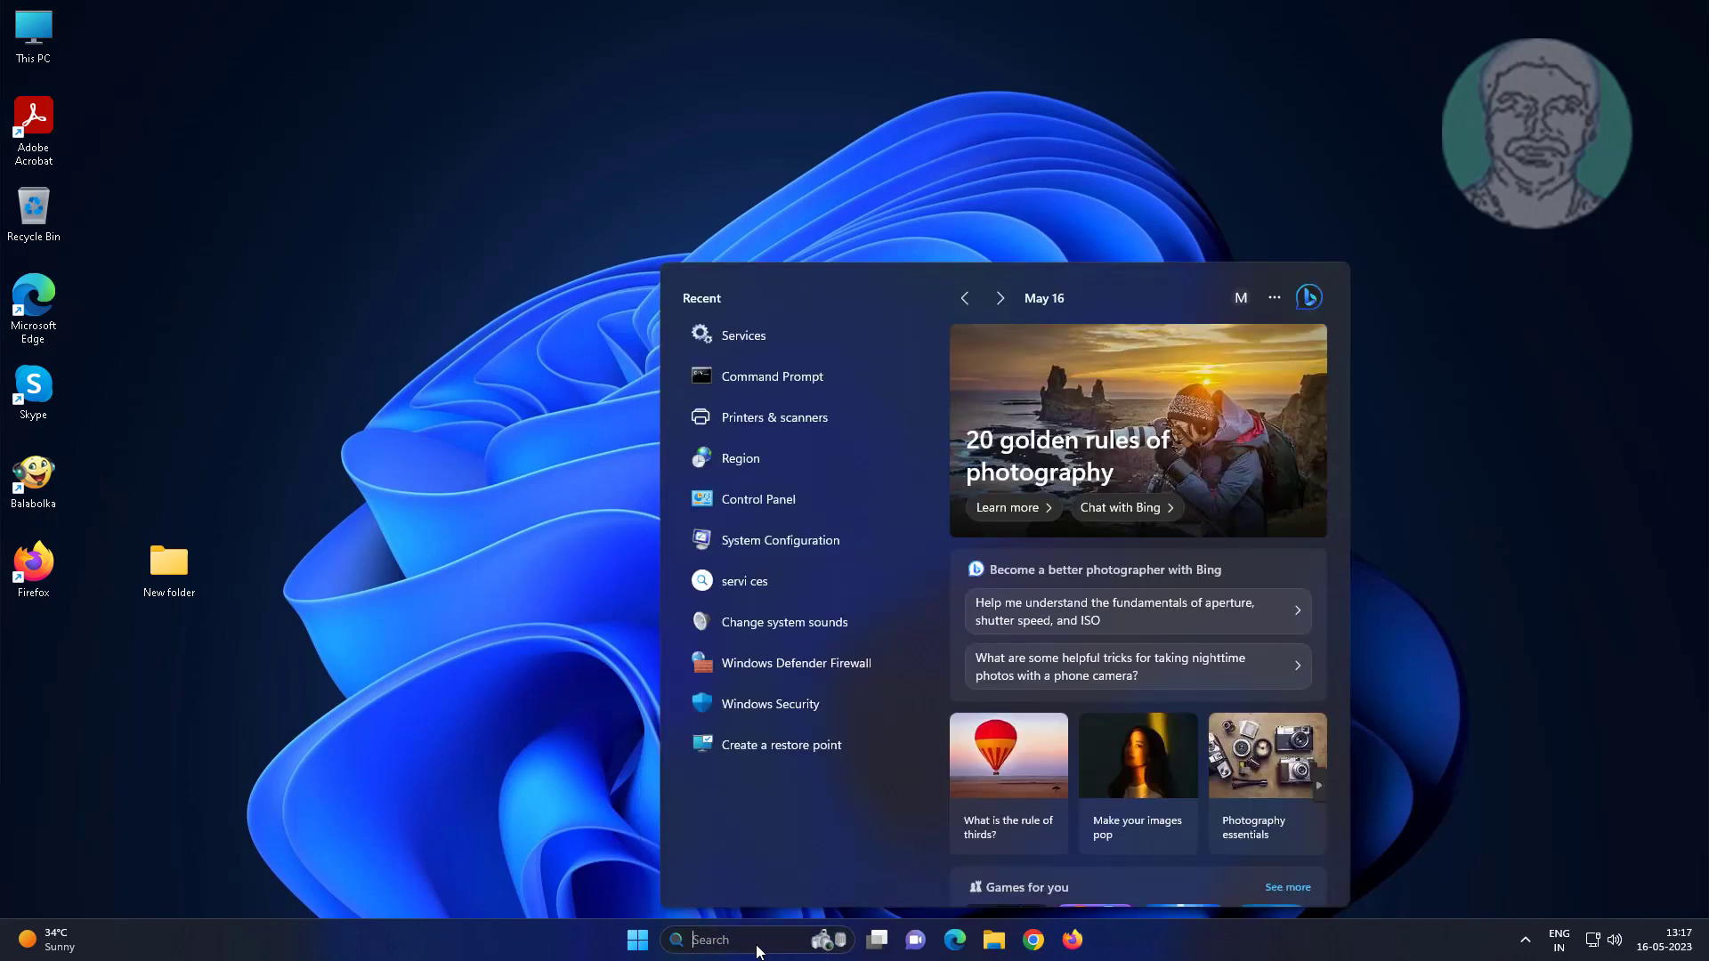
Step: Run ipconfig in an administrator Command Prompt to find IPv4 address 192.168.227.180
type("cmd")
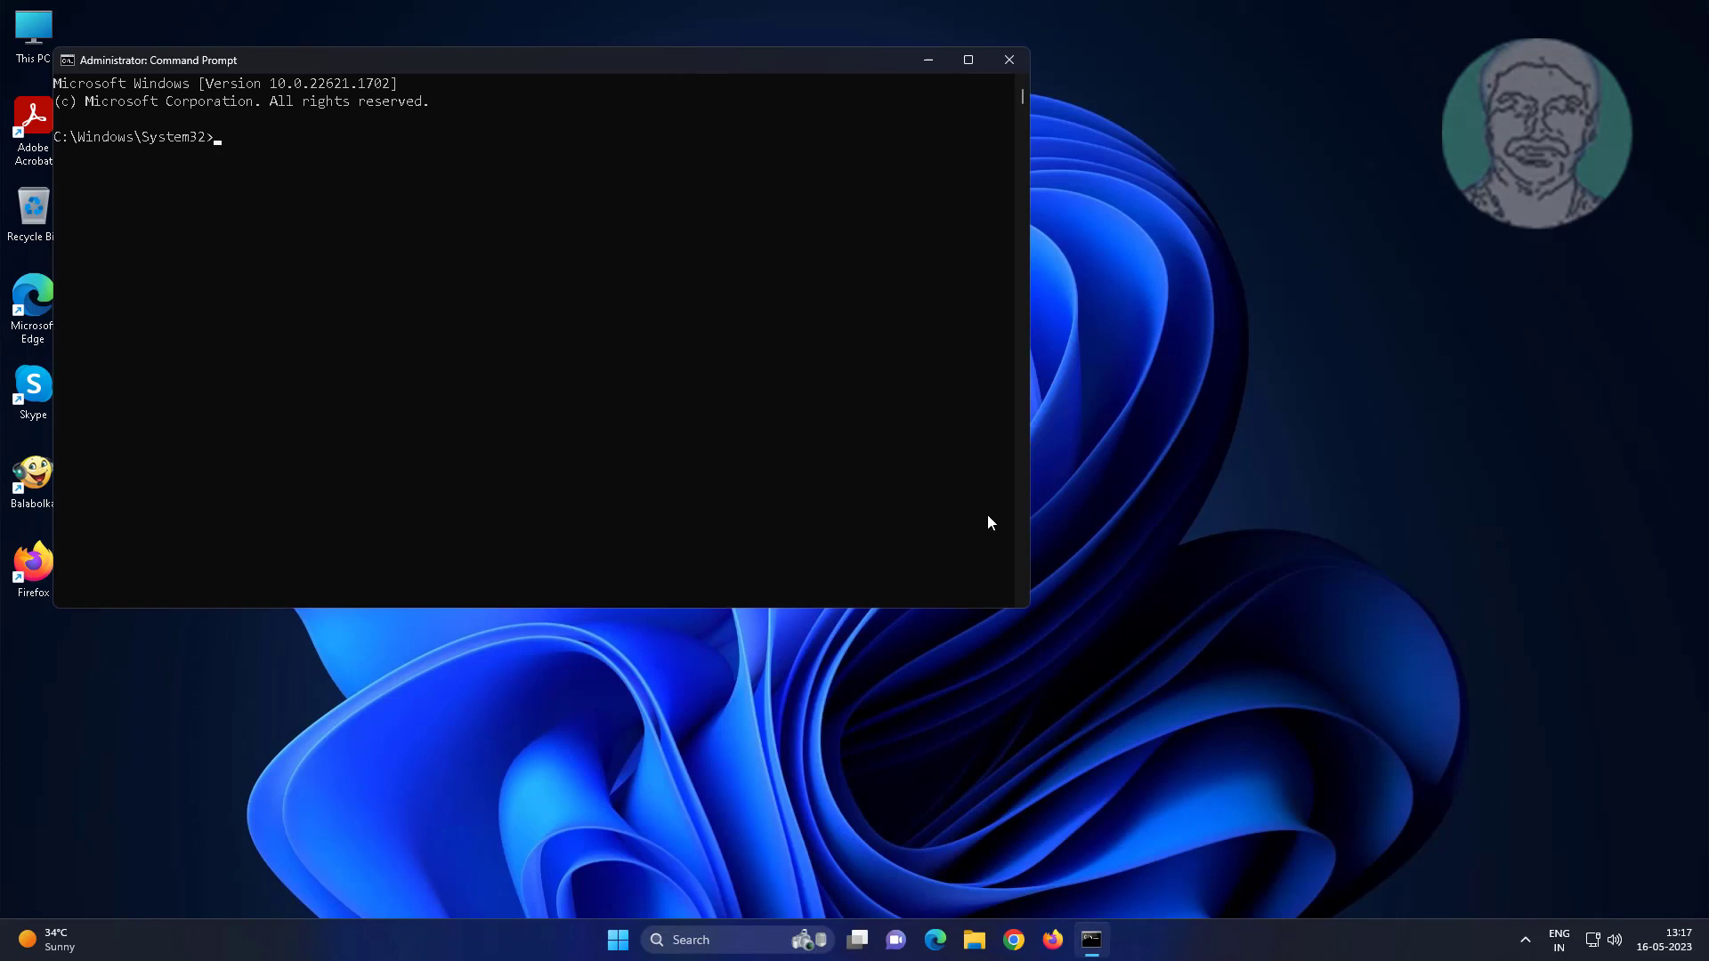
type("i")
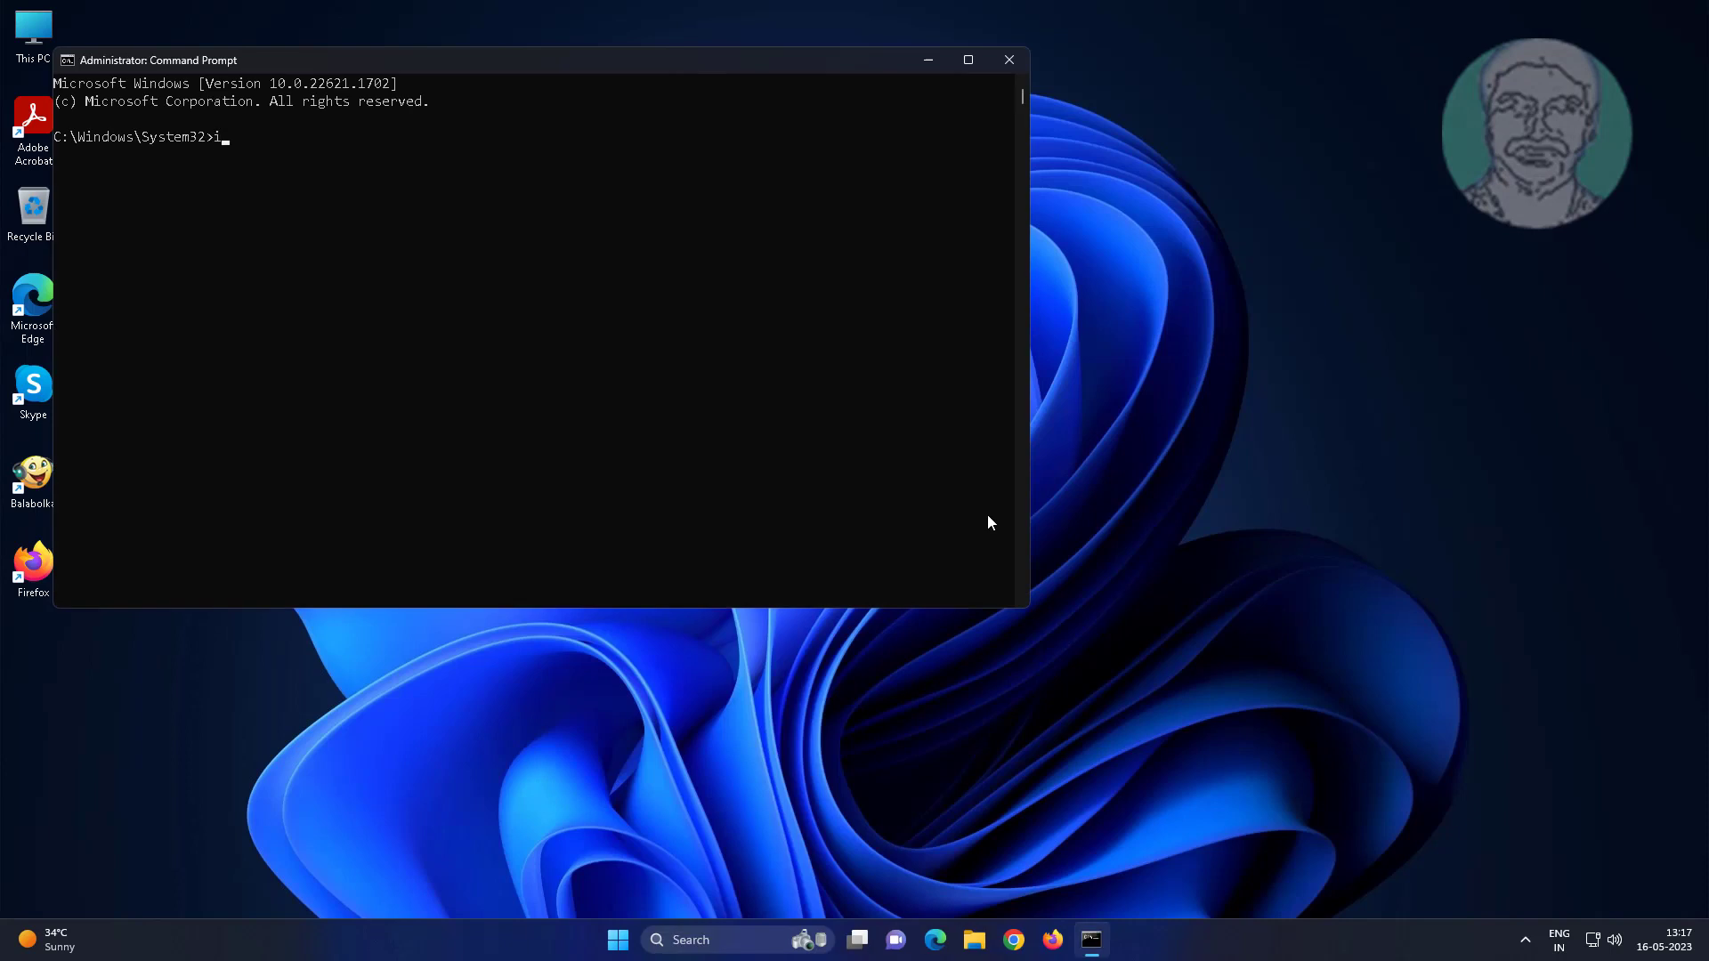
type("pconfig")
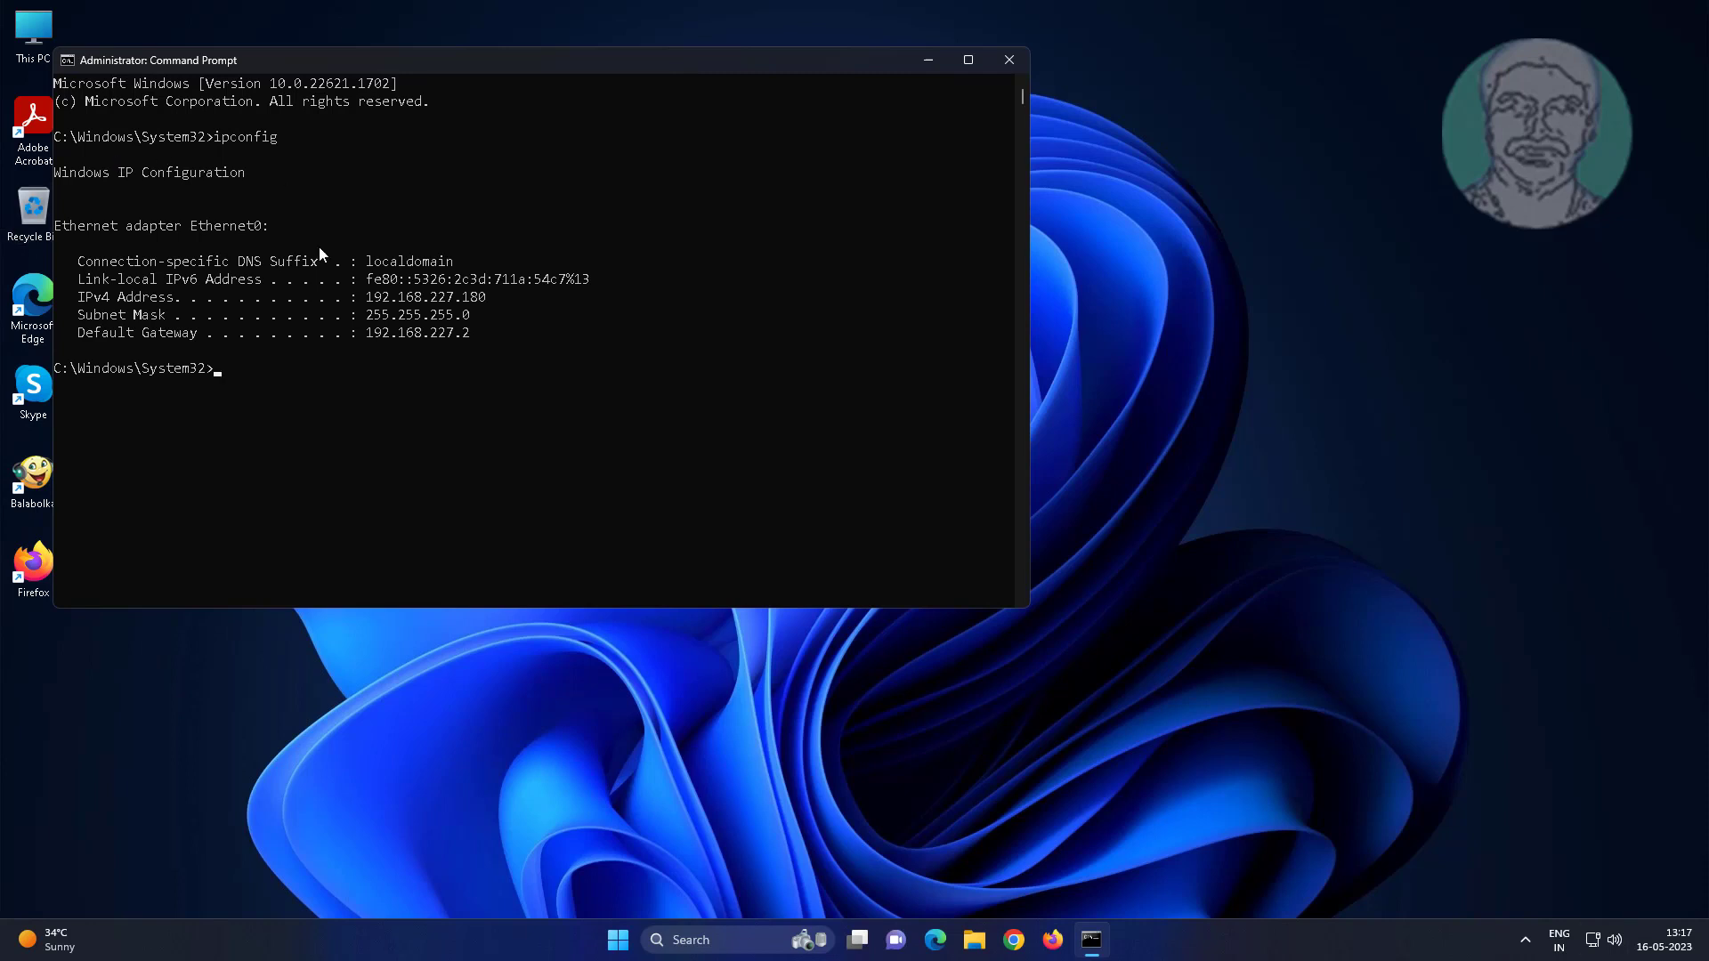
left_click_drag(364, 297, 487, 297)
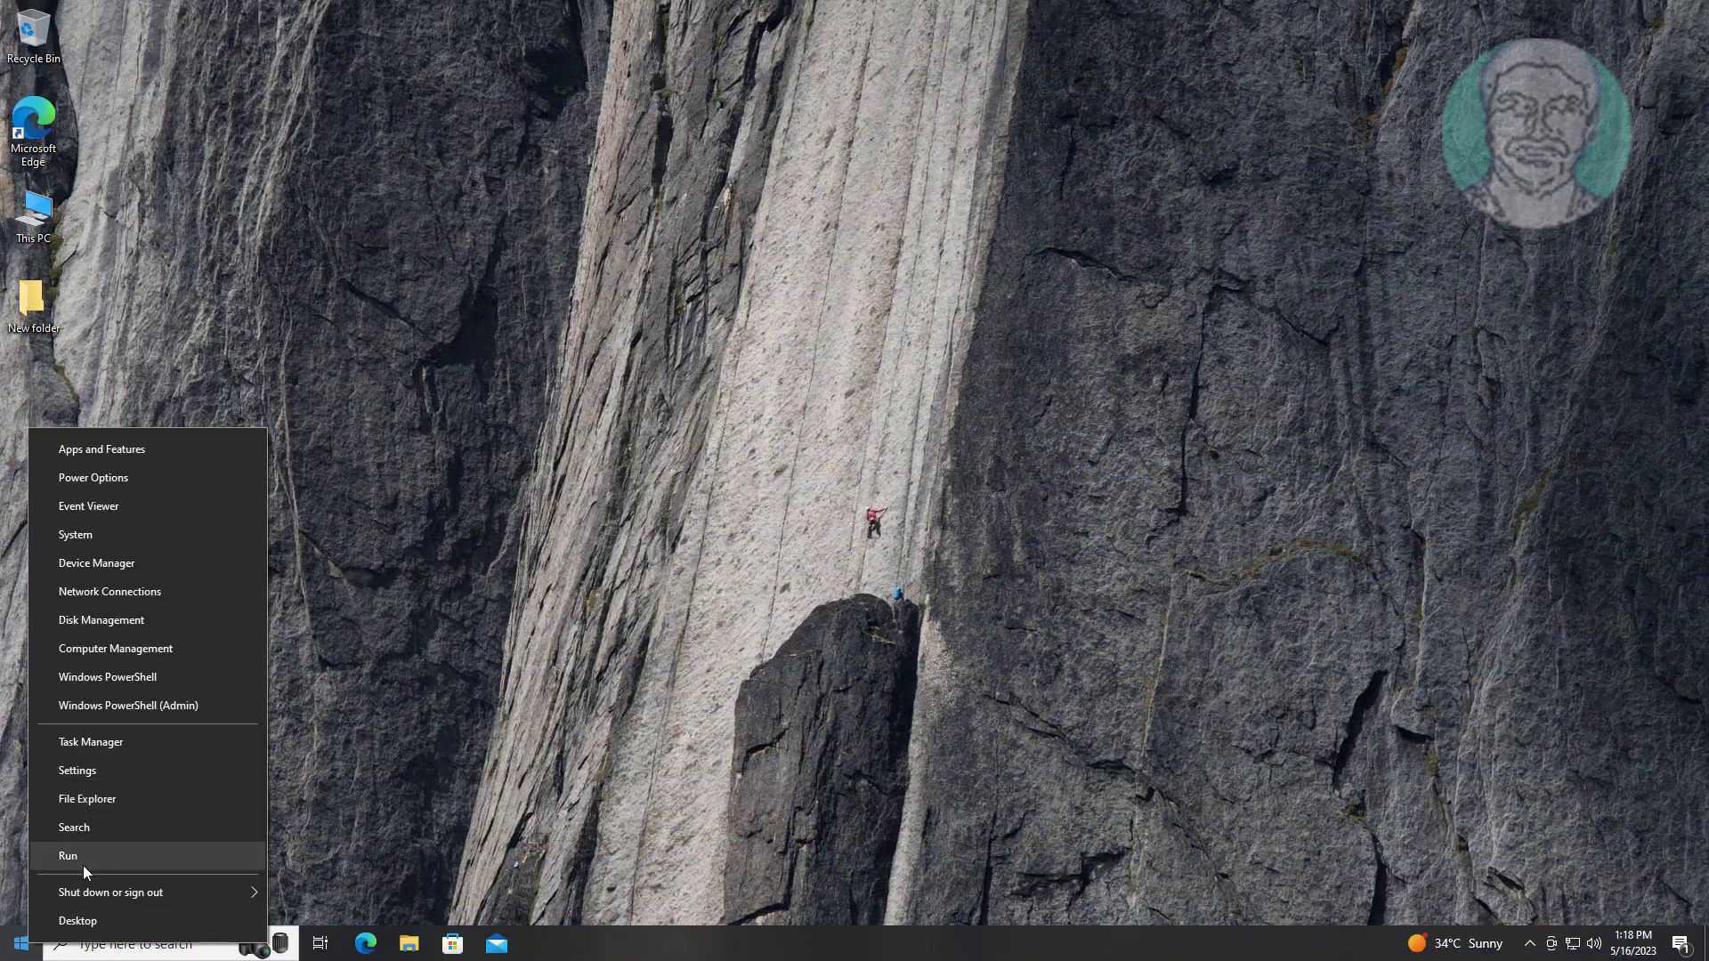
Step: On the client PC, open \\192.168.227.180 from the Run dialog
left_click(67, 856)
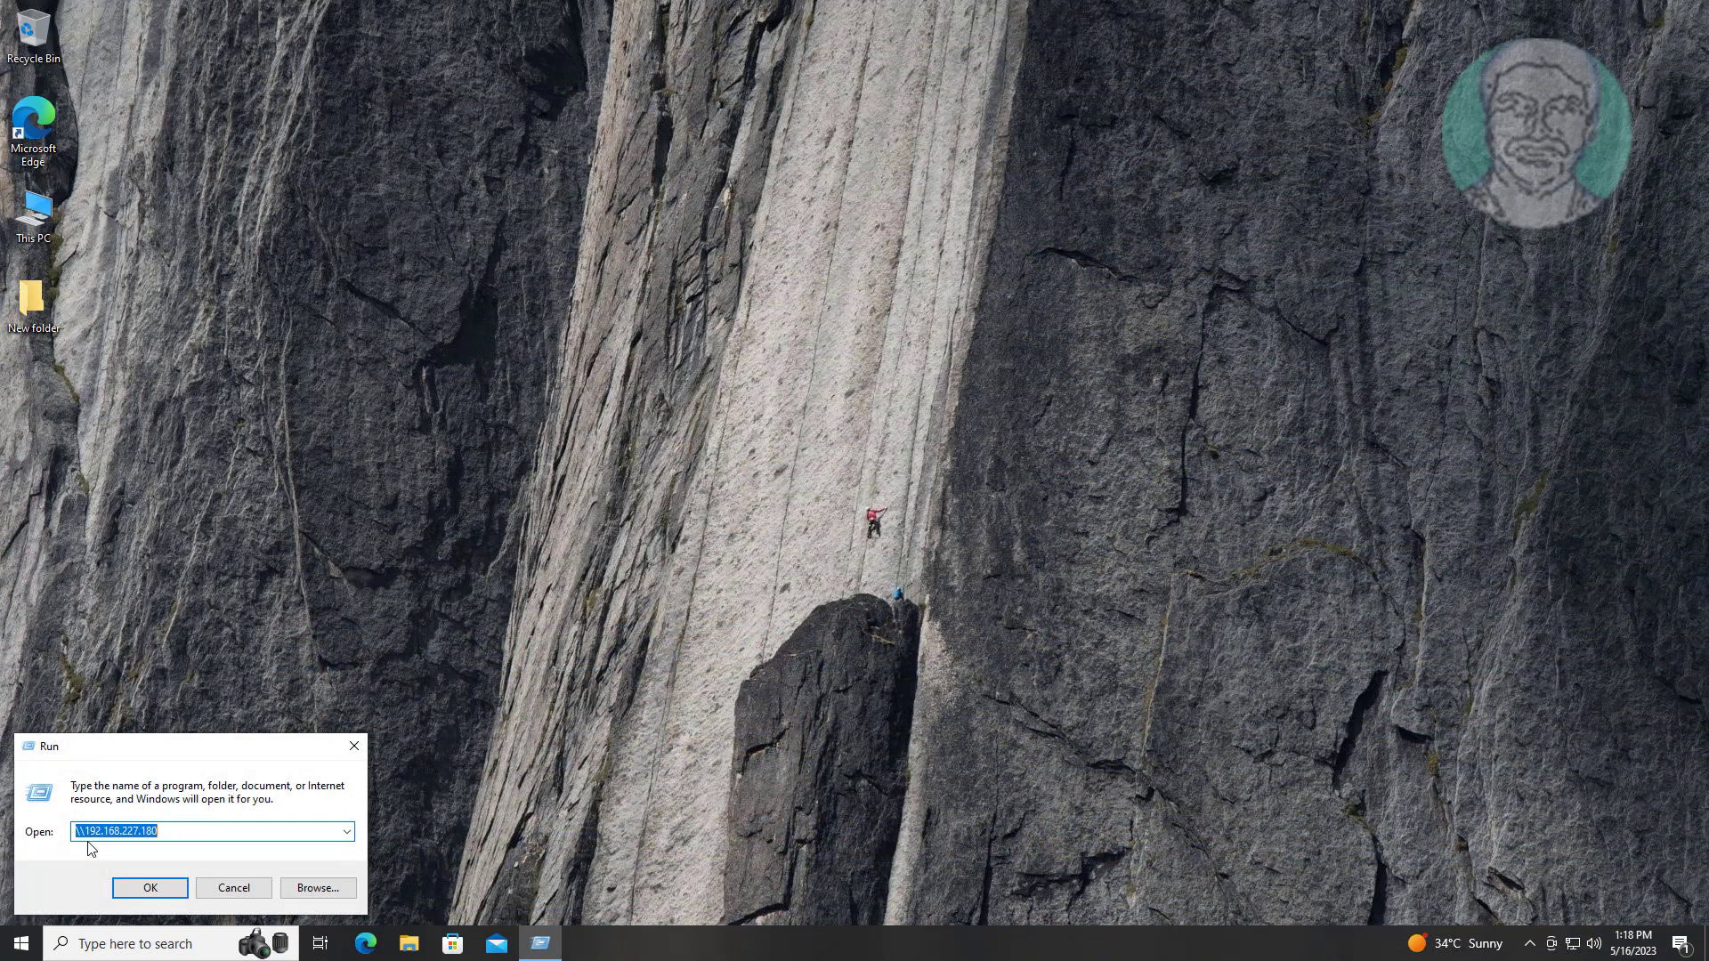
type("\\\\19")
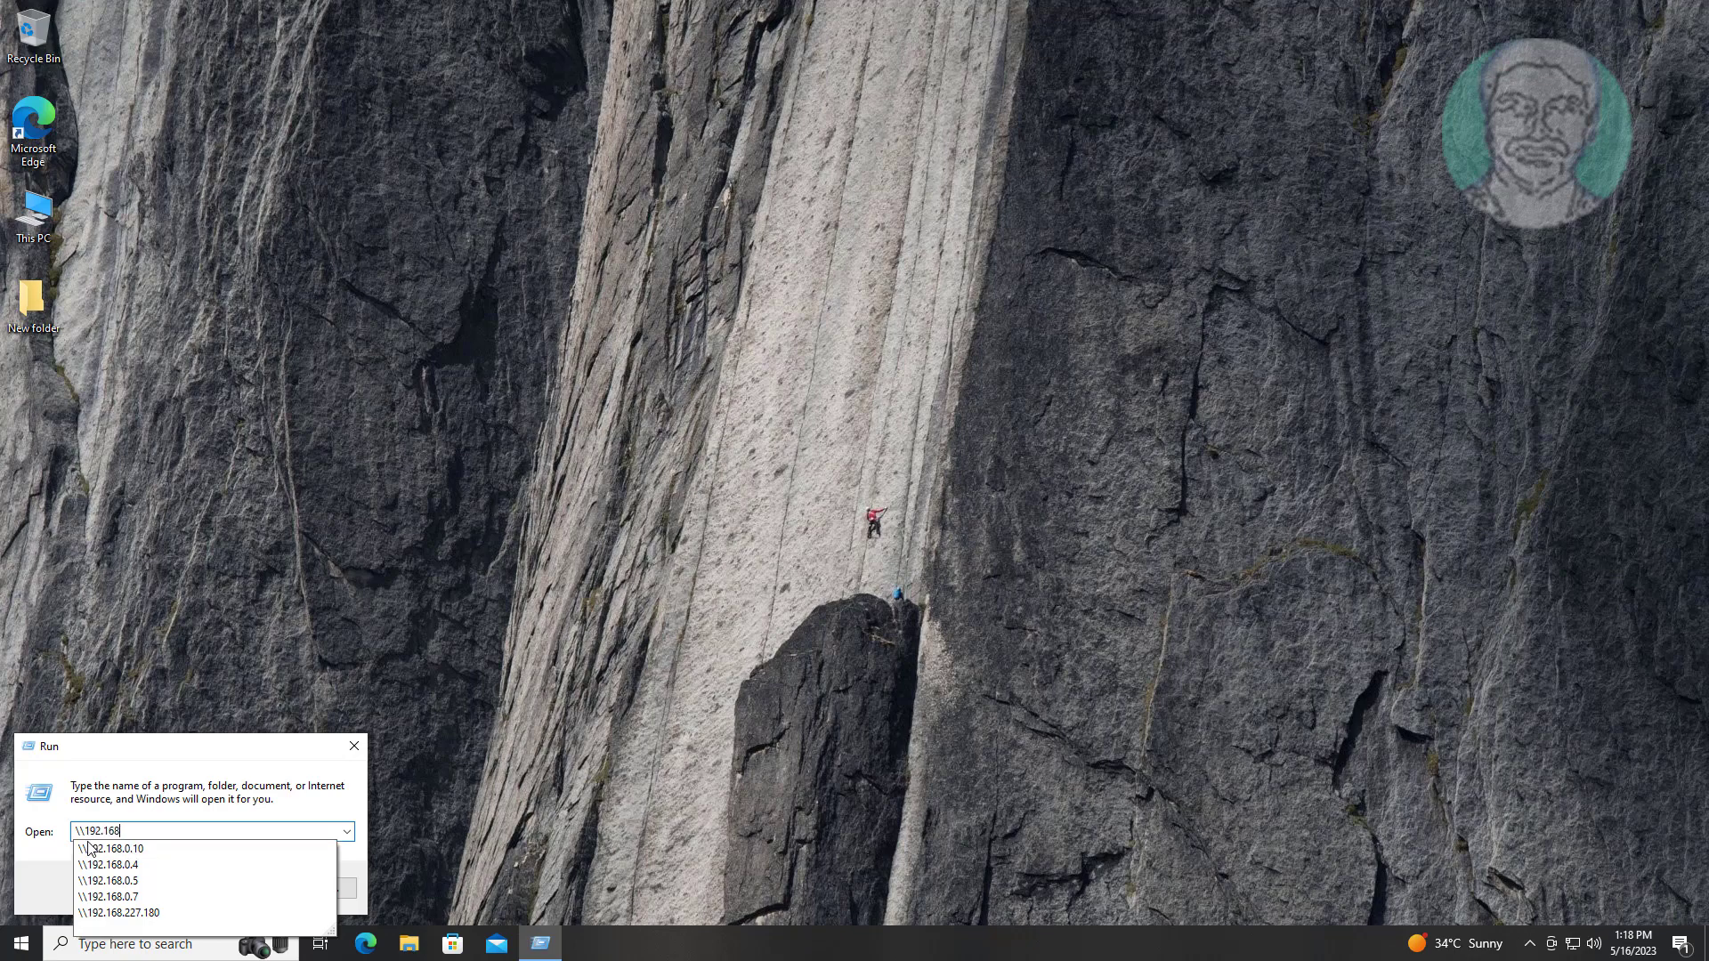
type(".227.1")
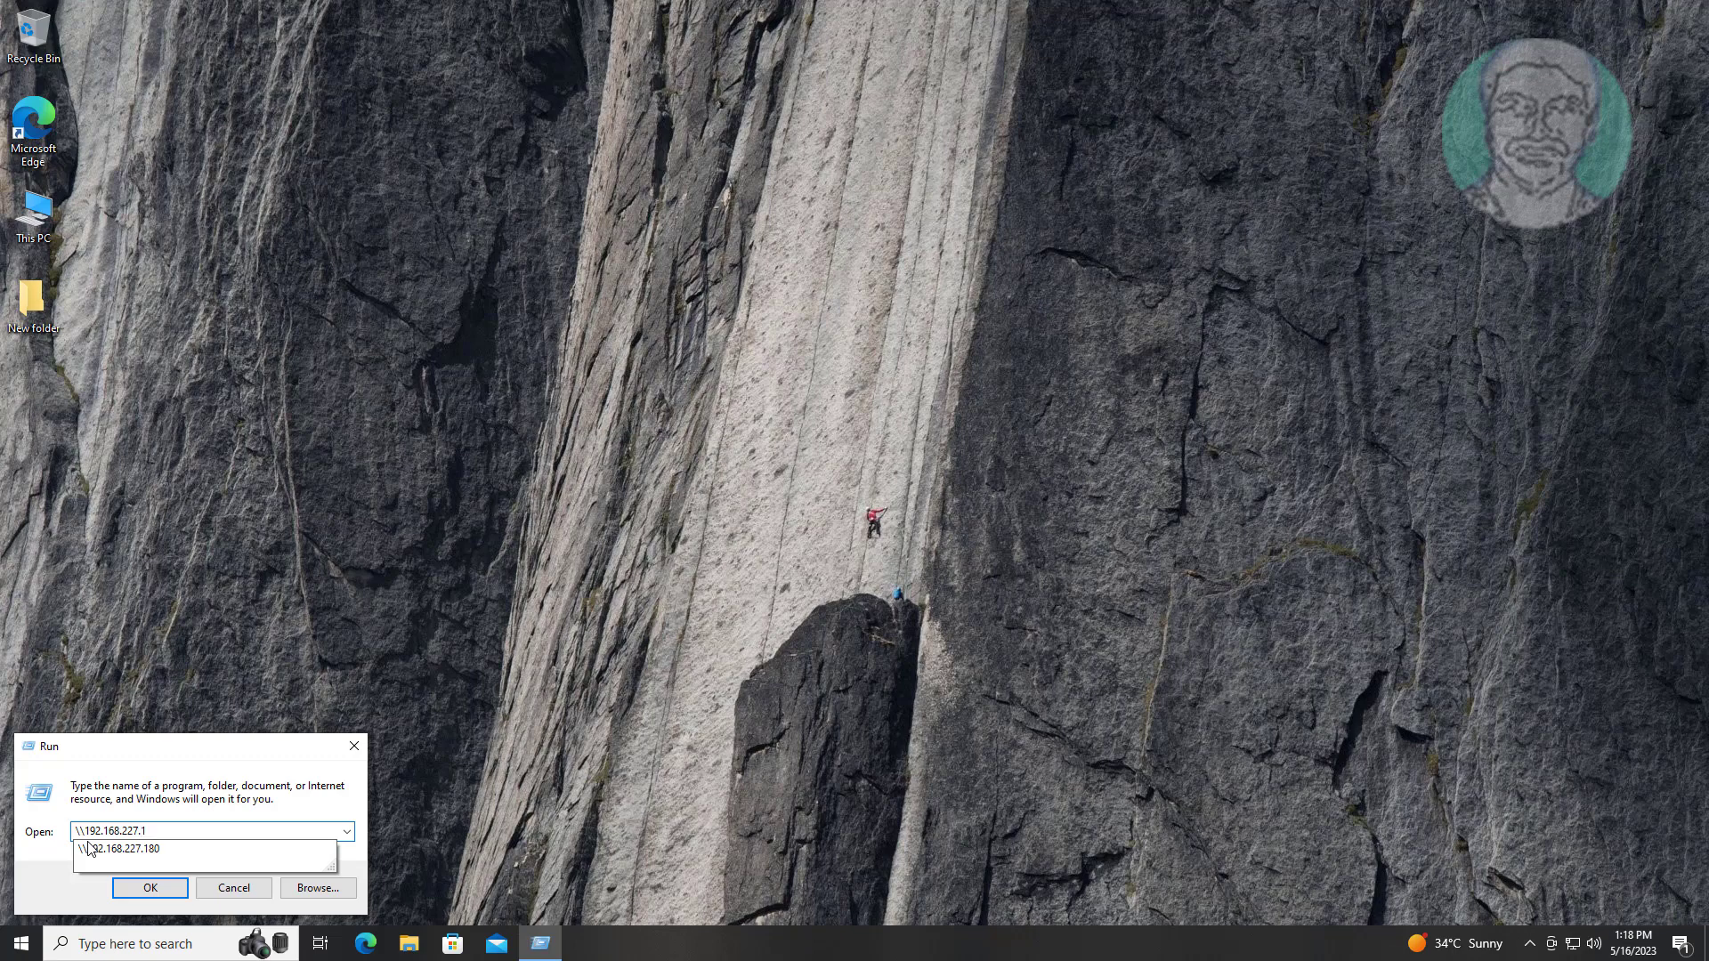
left_click(122, 848)
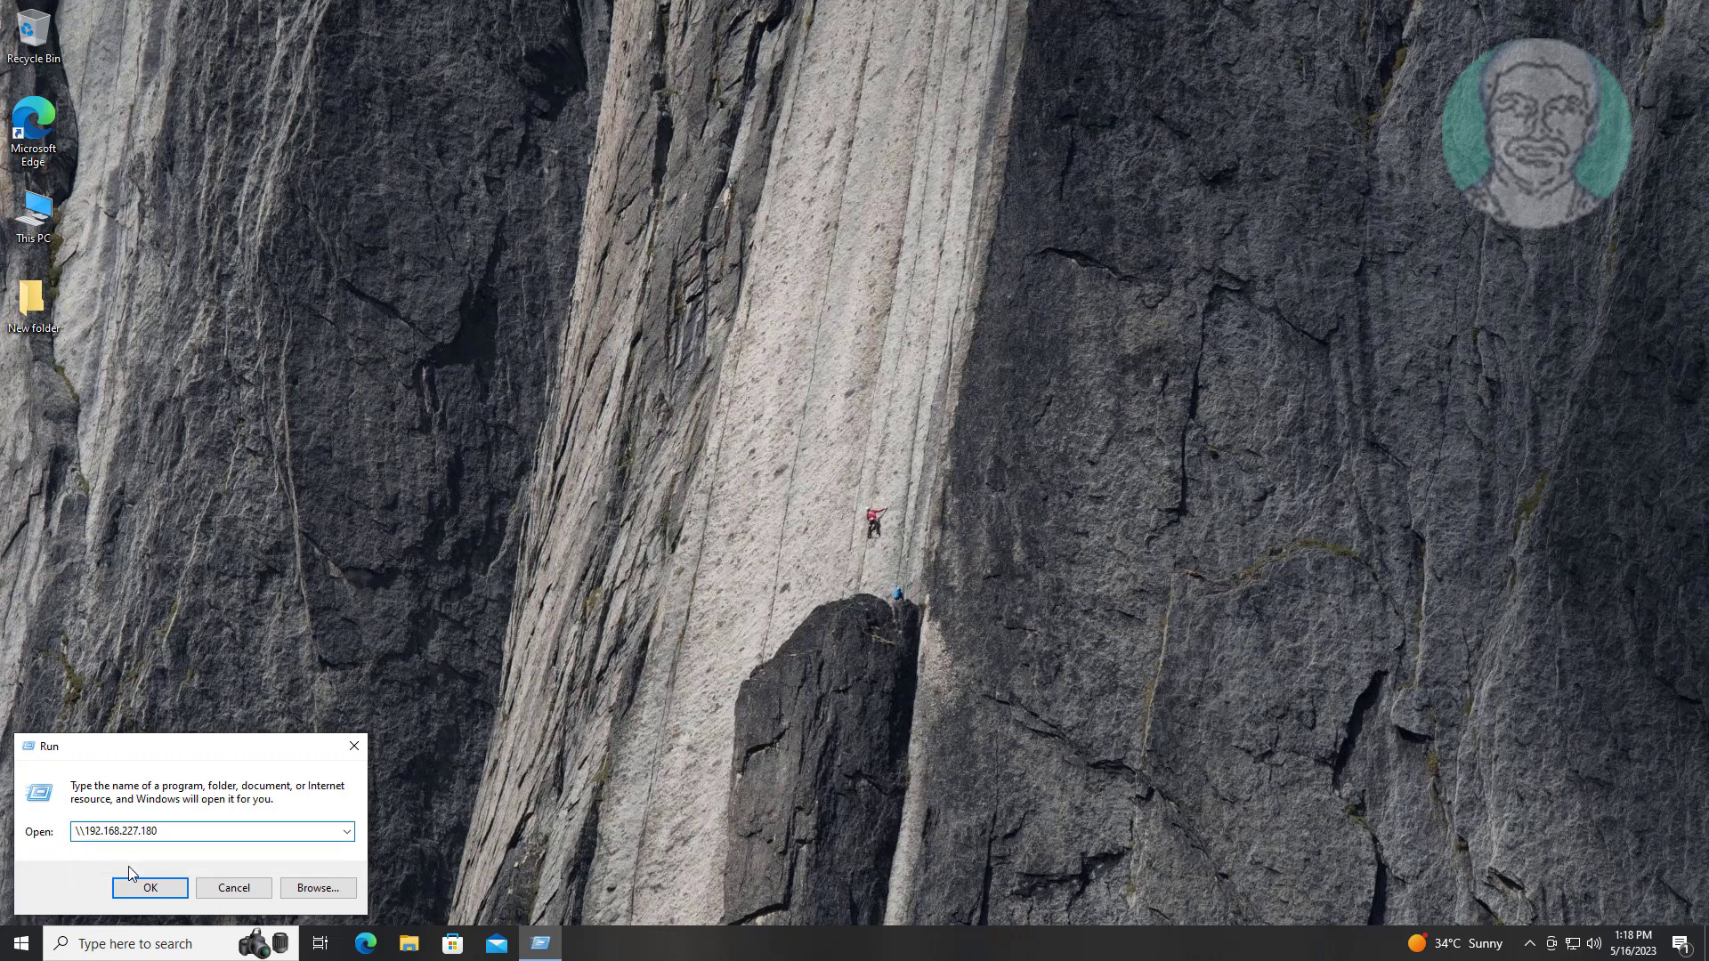
left_click(150, 887)
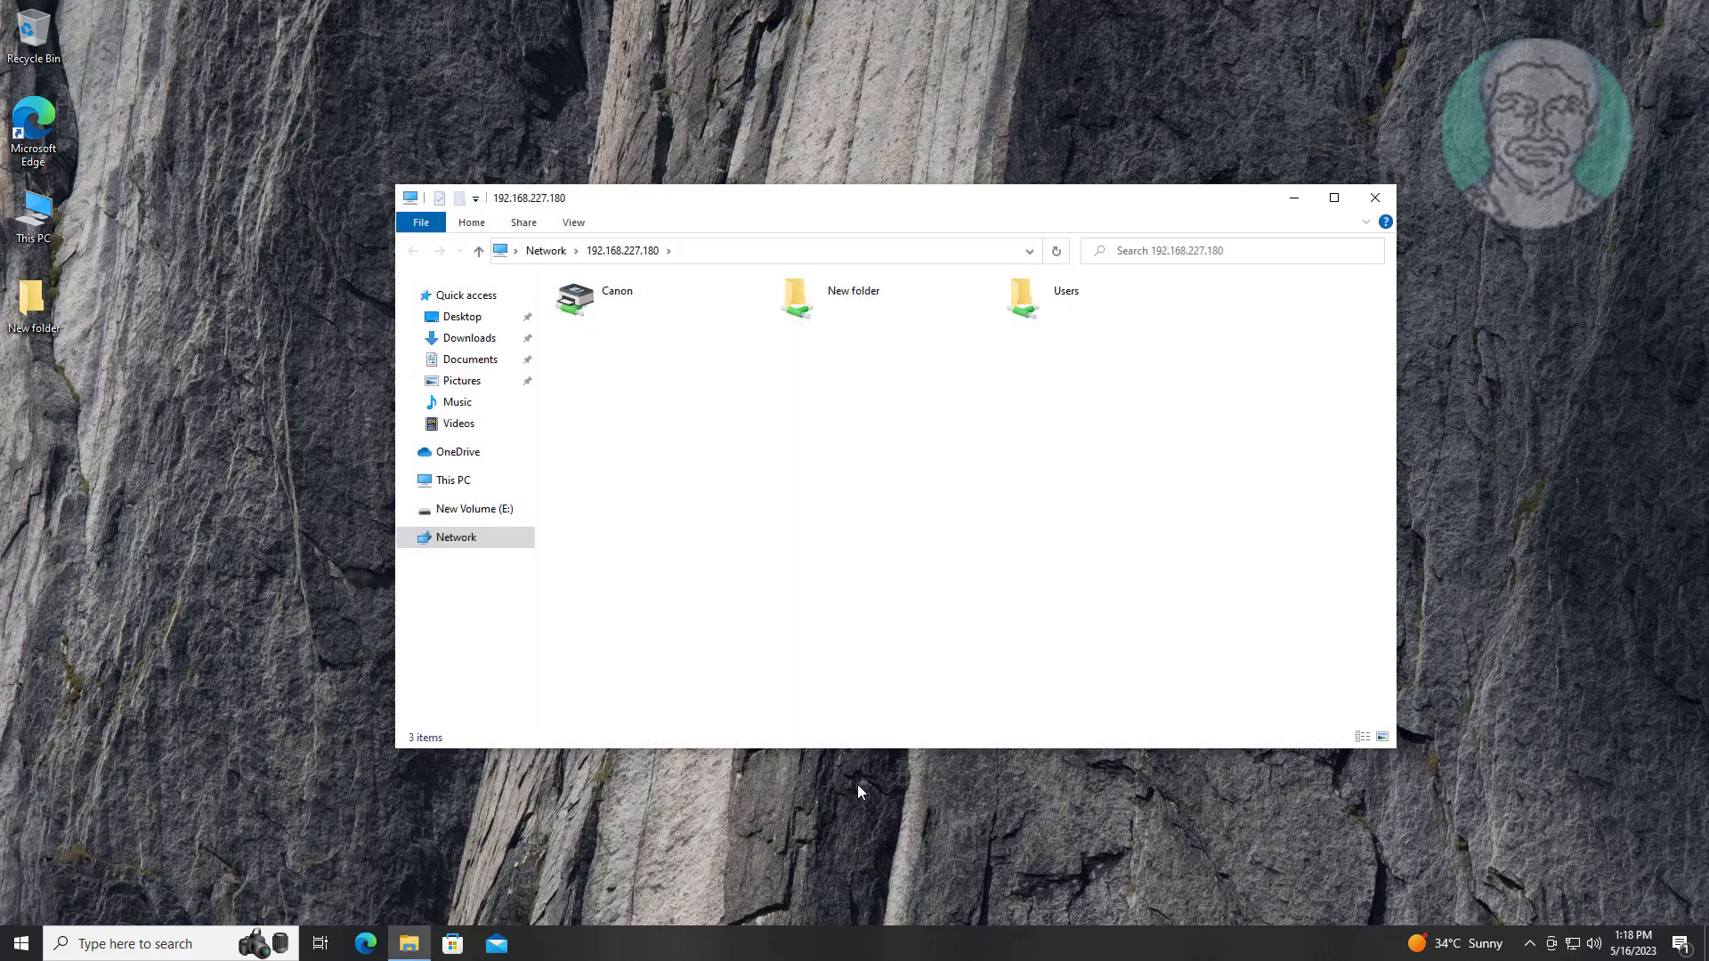
Step: Connect to the Canon G2020 series shared on 192.168.227.180 and close its empty queue
left_click(605, 297)
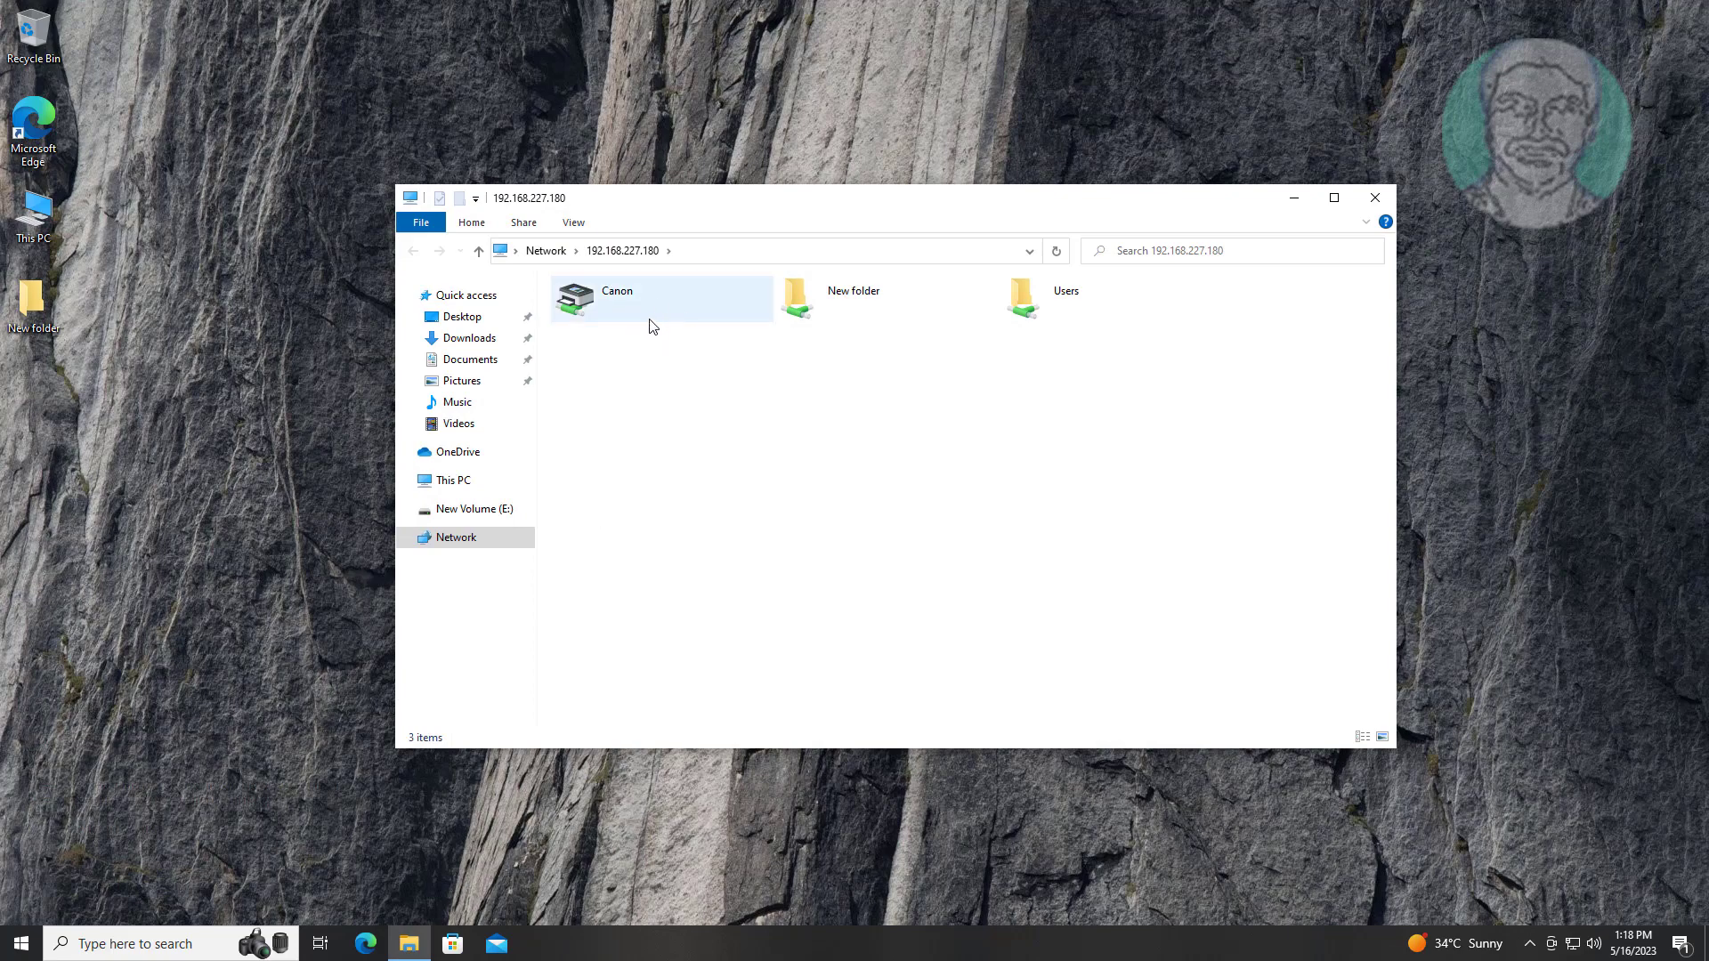
mouse_move(635, 306)
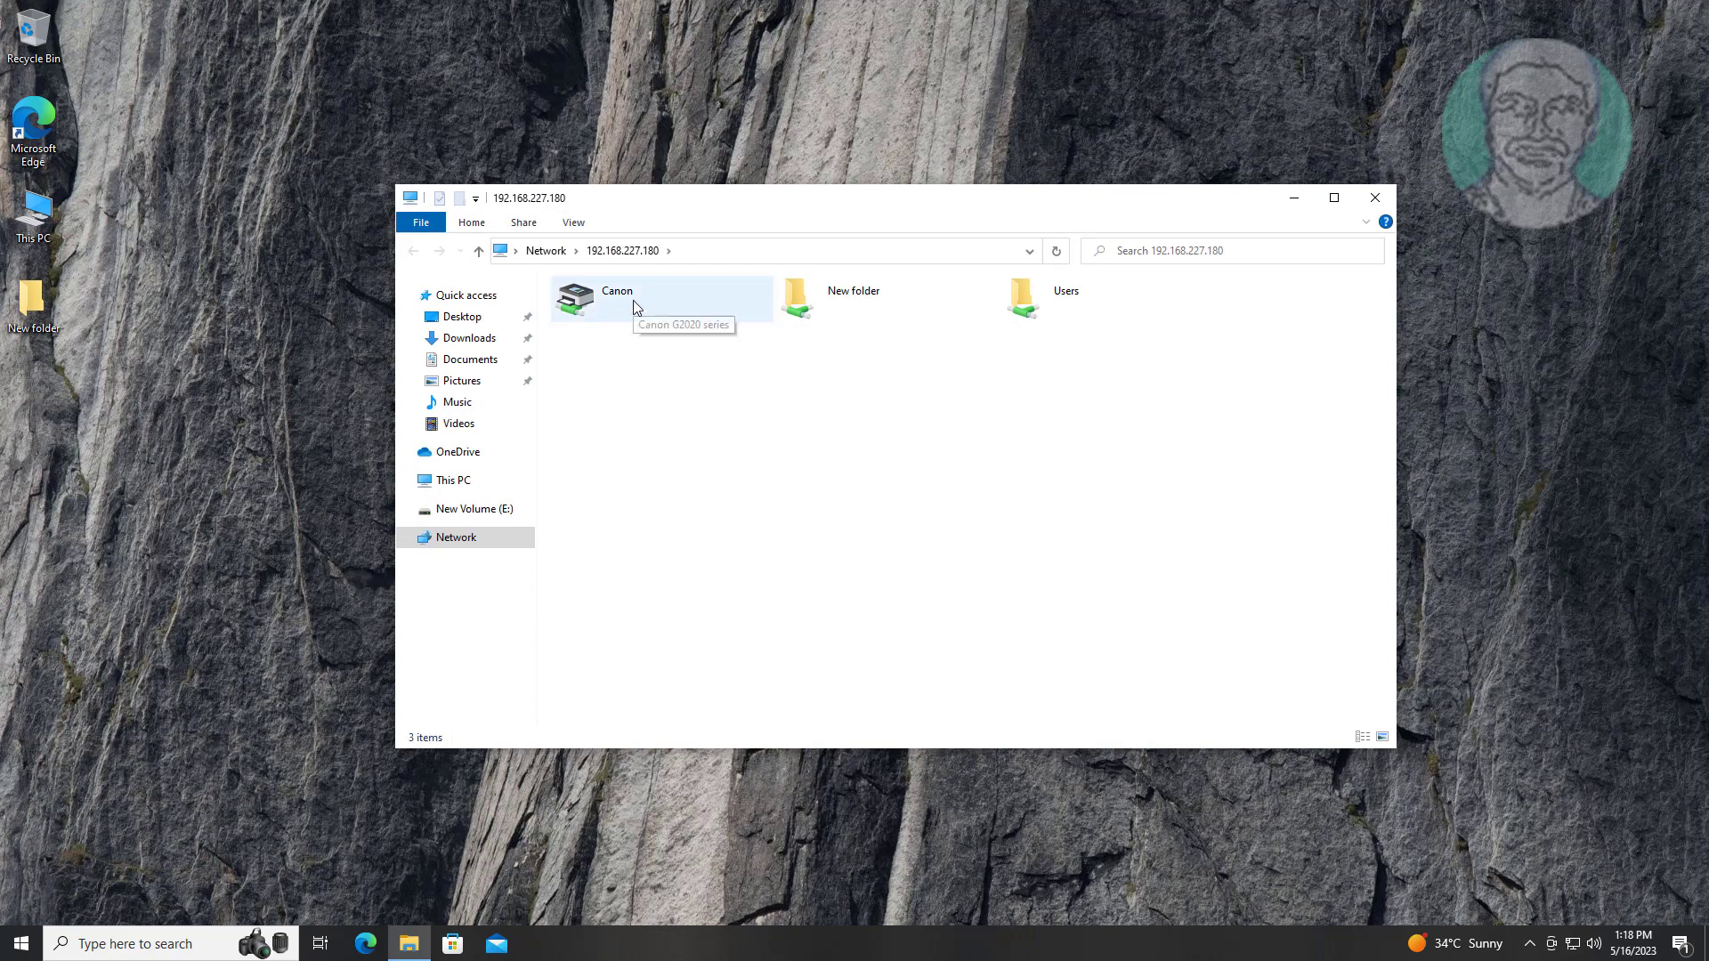
left_click(616, 300)
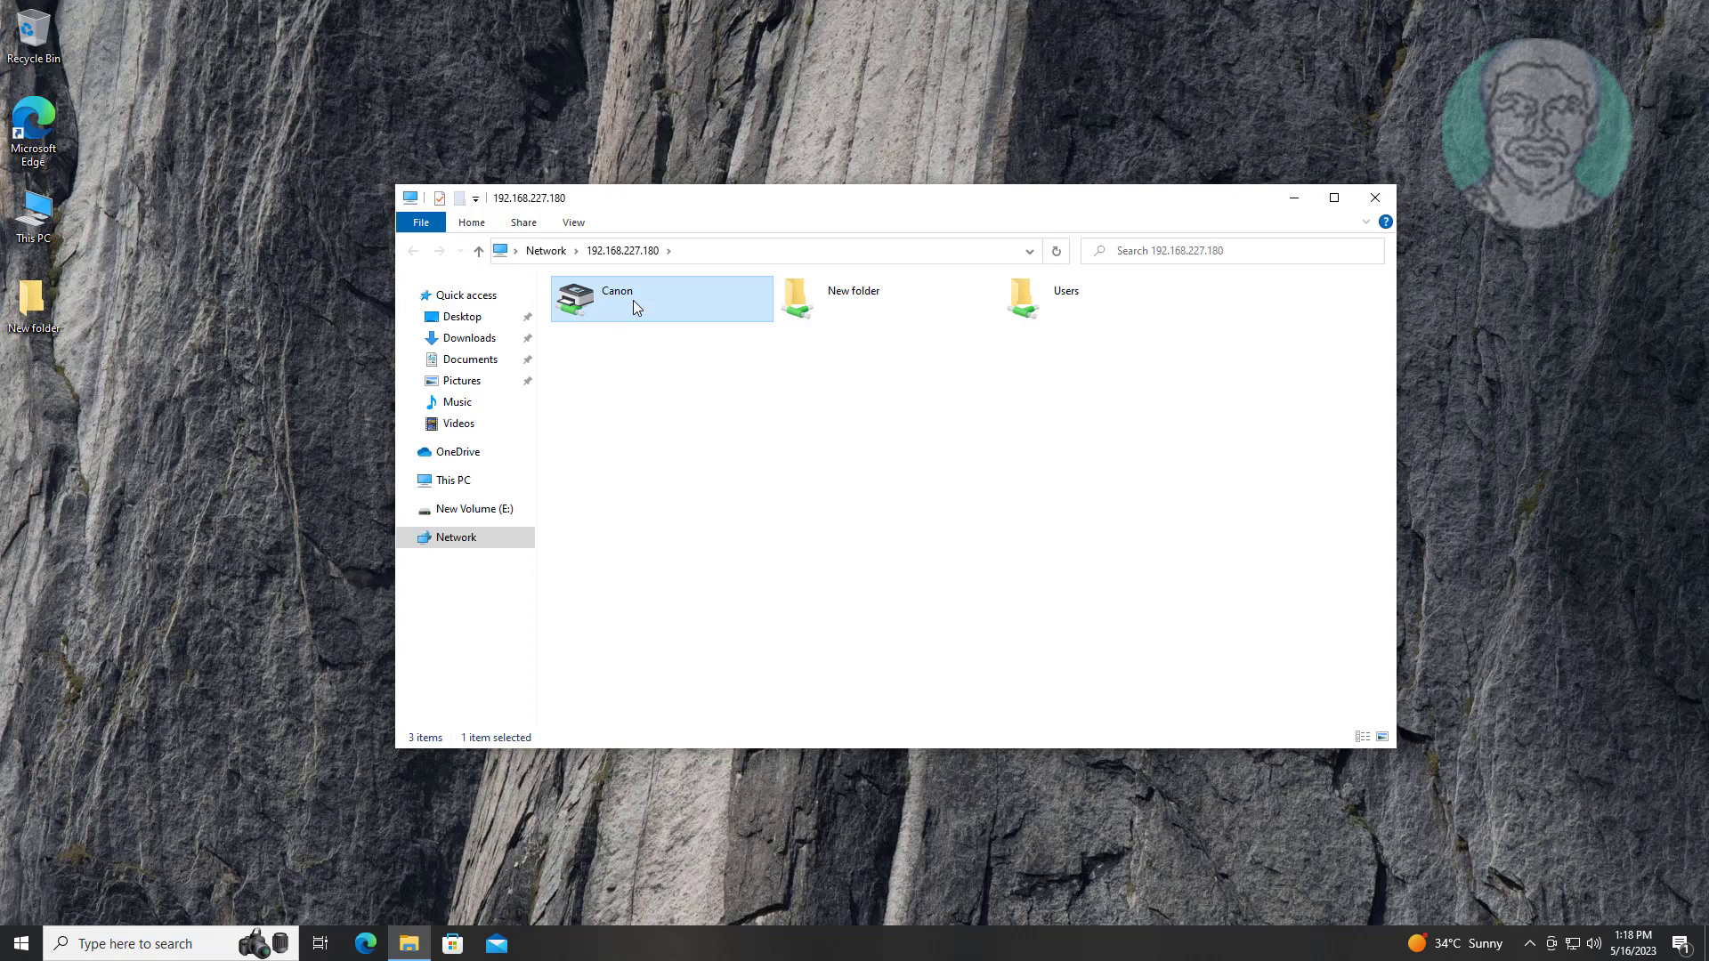
mouse_move(675, 316)
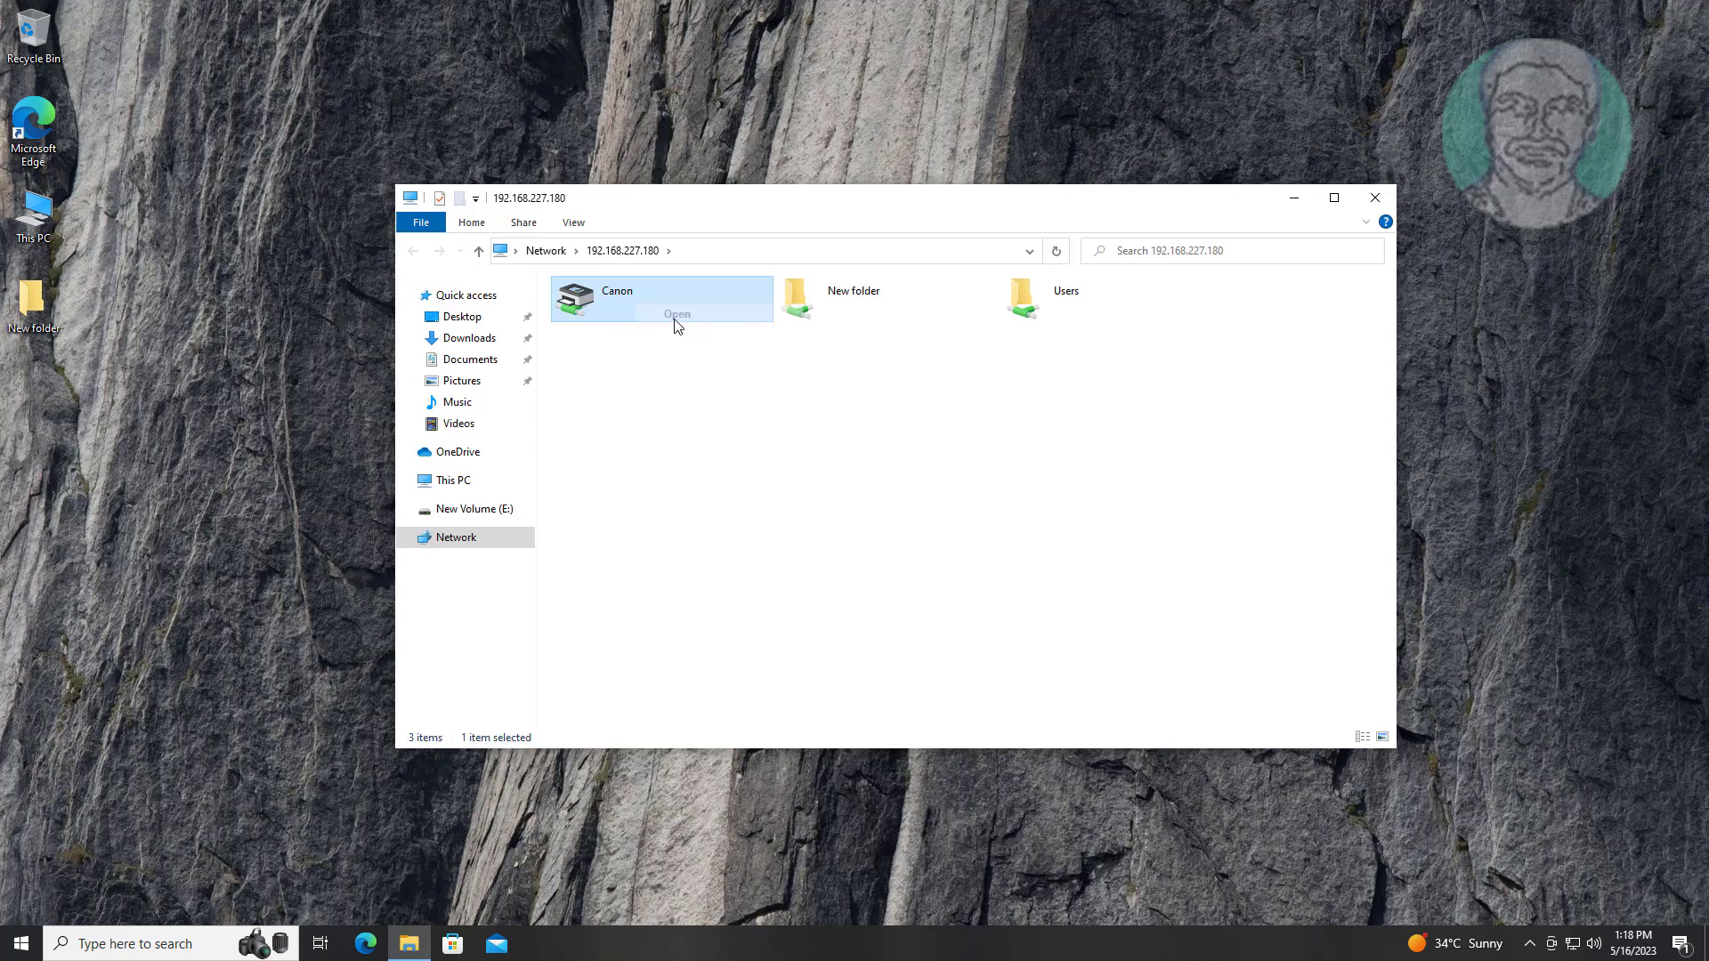
double_click(616, 297)
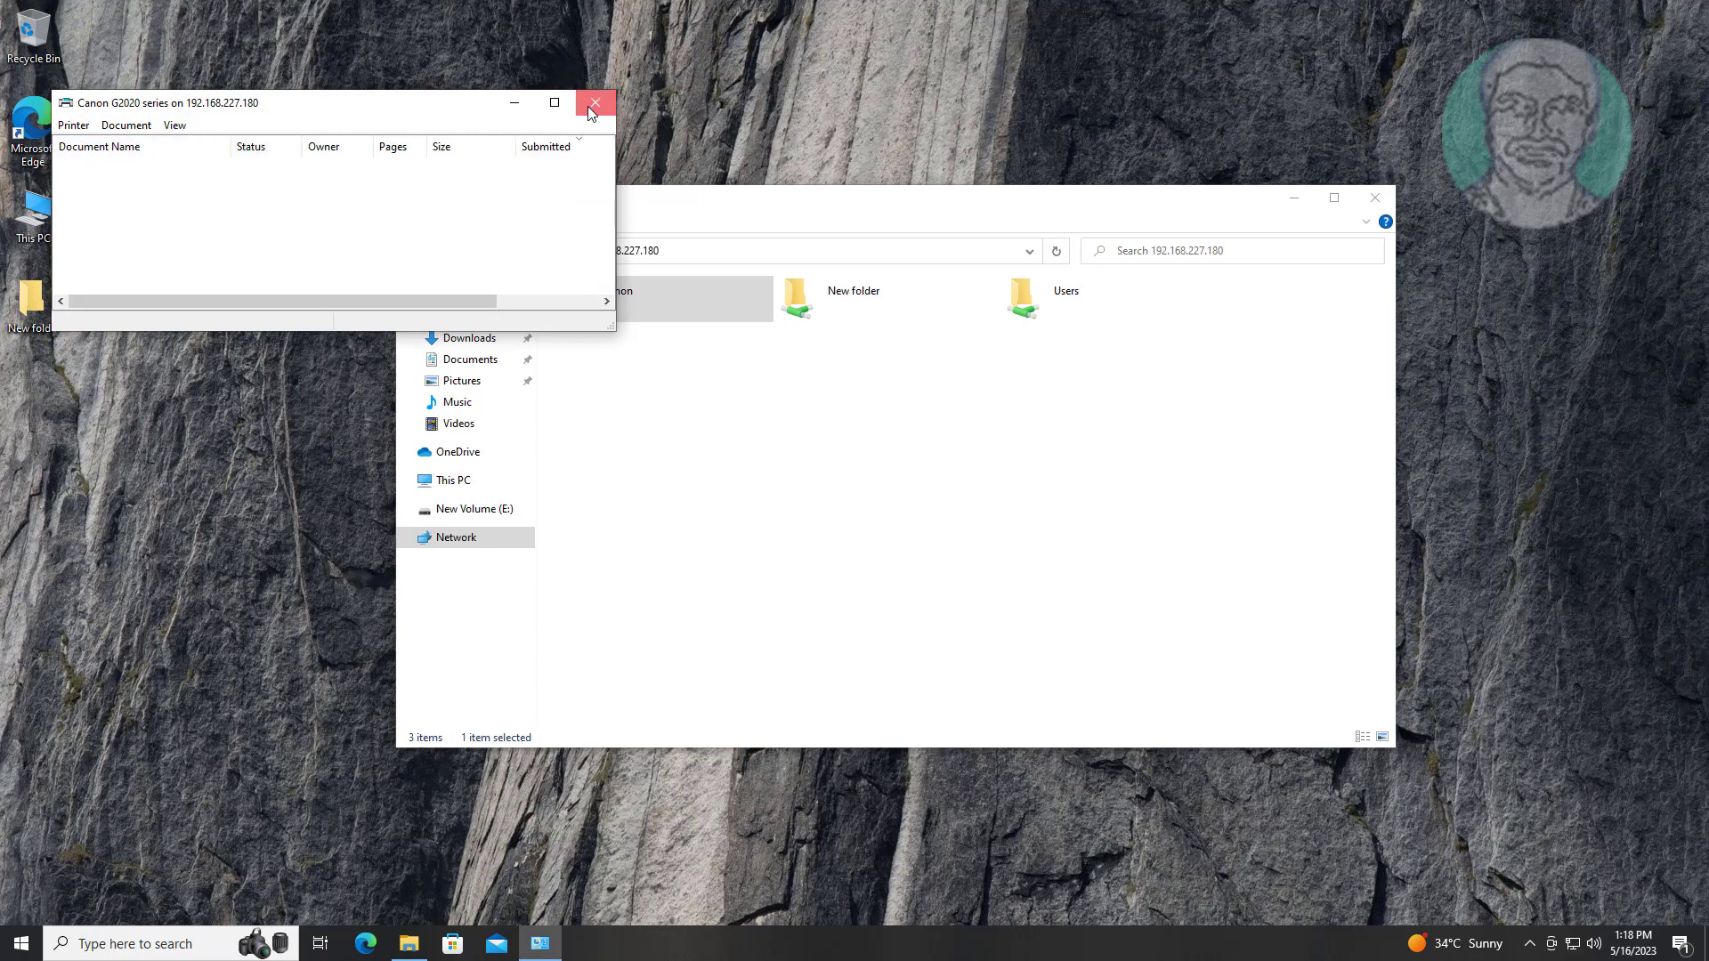
left_click(596, 103)
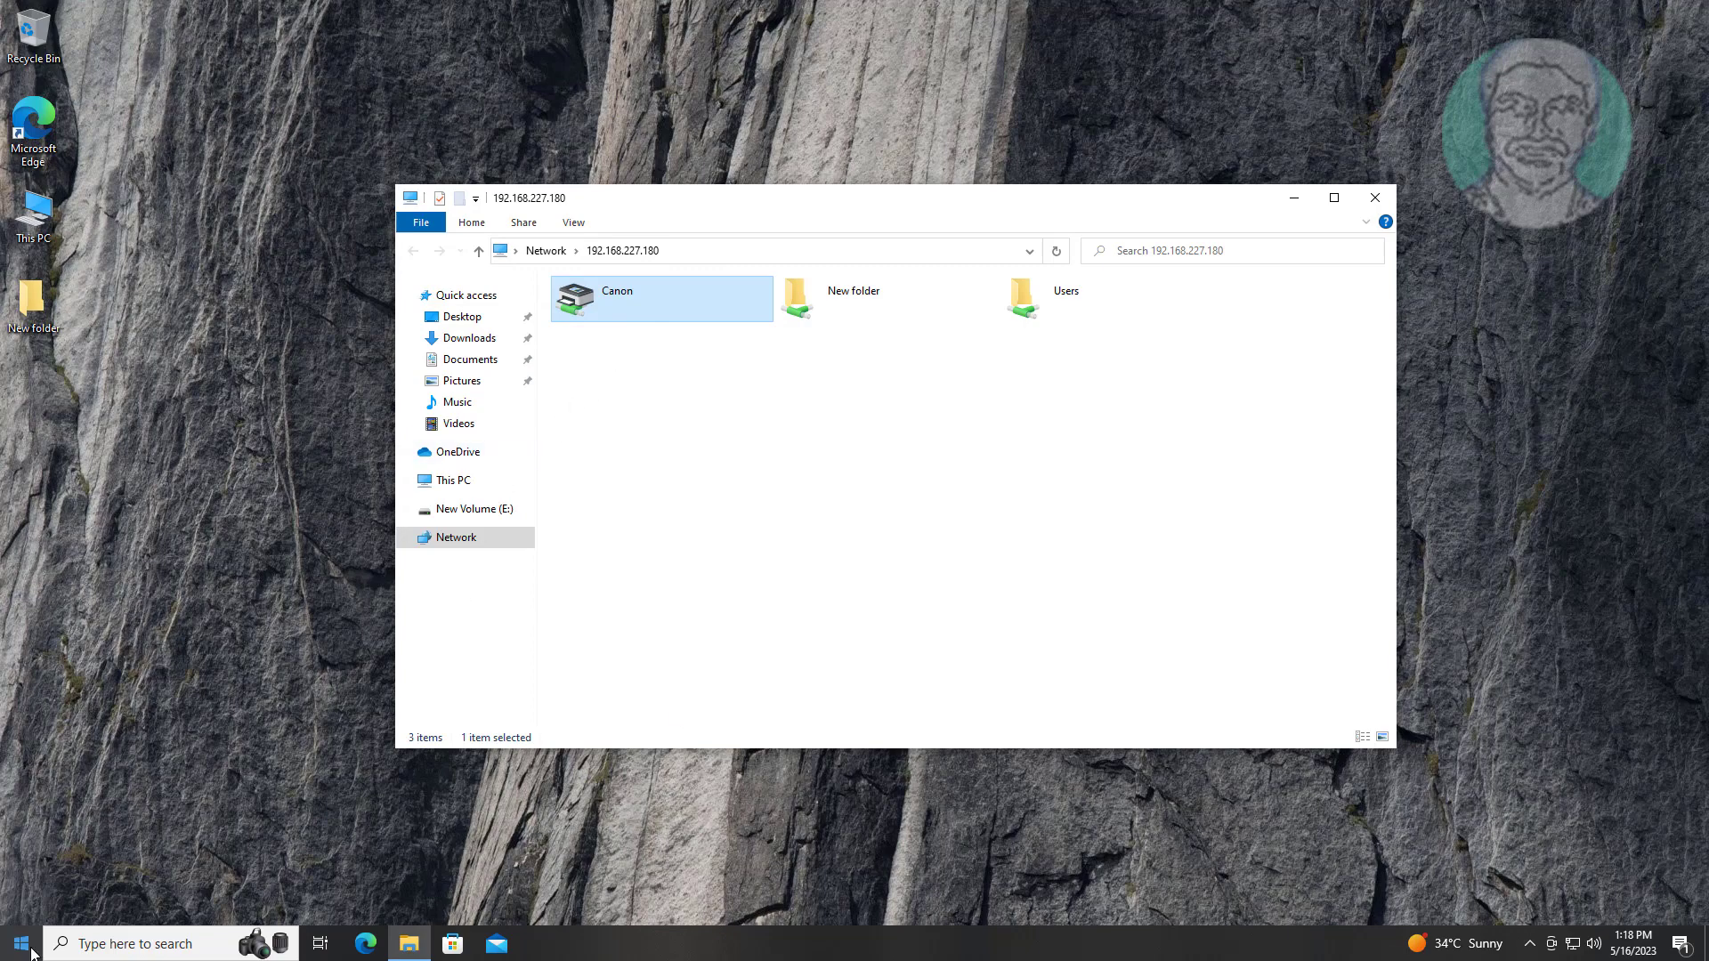
Step: Confirm Canon G2020 series on 192.168.227.180 appears in Printers & scanners settings
left_click(16, 944)
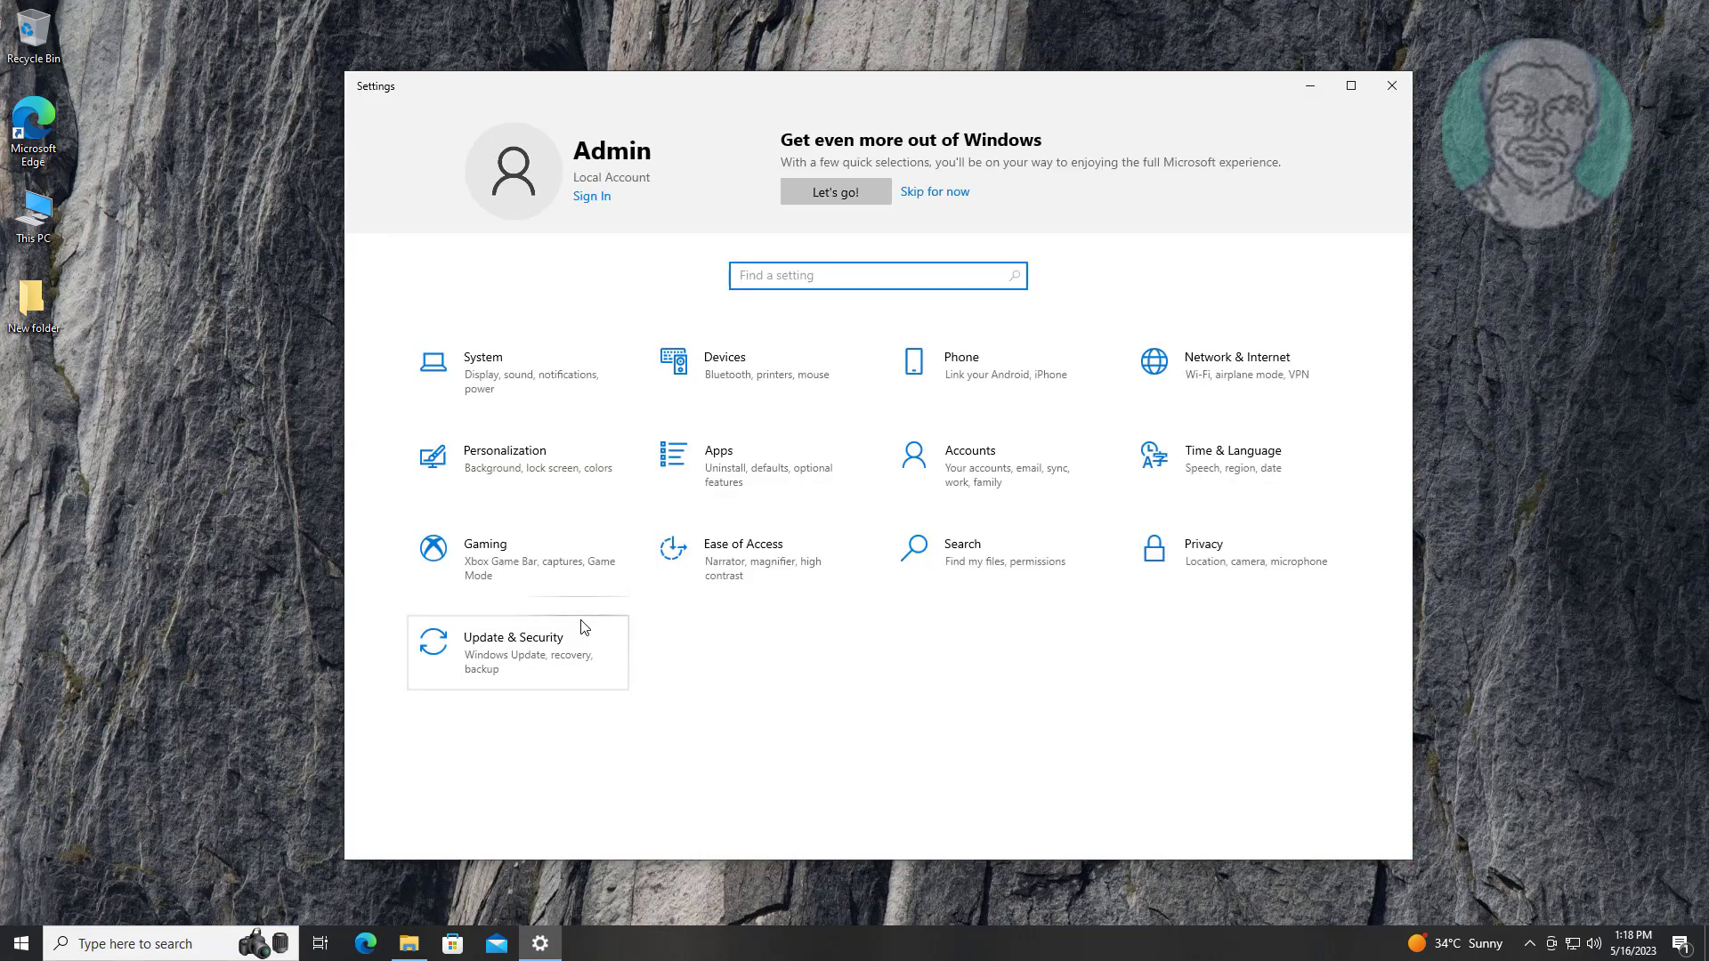
mouse_move(530, 428)
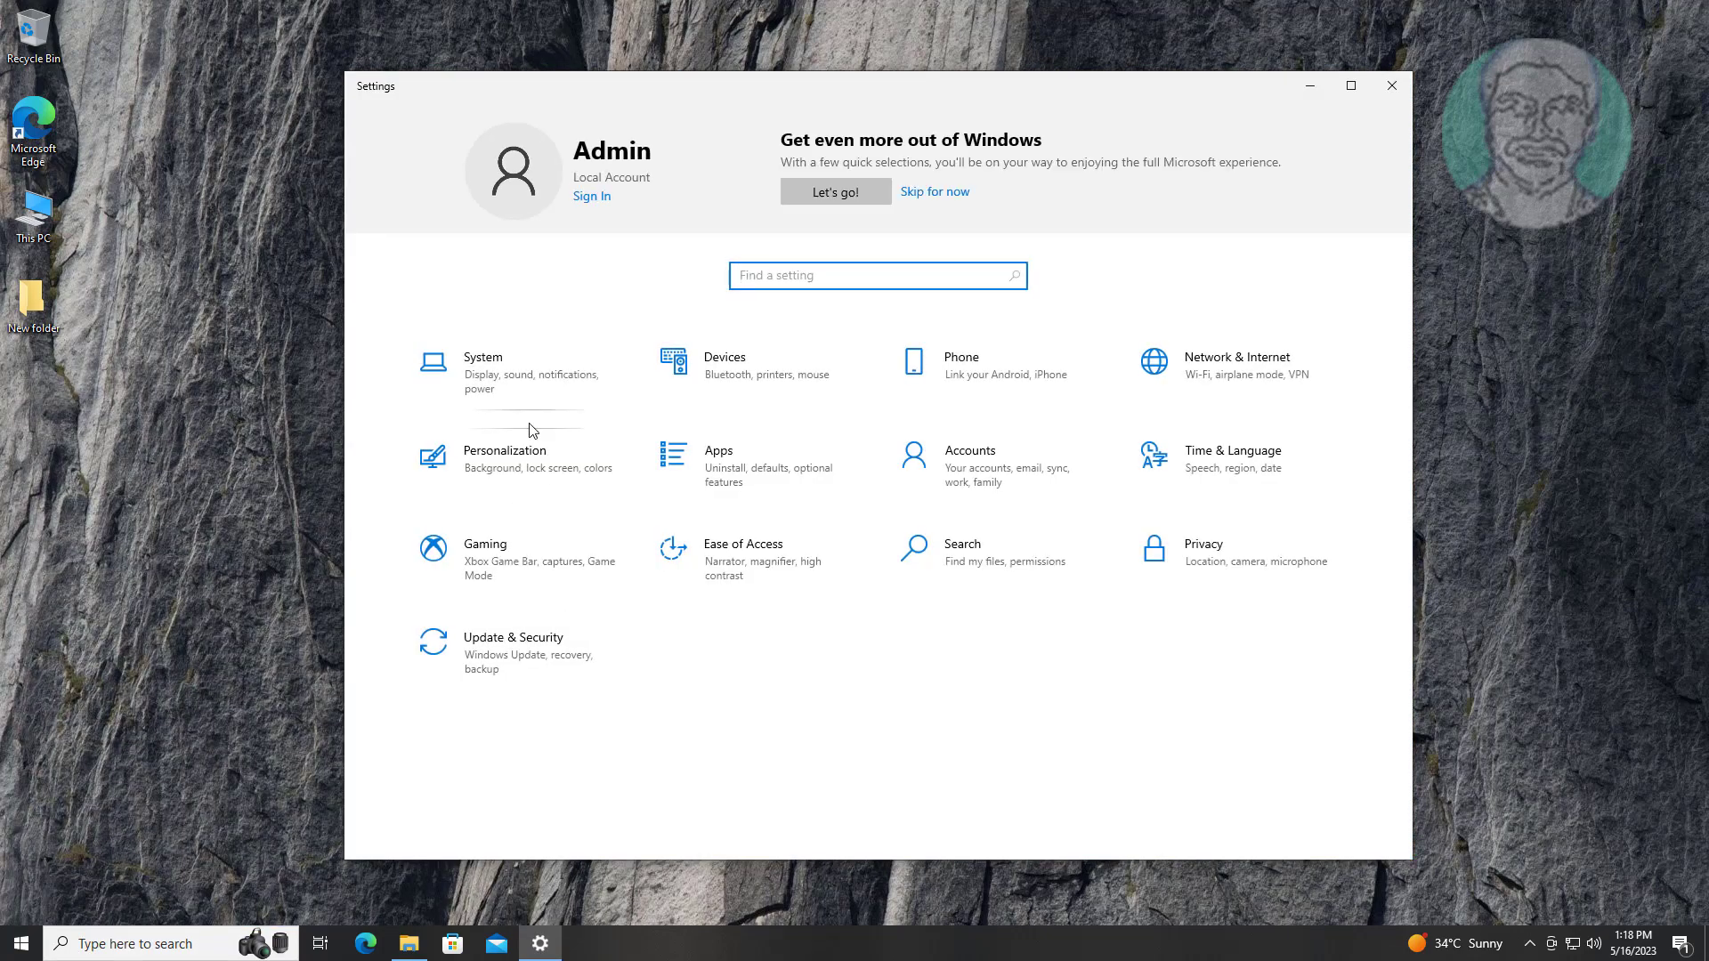
left_click(723, 358)
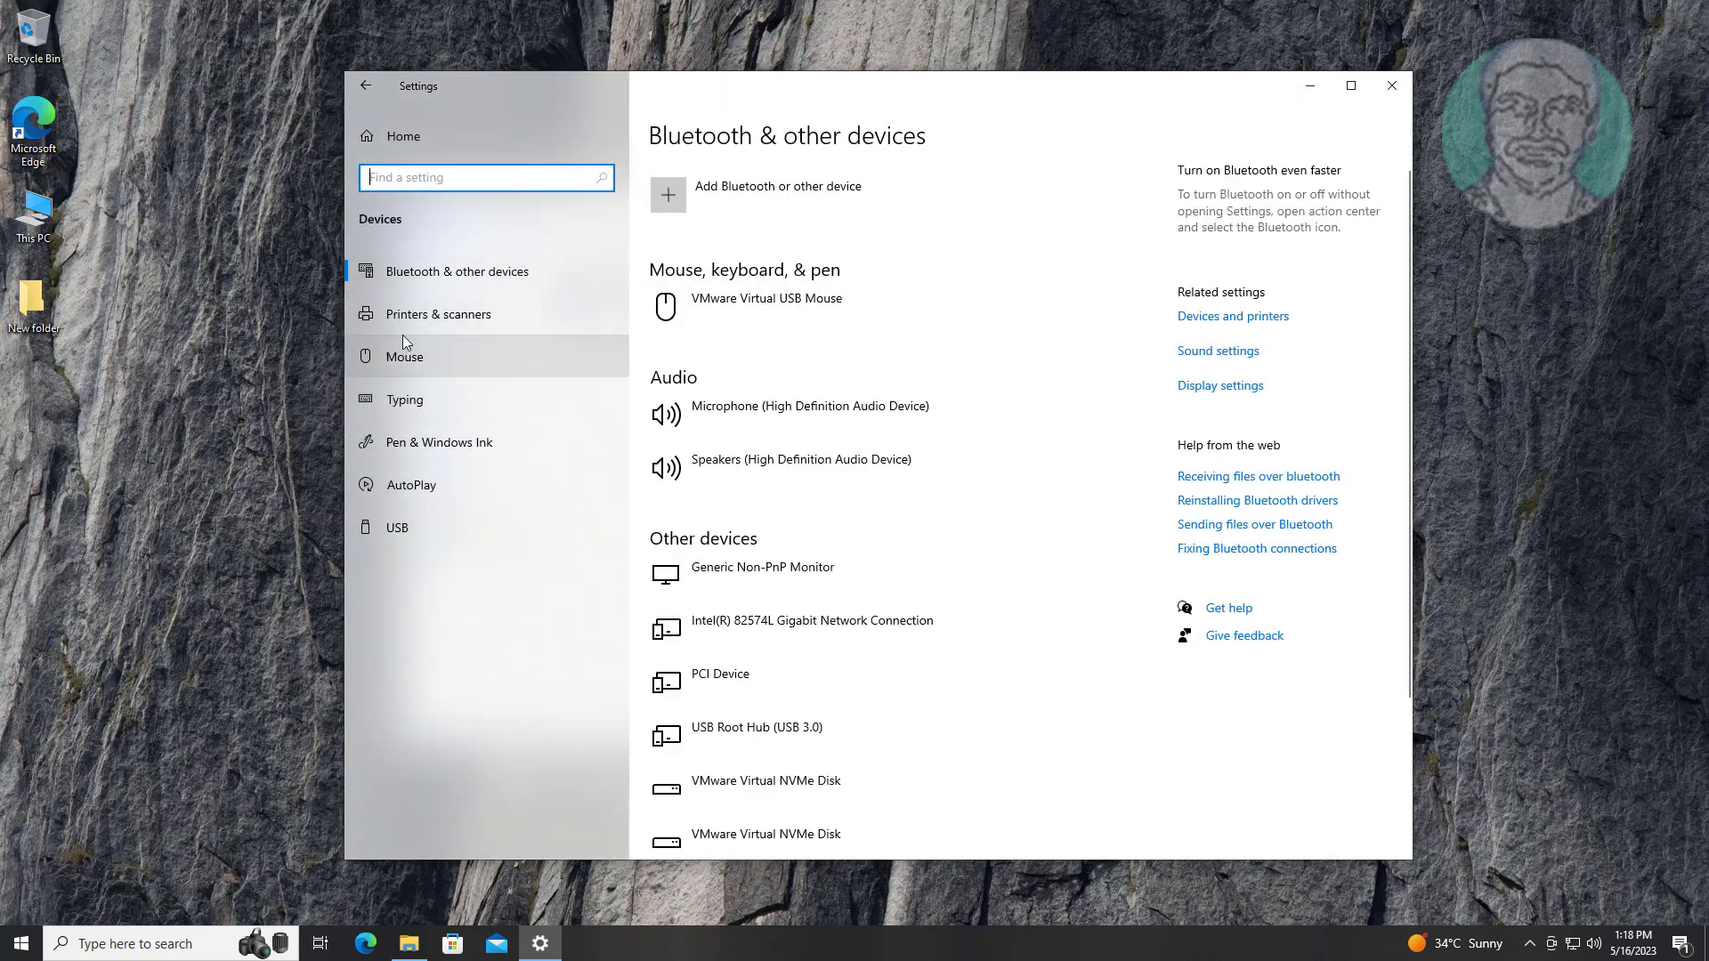
left_click(438, 314)
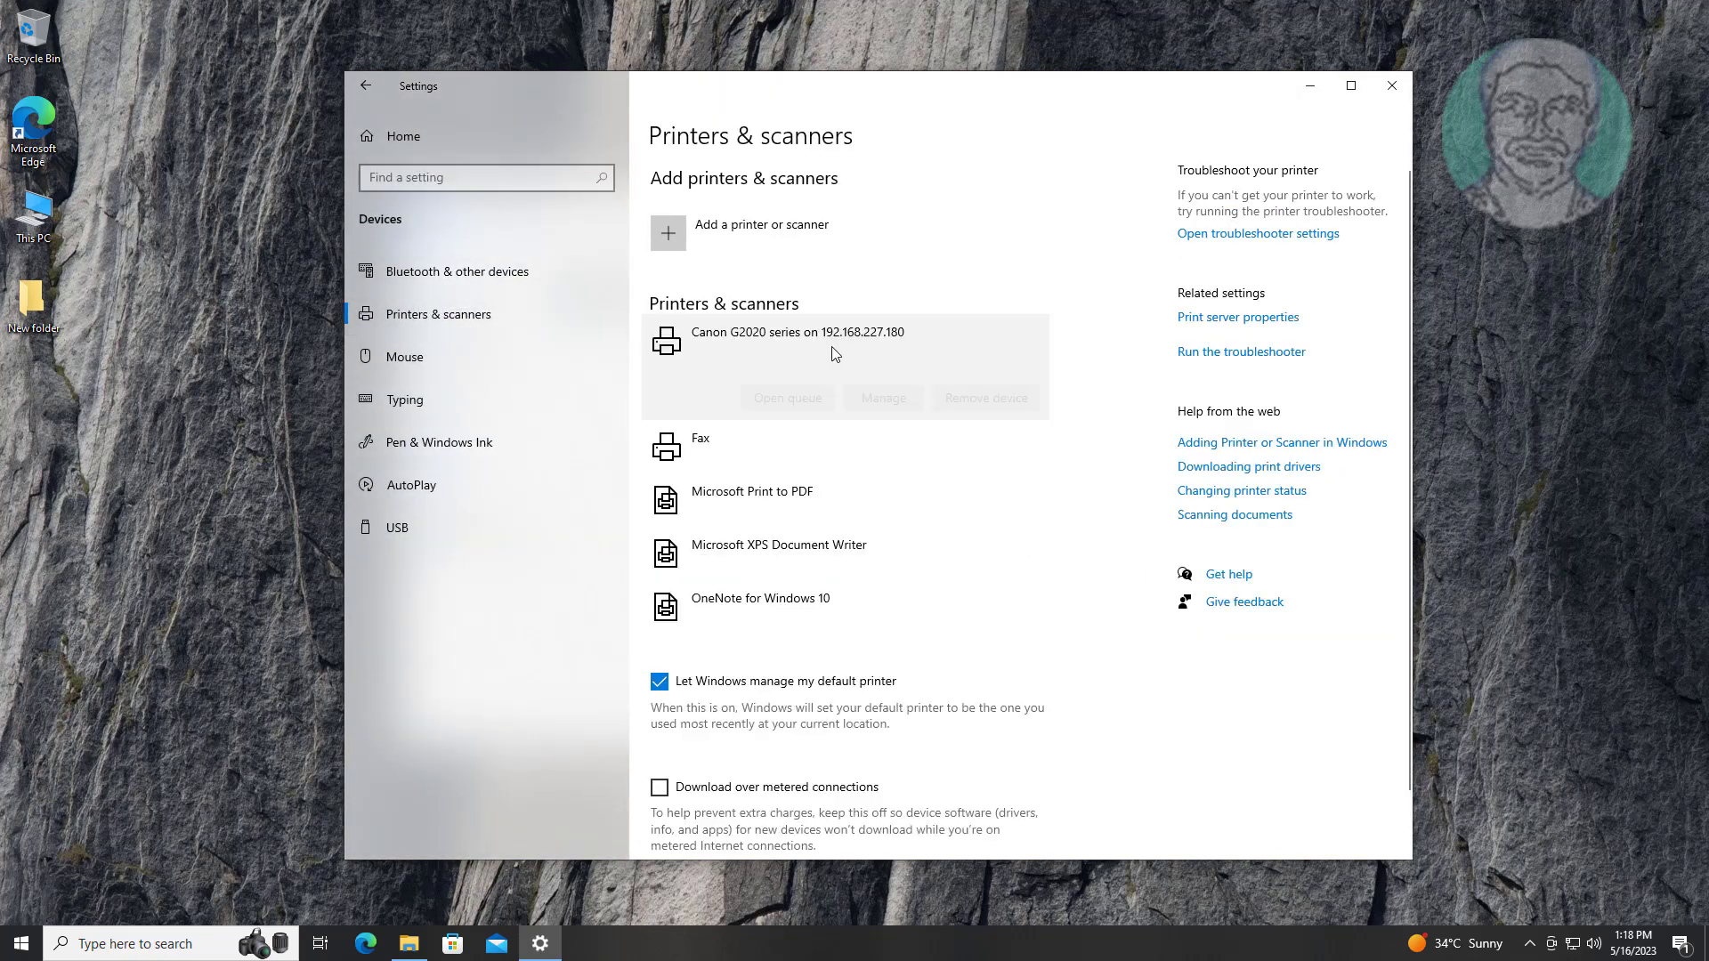
left_click(801, 338)
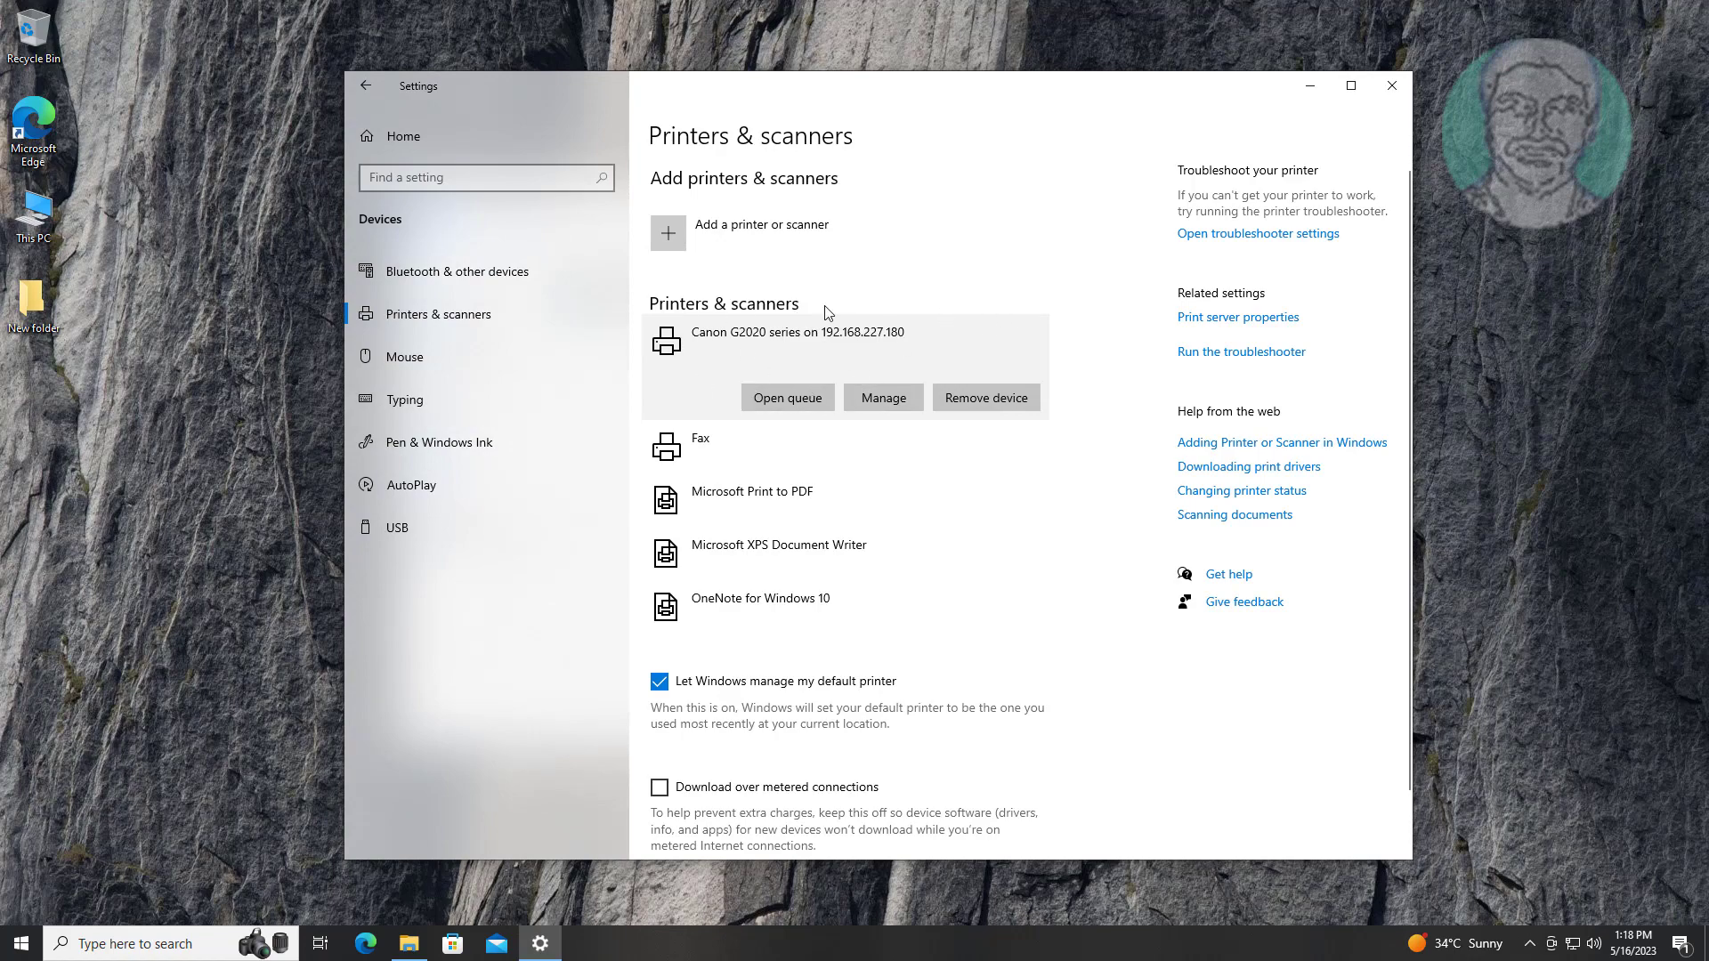